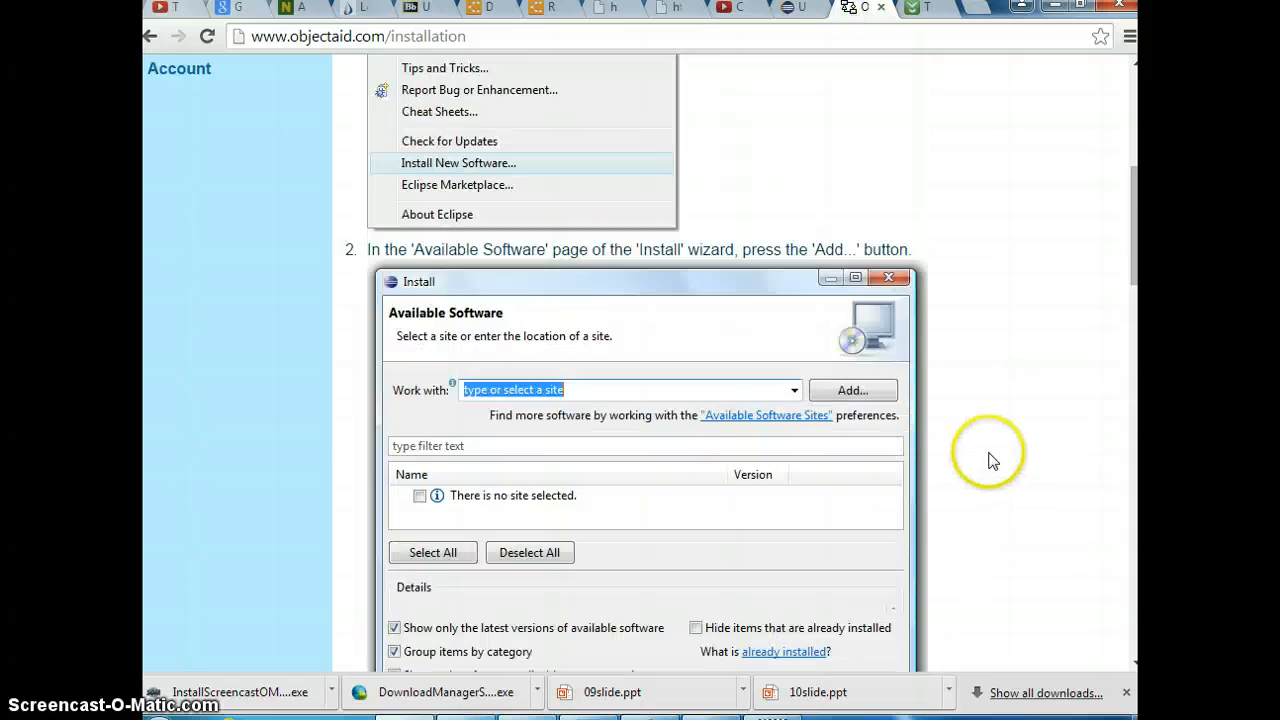
pyautogui.scroll(3)
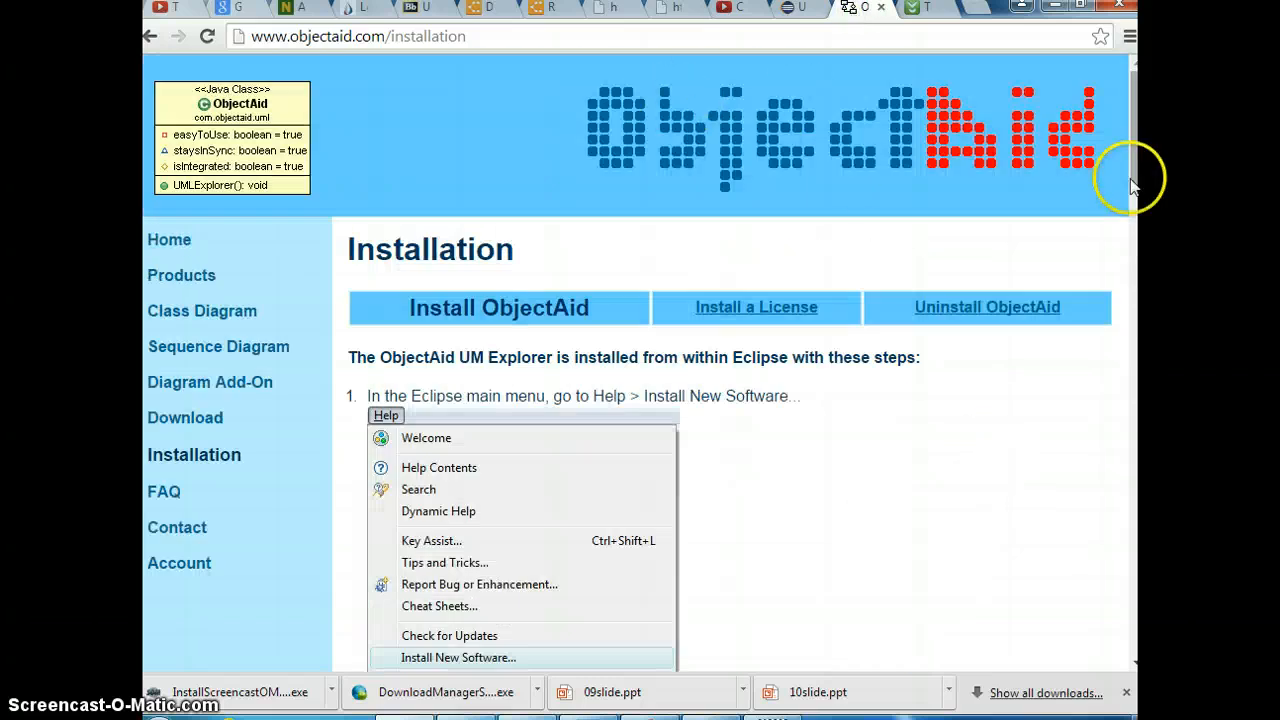
pyautogui.moveTo(283, 128)
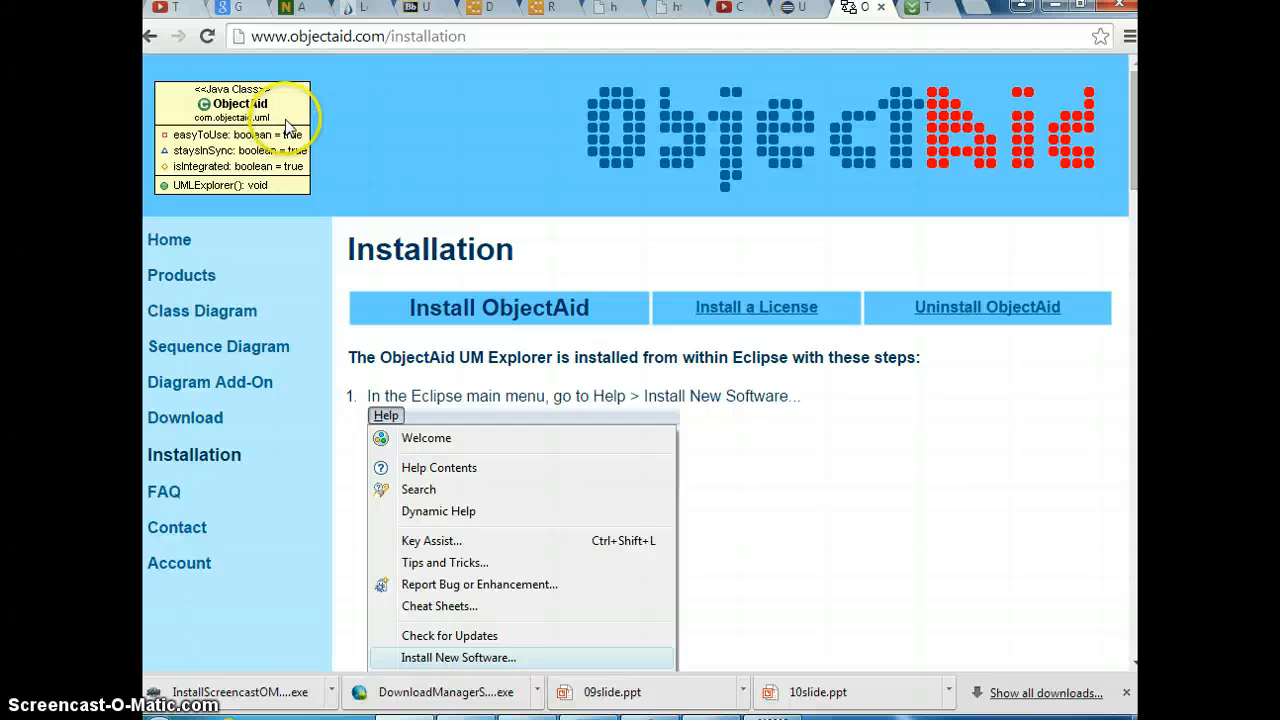
pyautogui.moveTo(575, 217)
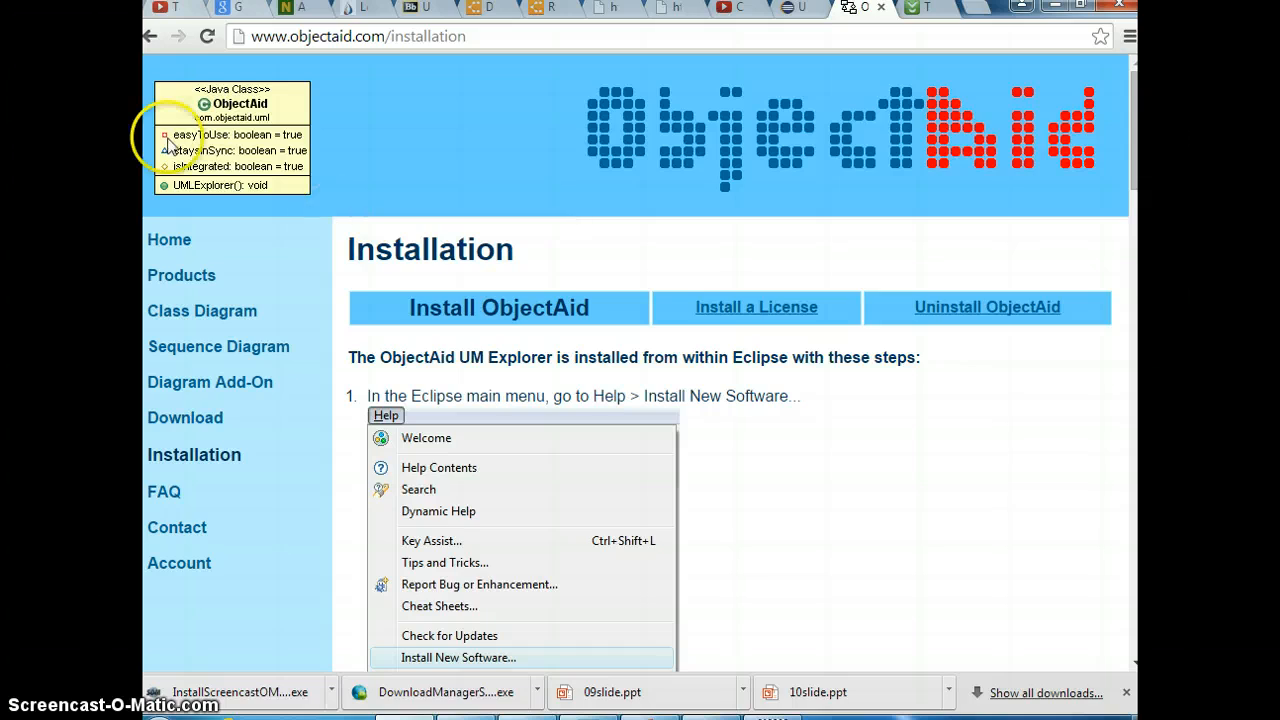
pyautogui.moveTo(265, 163)
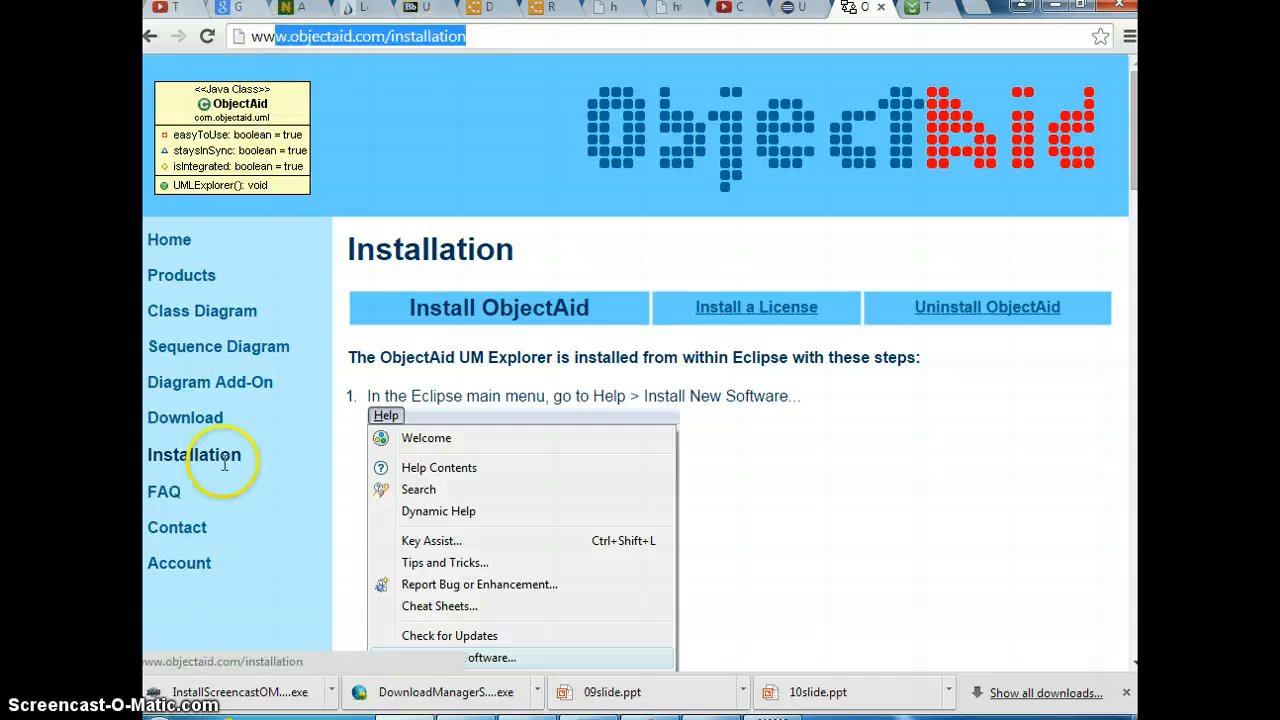
pyautogui.scroll(-3)
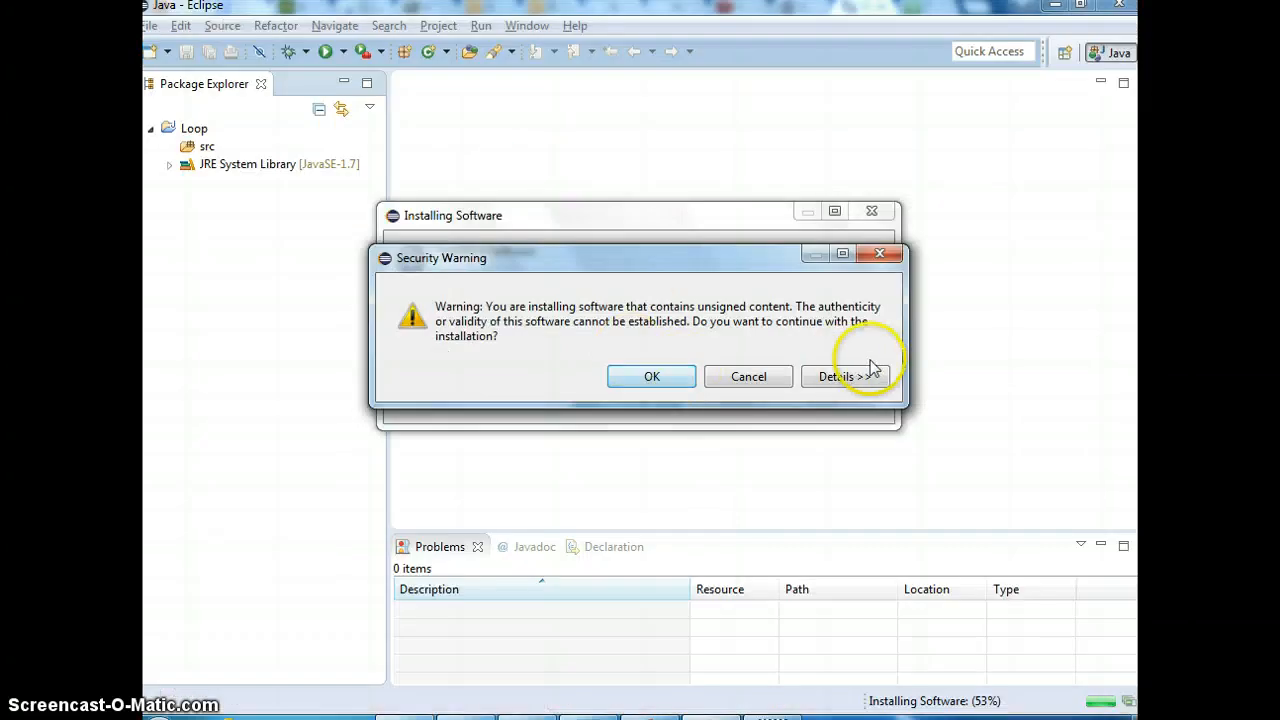
pyautogui.click(651, 376)
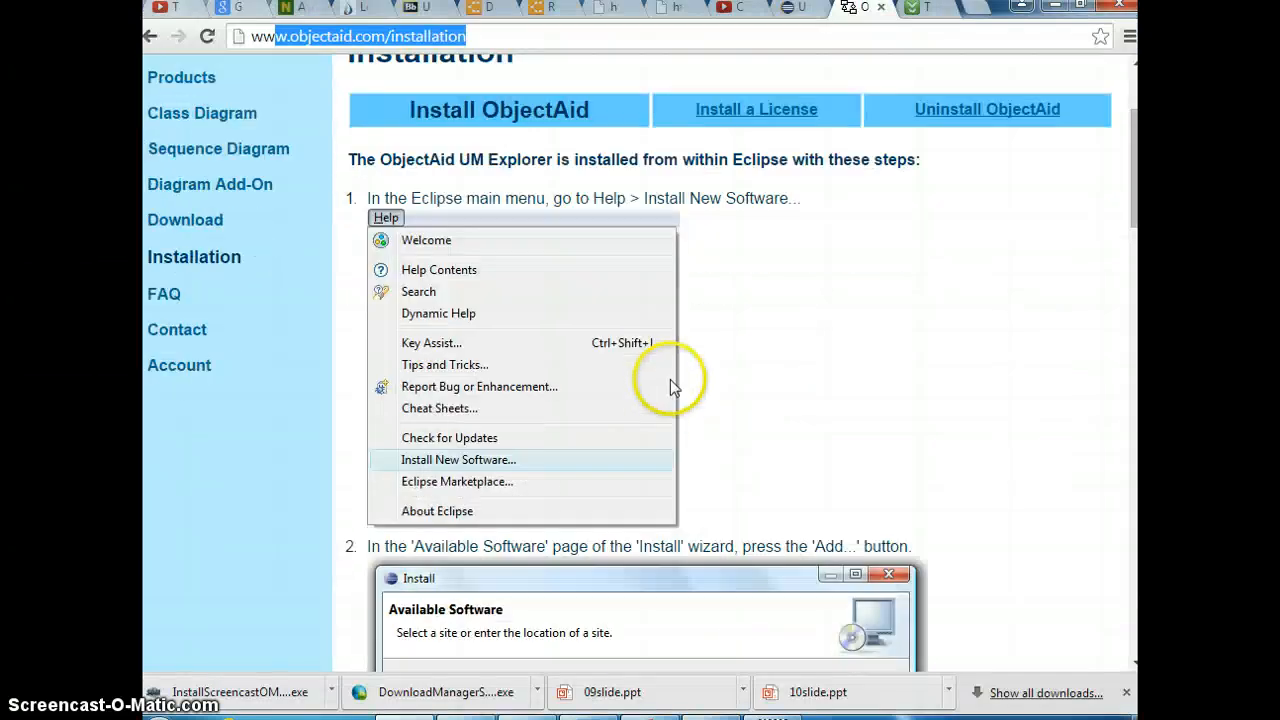
pyautogui.scroll(-3)
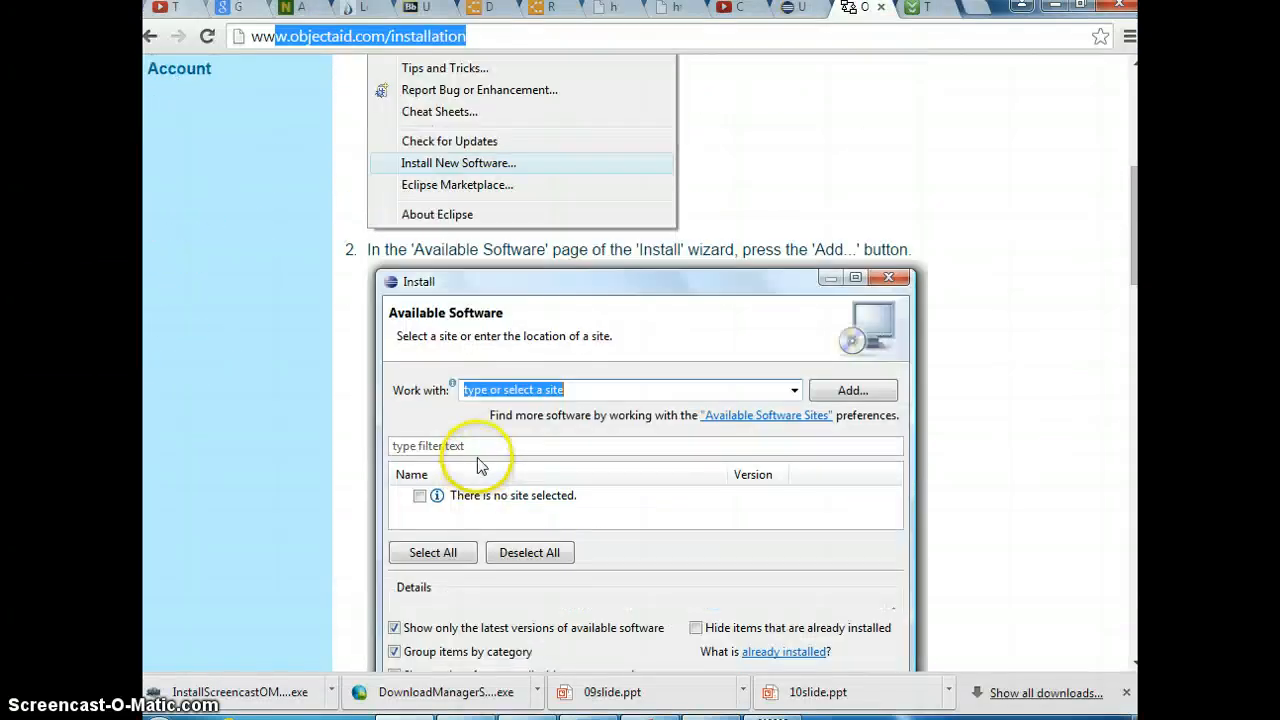
pyautogui.scroll(-3)
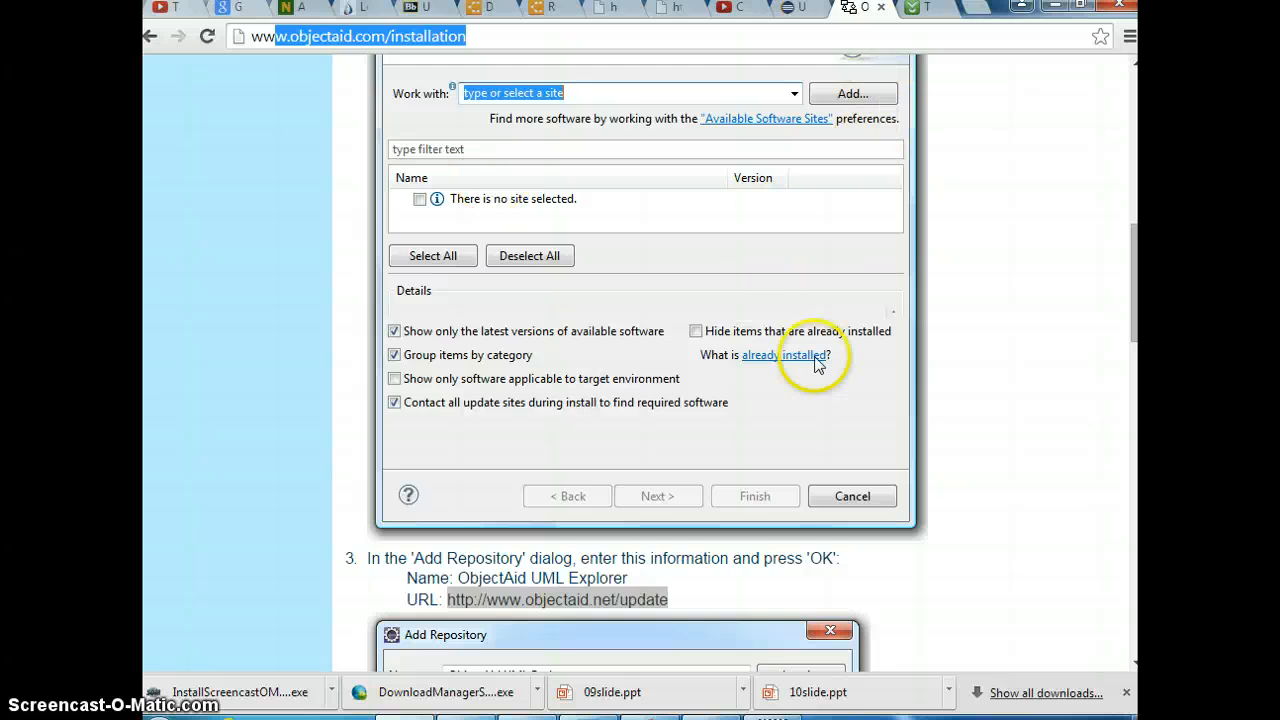
pyautogui.scroll(-3)
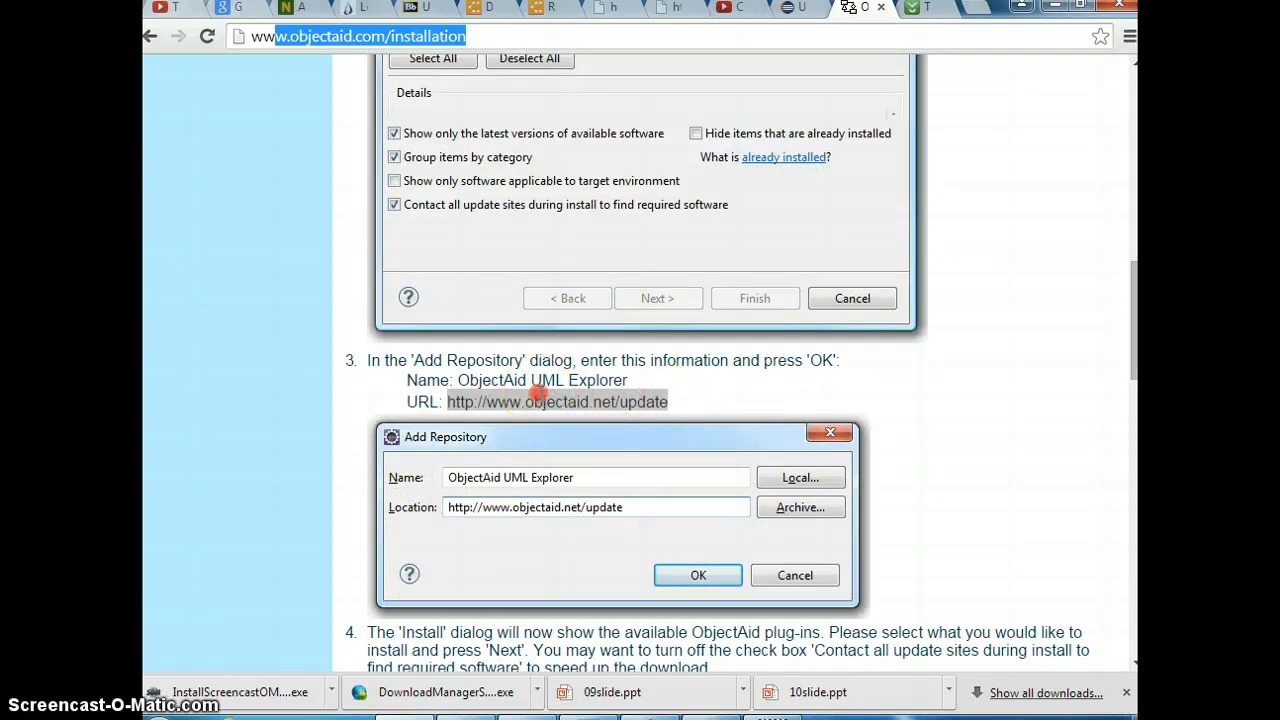
pyautogui.doubleClick(556, 401)
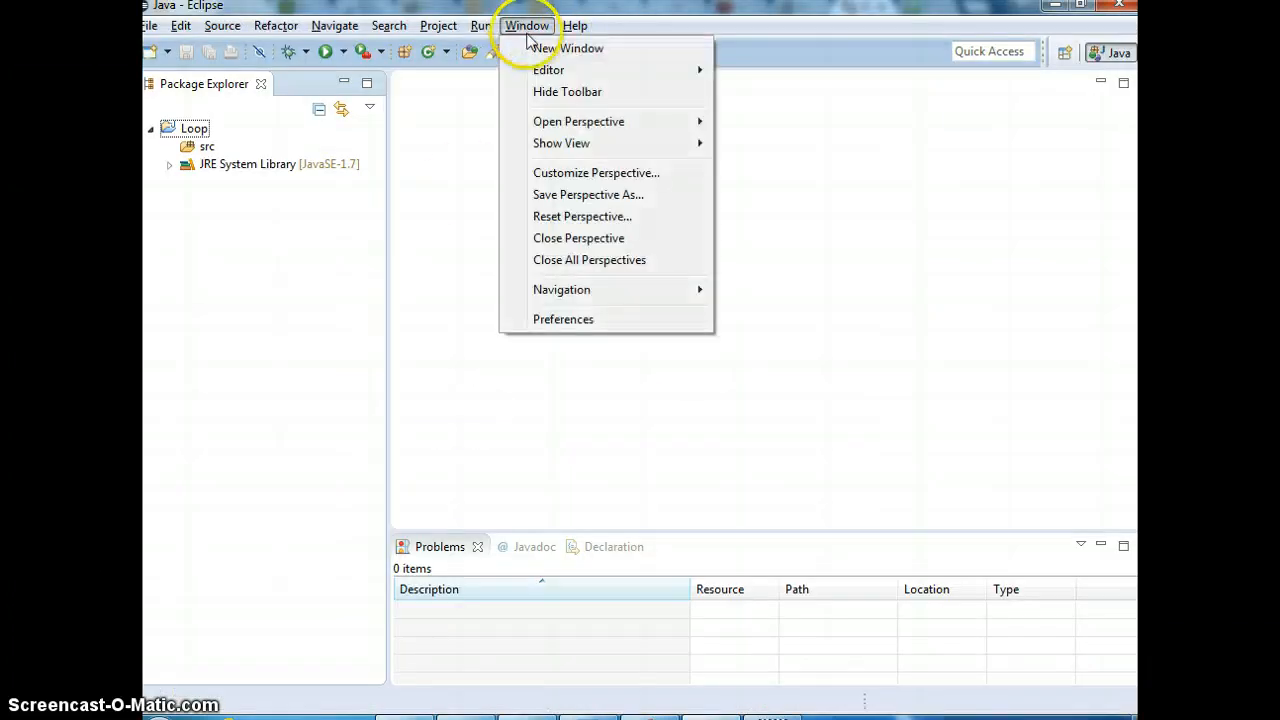
pyautogui.moveTo(538, 20)
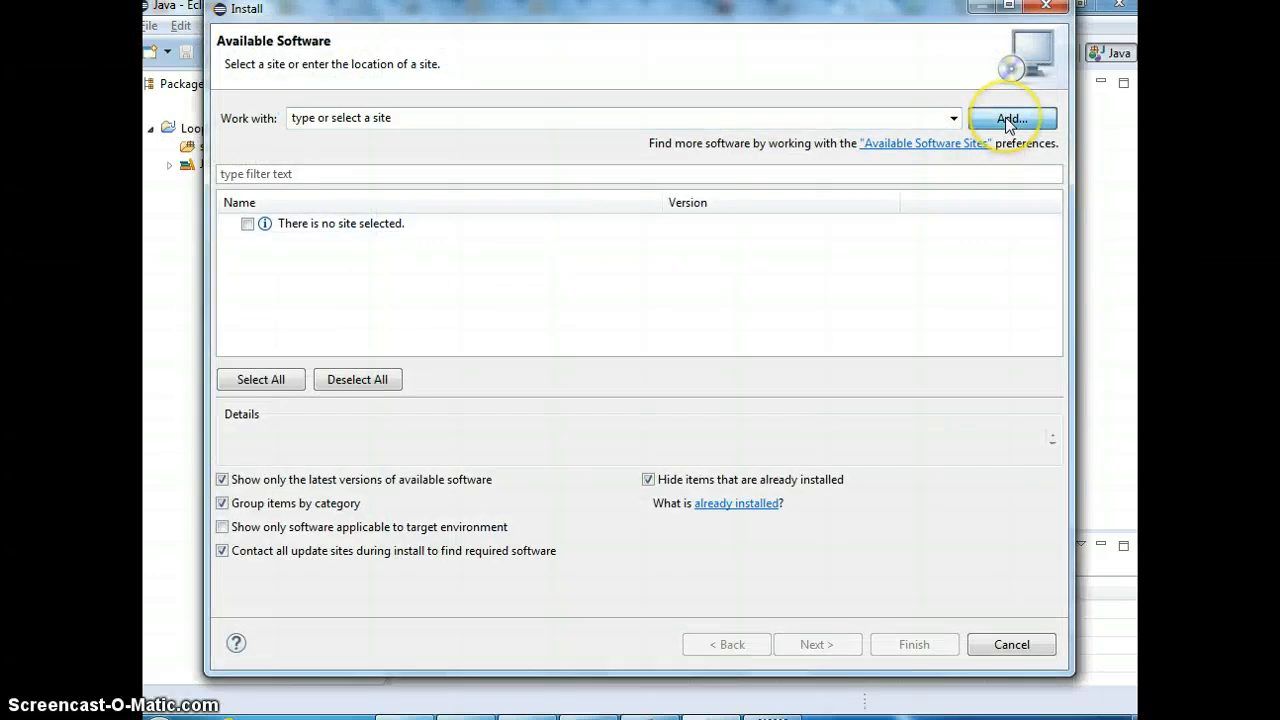
pyautogui.click(1011, 118)
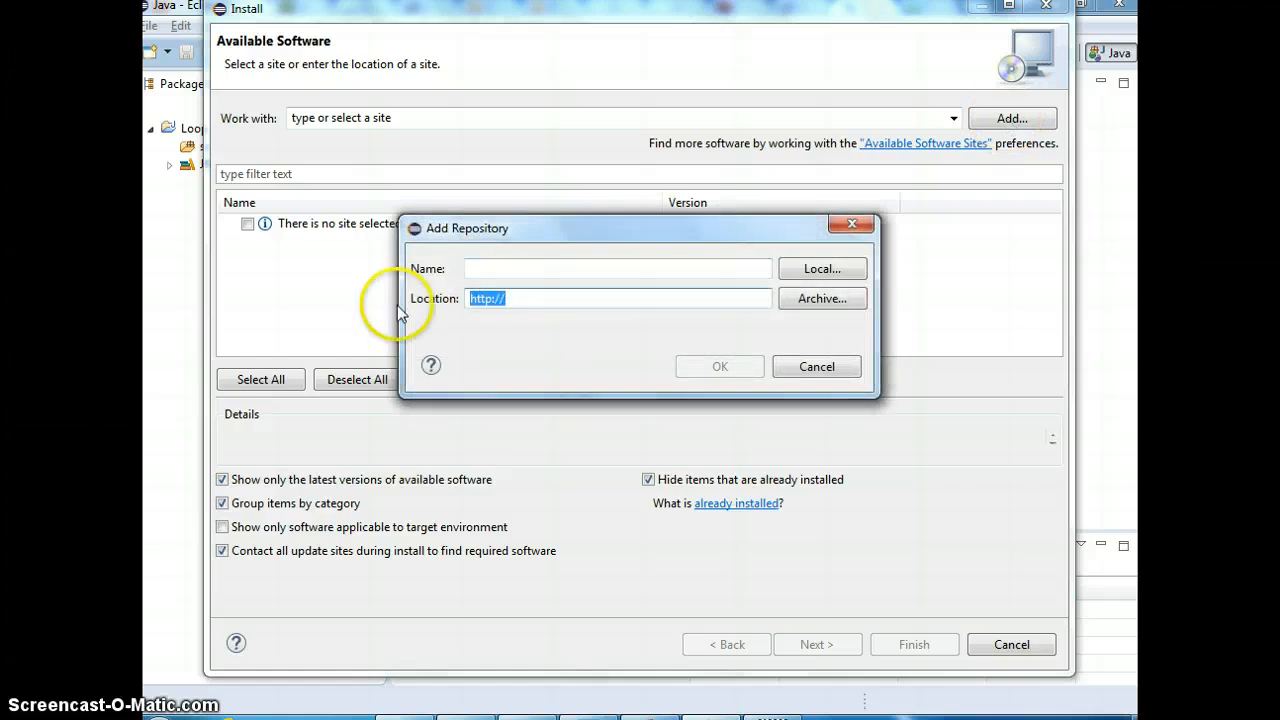
pyautogui.moveTo(510, 280)
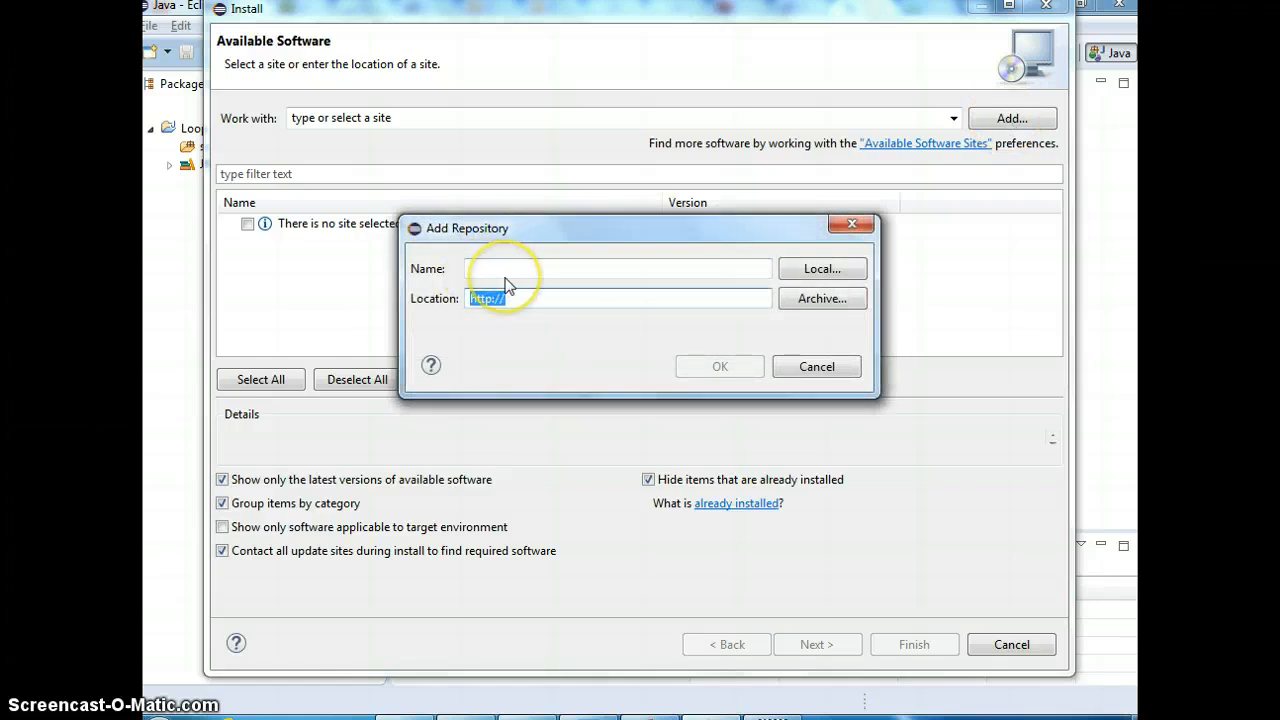
pyautogui.moveTo(745, 398)
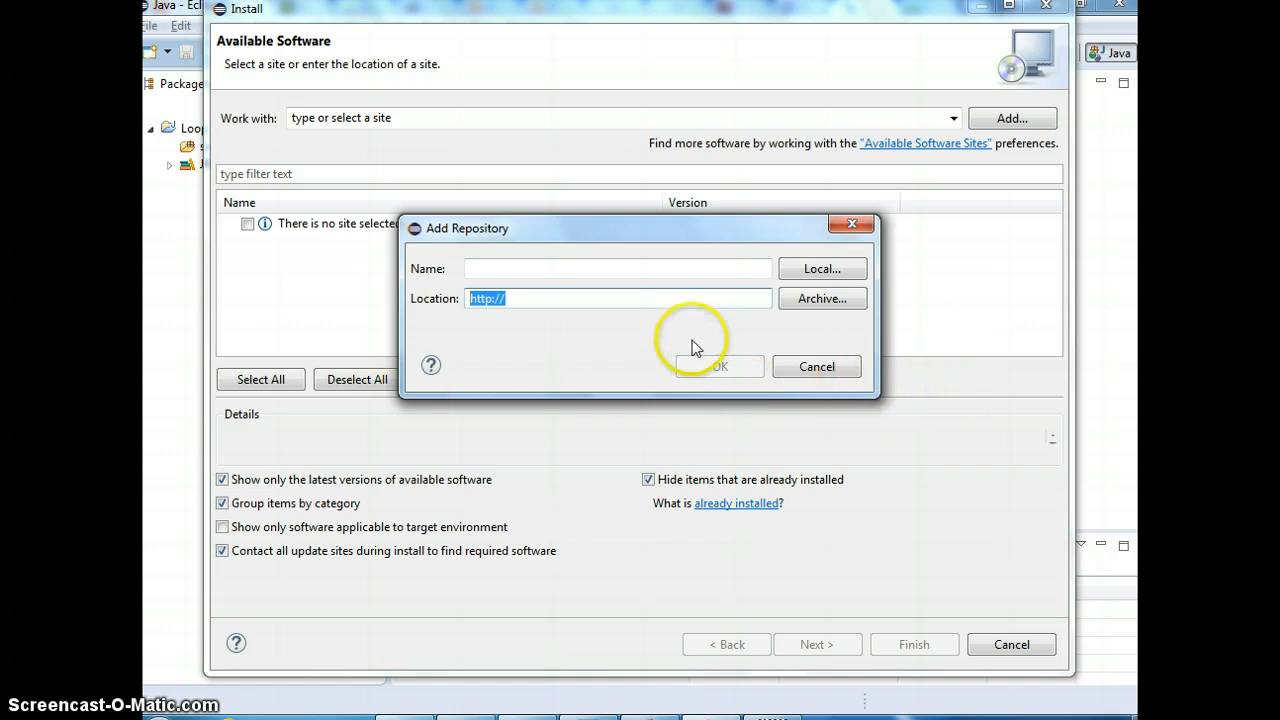
pyautogui.click(816, 366)
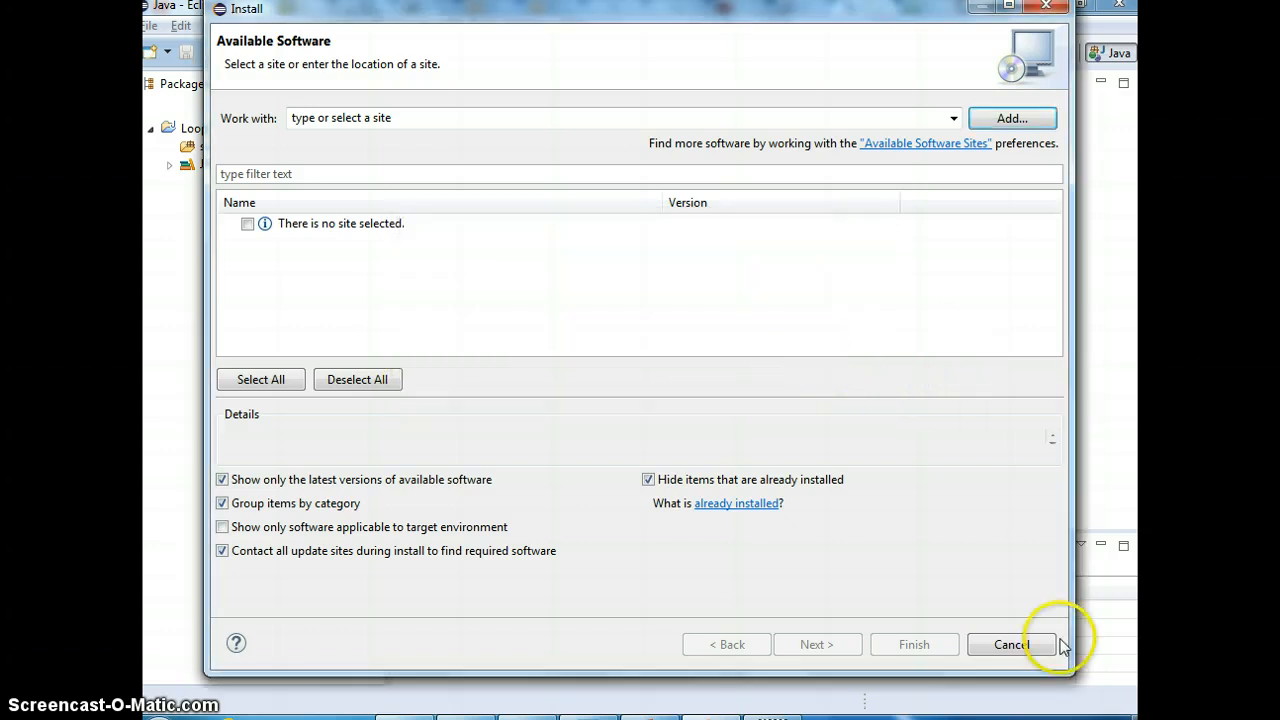
pyautogui.click(1010, 643)
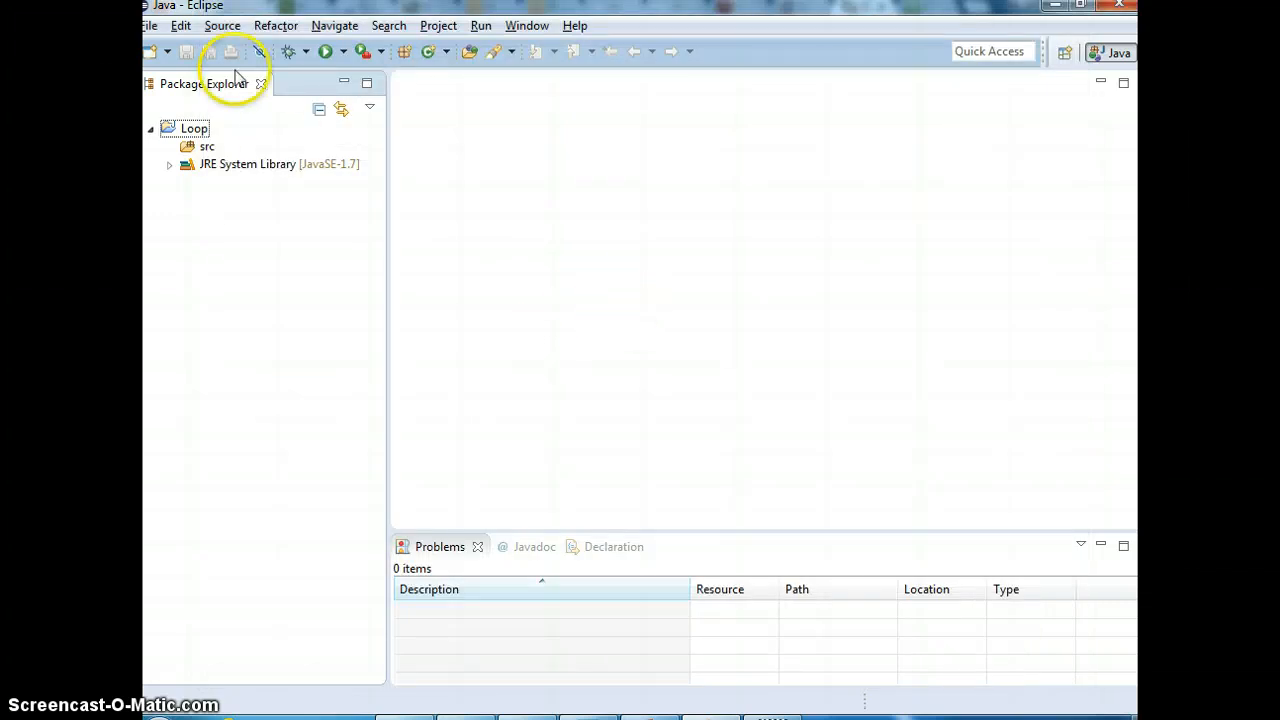
# Browse the Plug-in Development group of New wizards for a diagram option, then cancel.
pyautogui.click(149, 25)
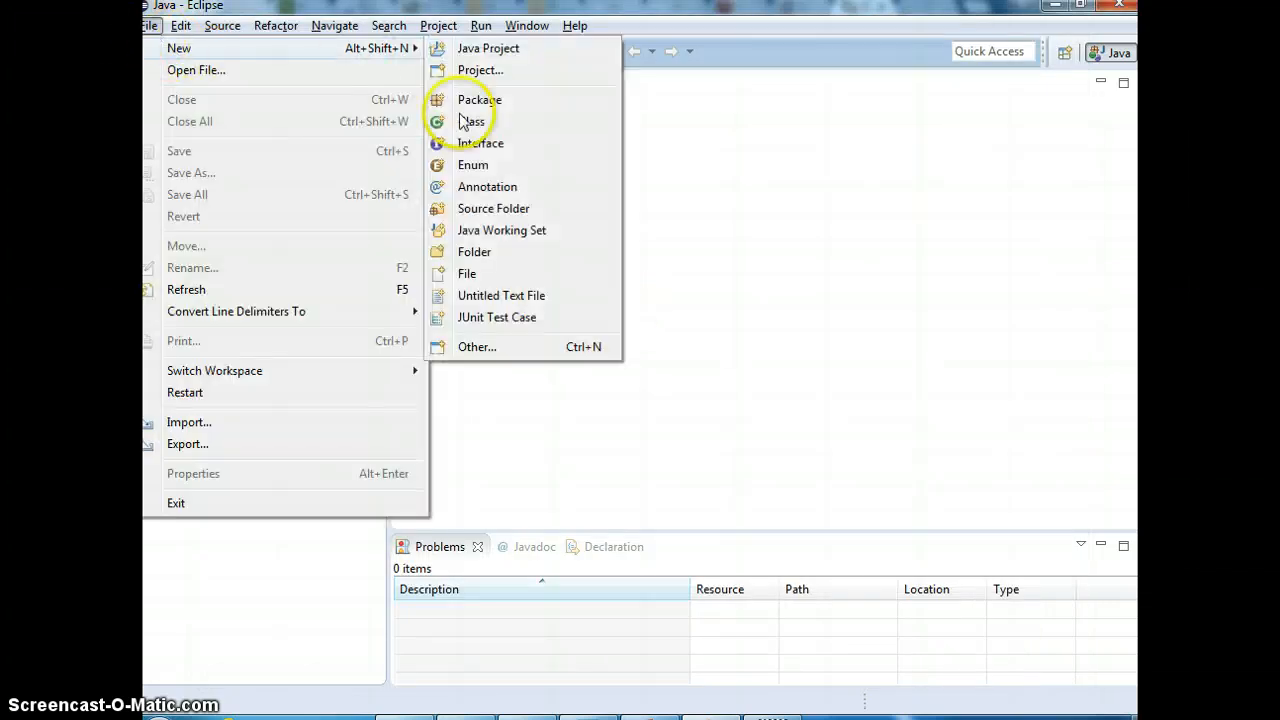
pyautogui.click(477, 347)
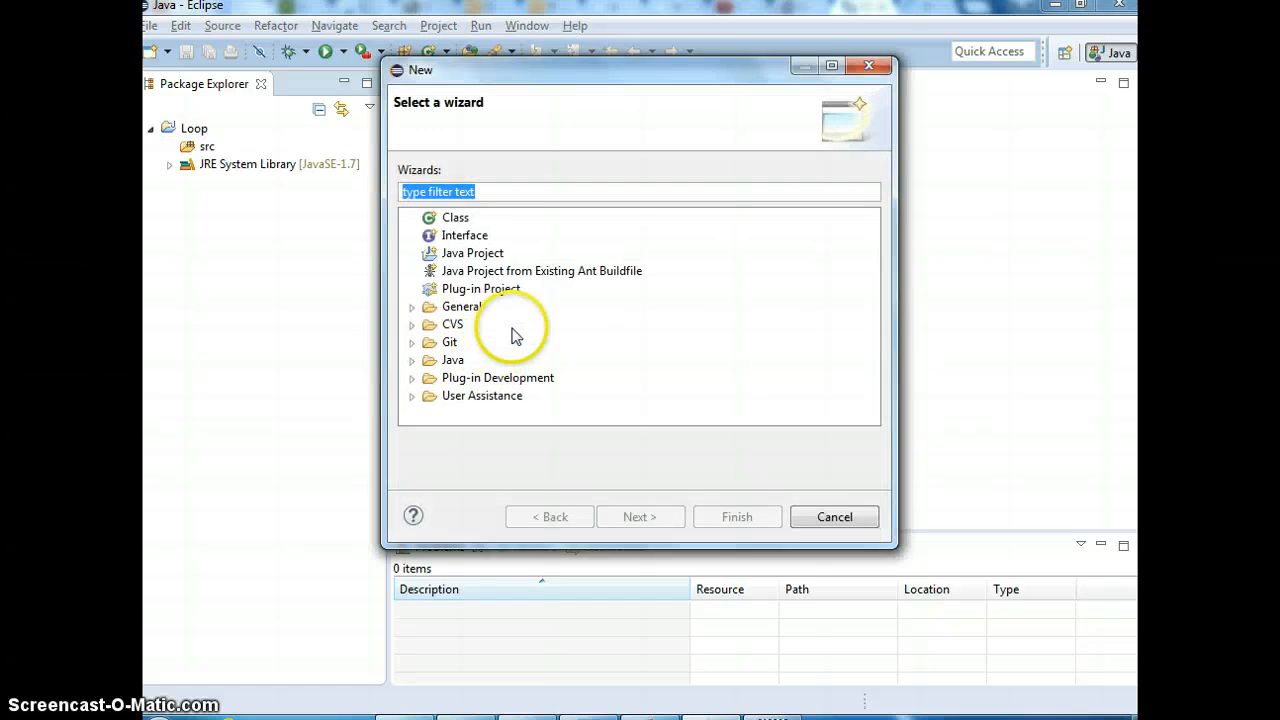
pyautogui.click(412, 377)
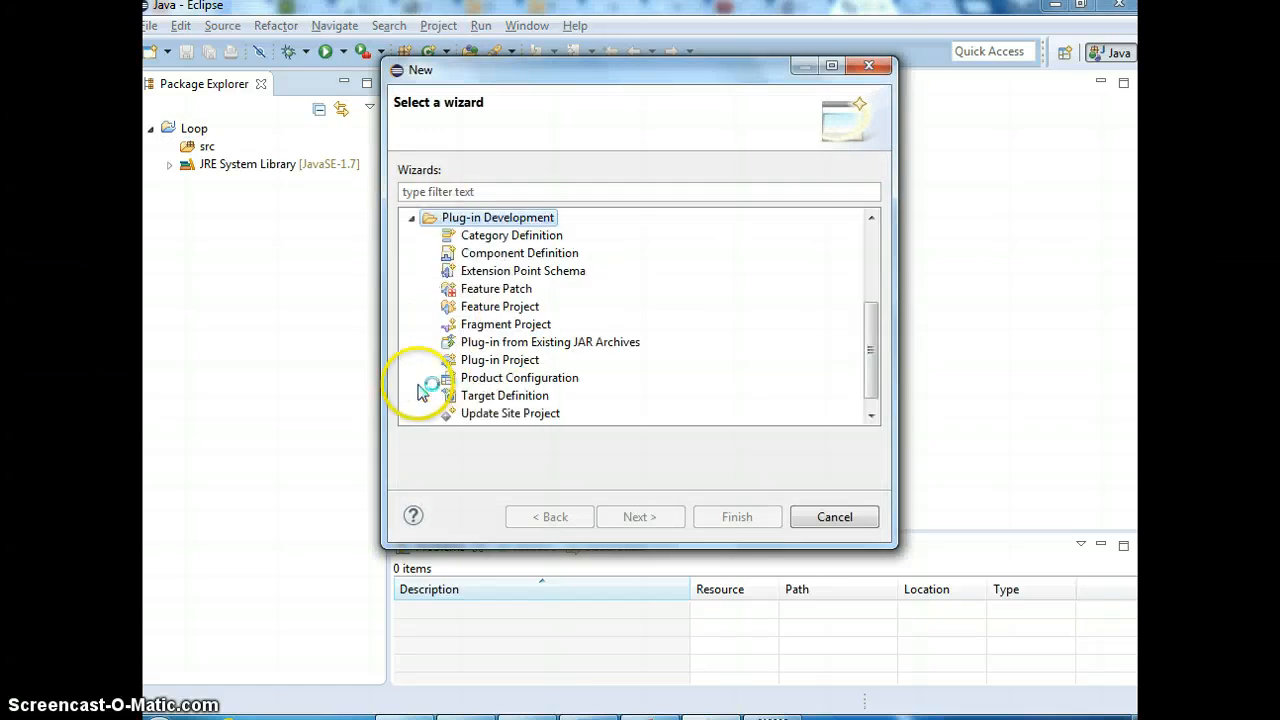
pyautogui.scroll(-3)
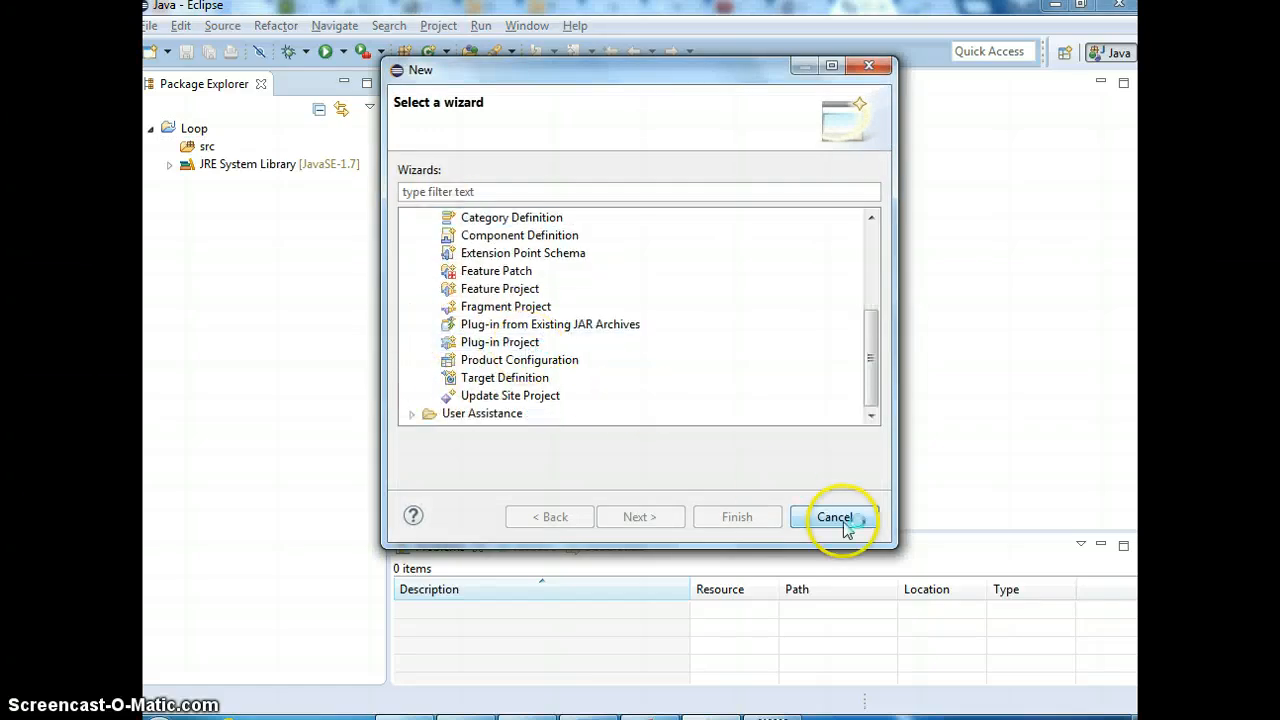
pyautogui.click(834, 517)
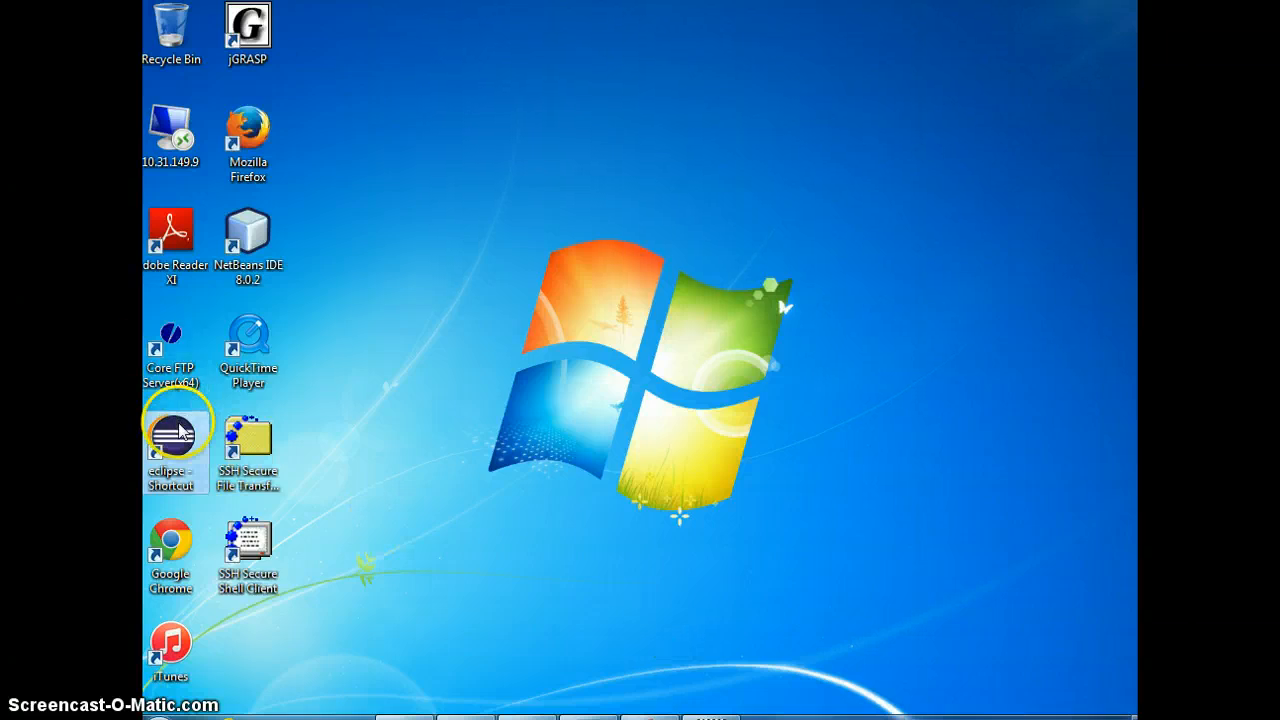
# Relaunch Eclipse from the desktop shortcut into the default workspace.
pyautogui.doubleClick(171, 445)
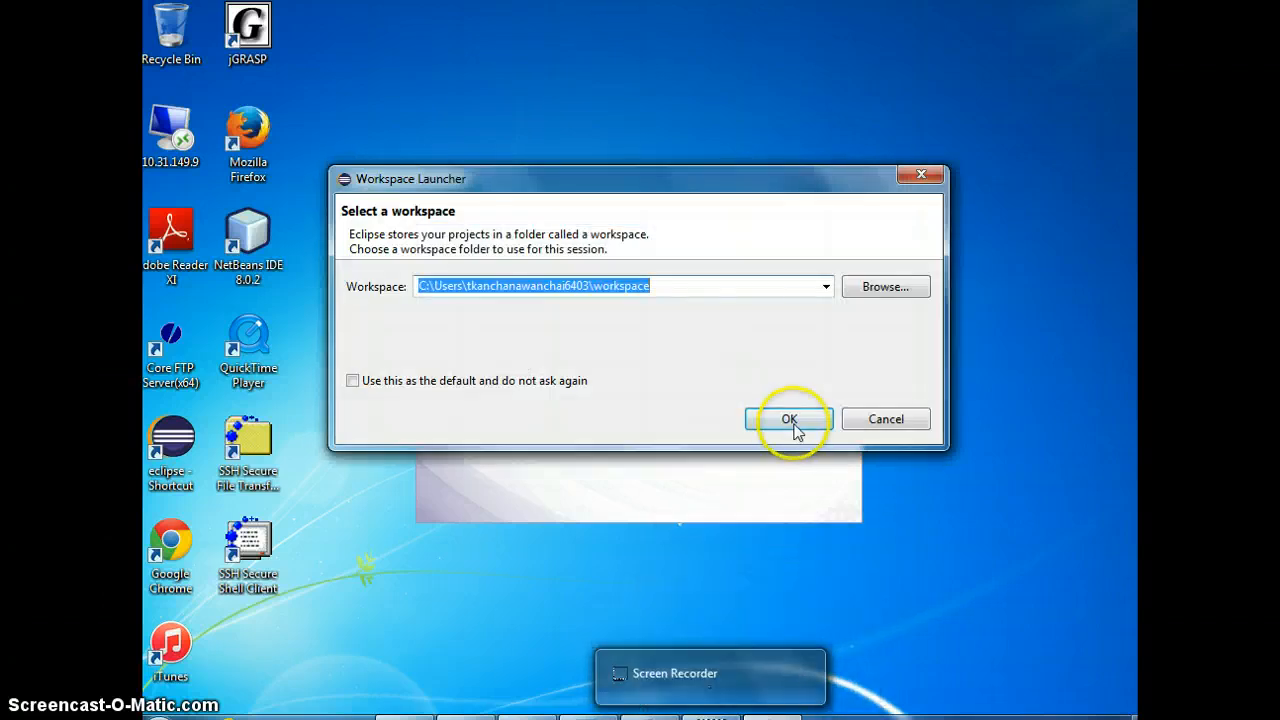
pyautogui.click(789, 418)
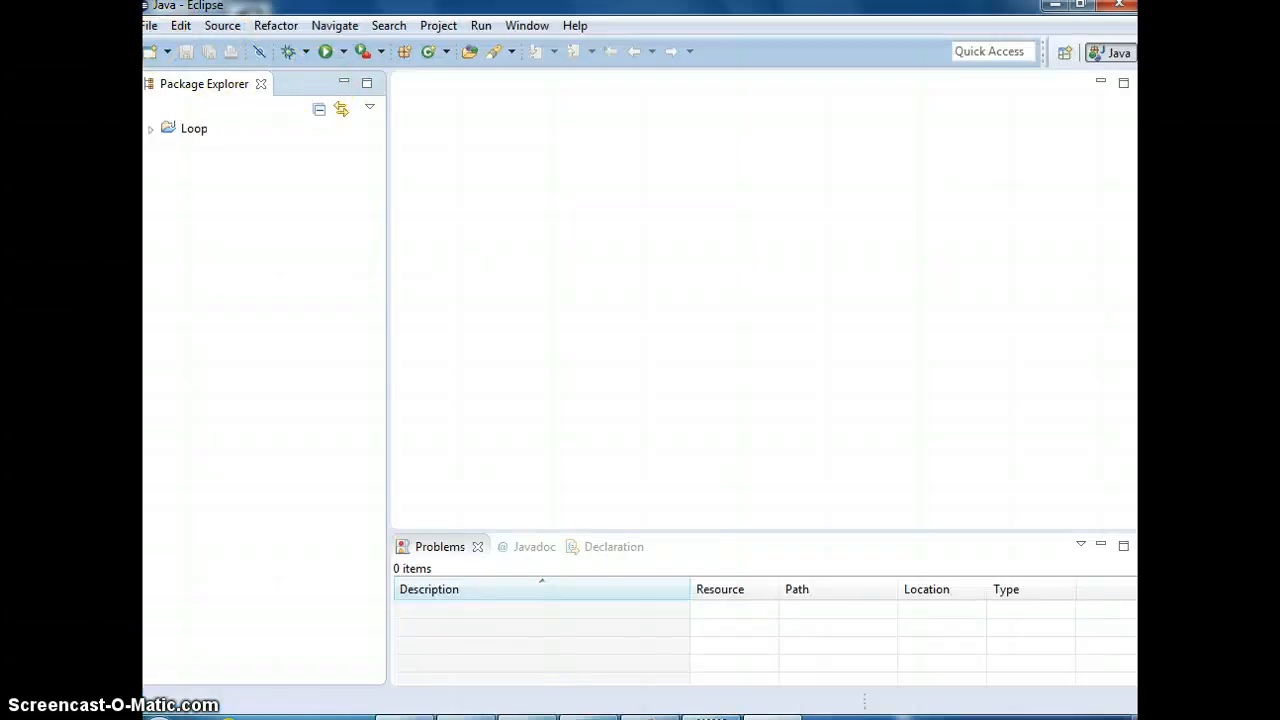
pyautogui.click(154, 25)
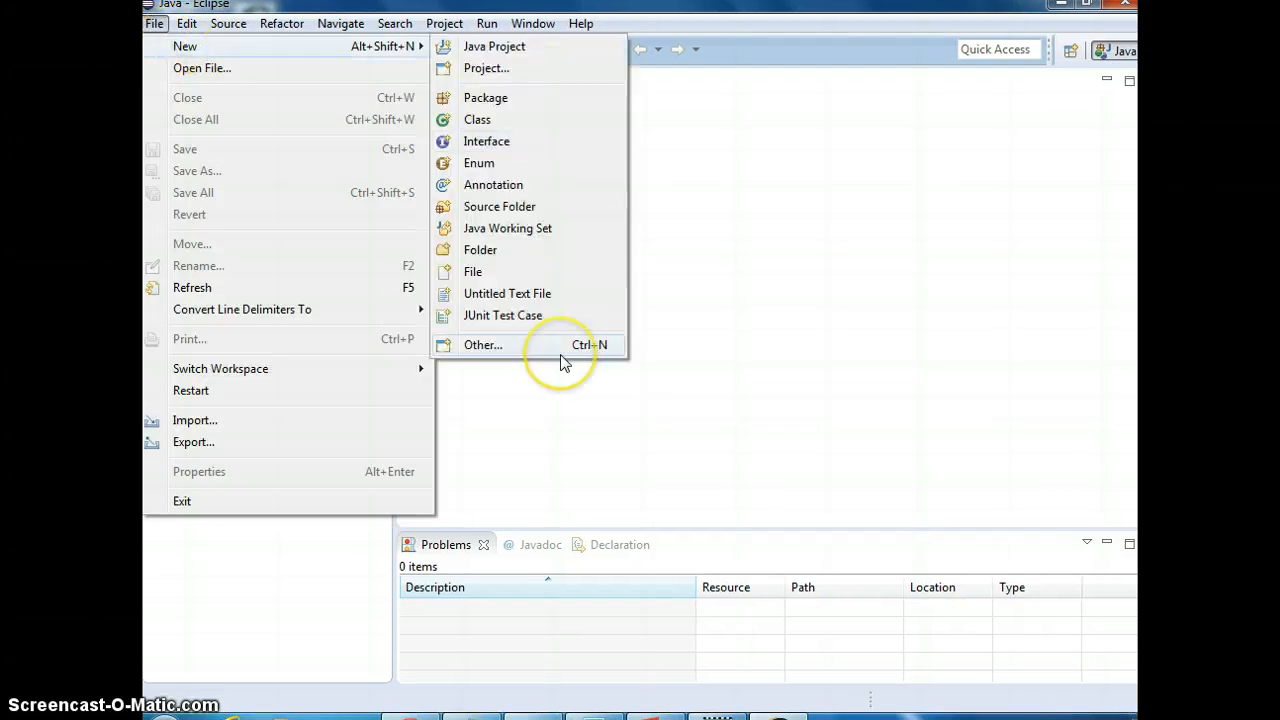
pyautogui.click(482, 344)
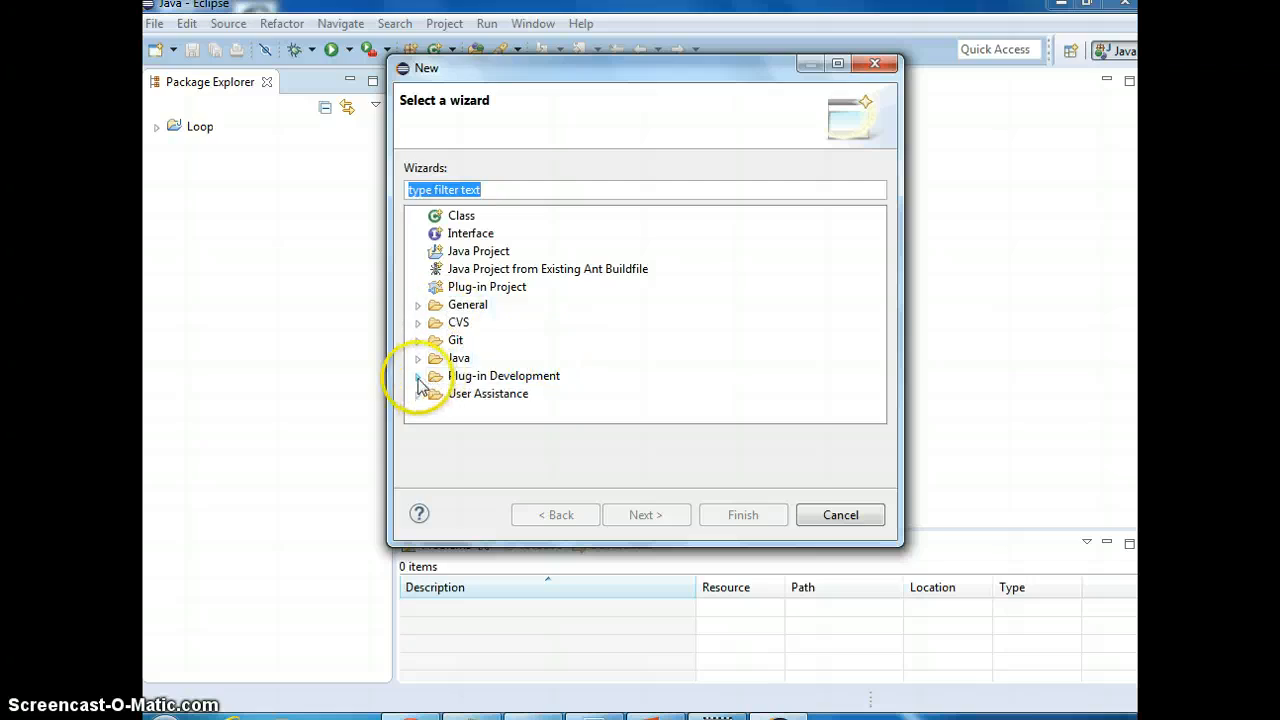
pyautogui.click(418, 375)
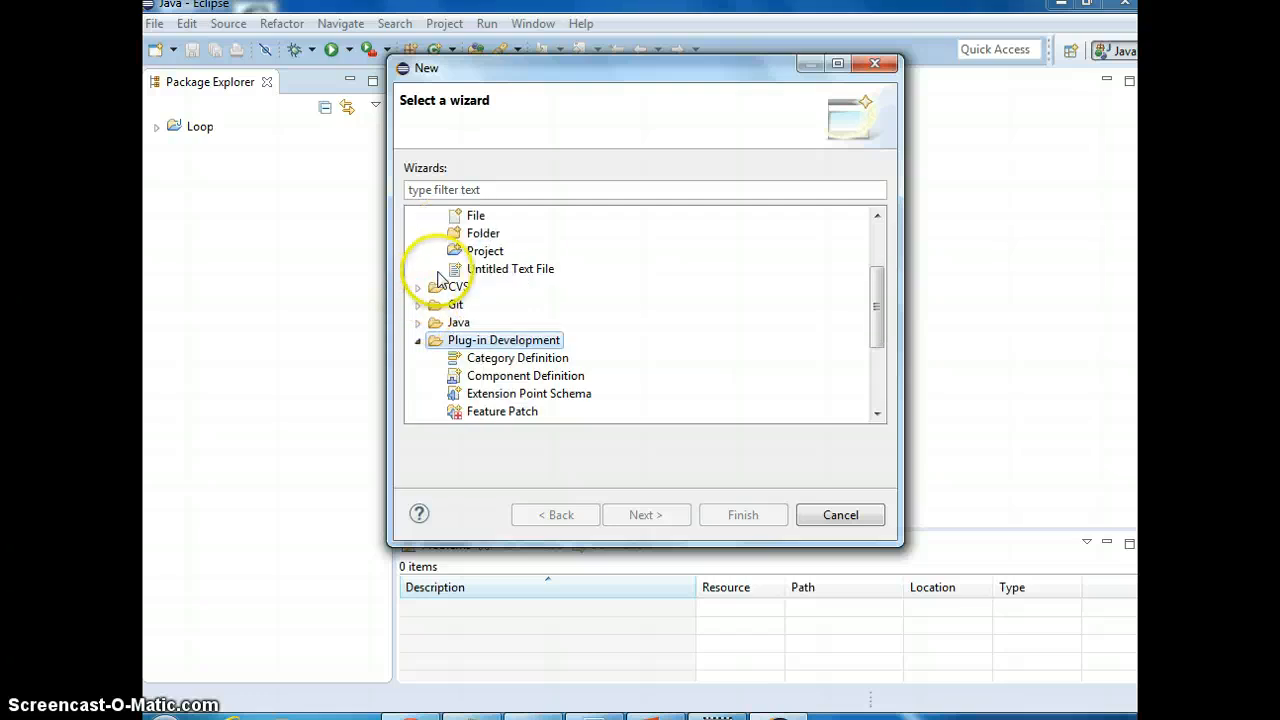
pyautogui.click(418, 287)
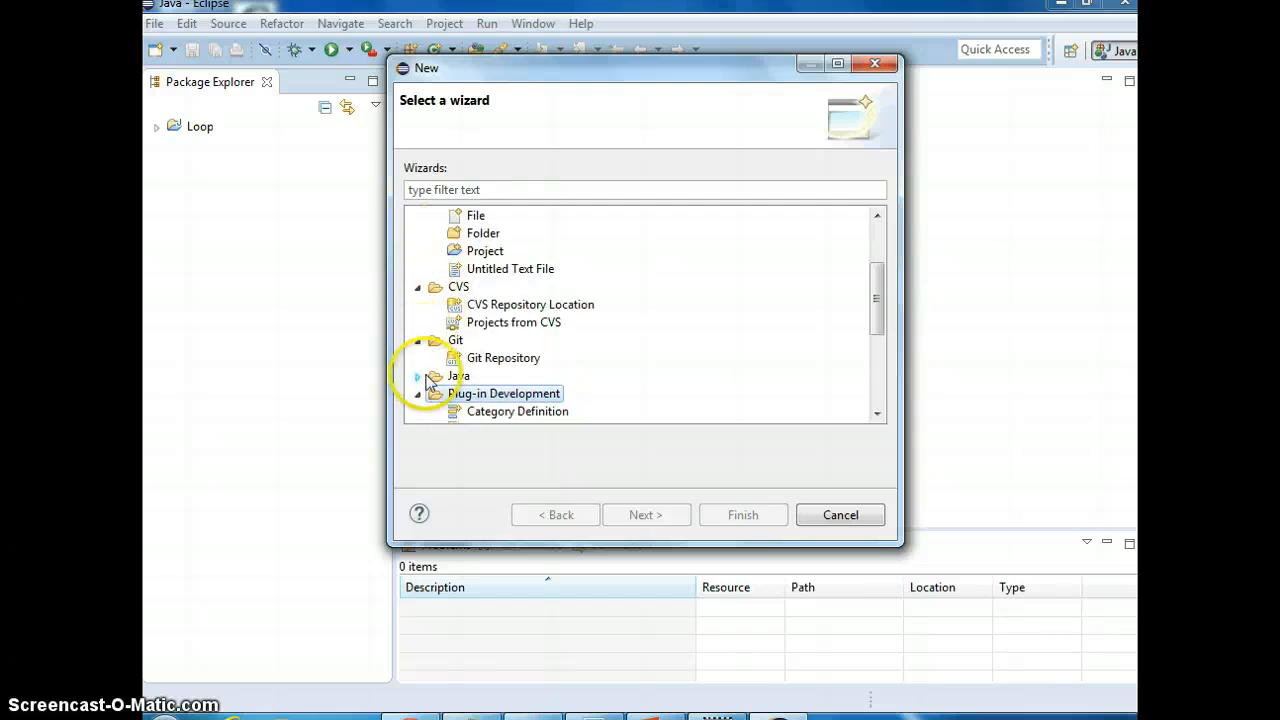
pyautogui.click(418, 375)
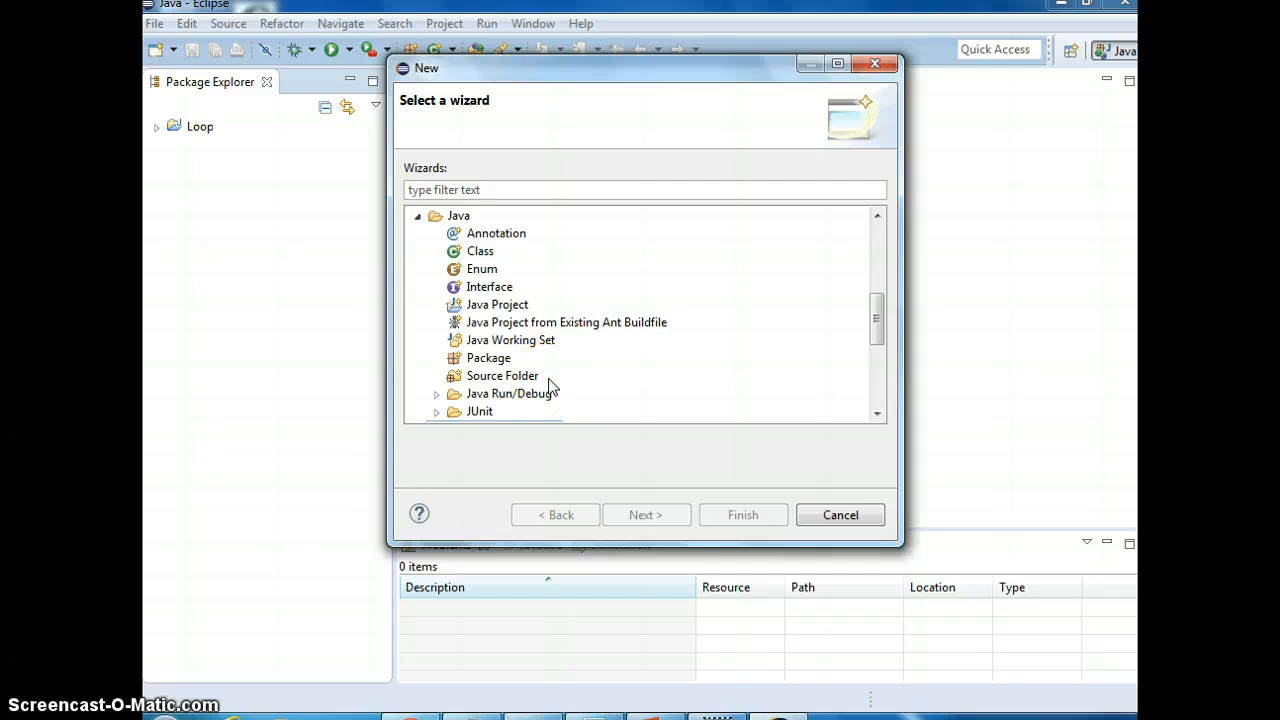
pyautogui.scroll(-3)
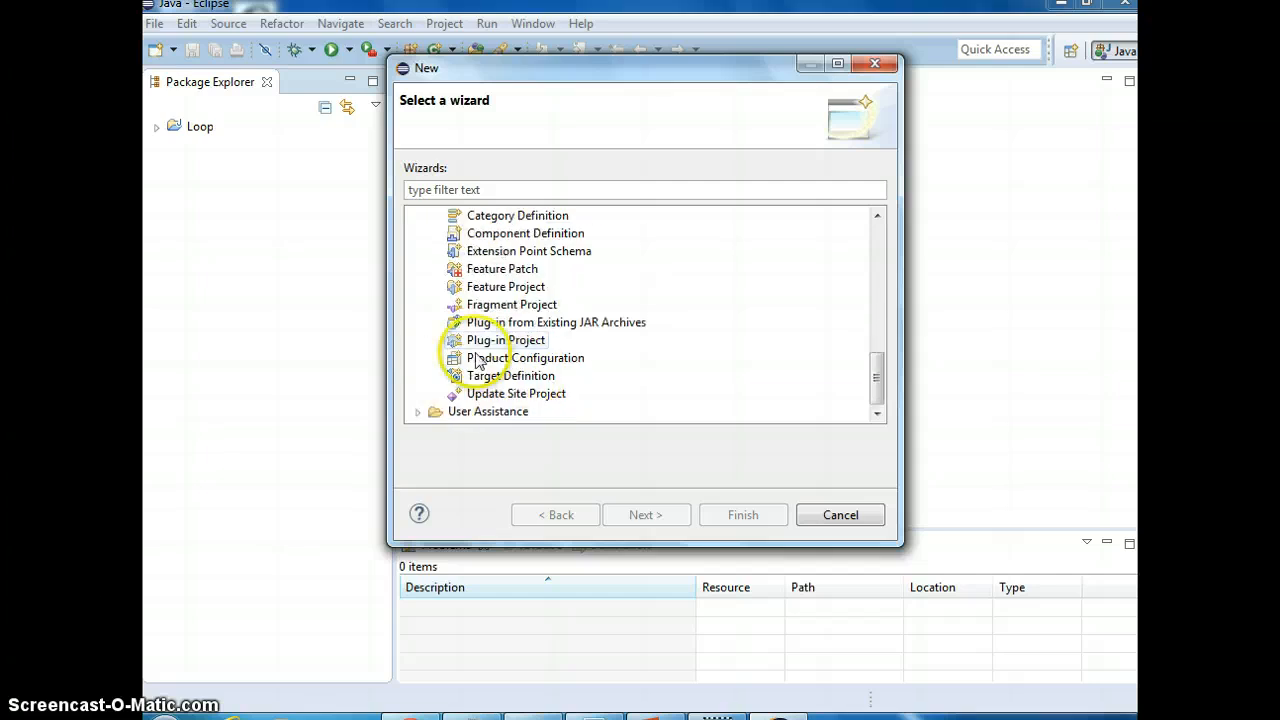
pyautogui.moveTo(838, 512)
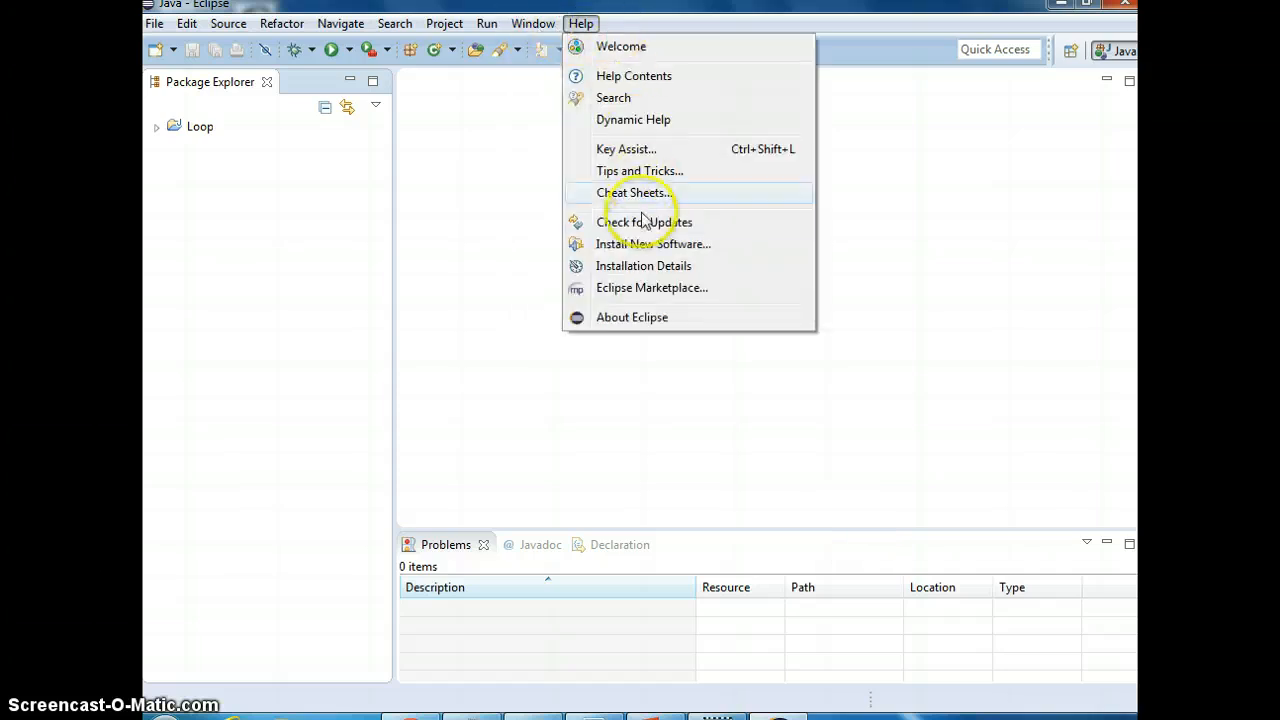
pyautogui.moveTo(643, 265)
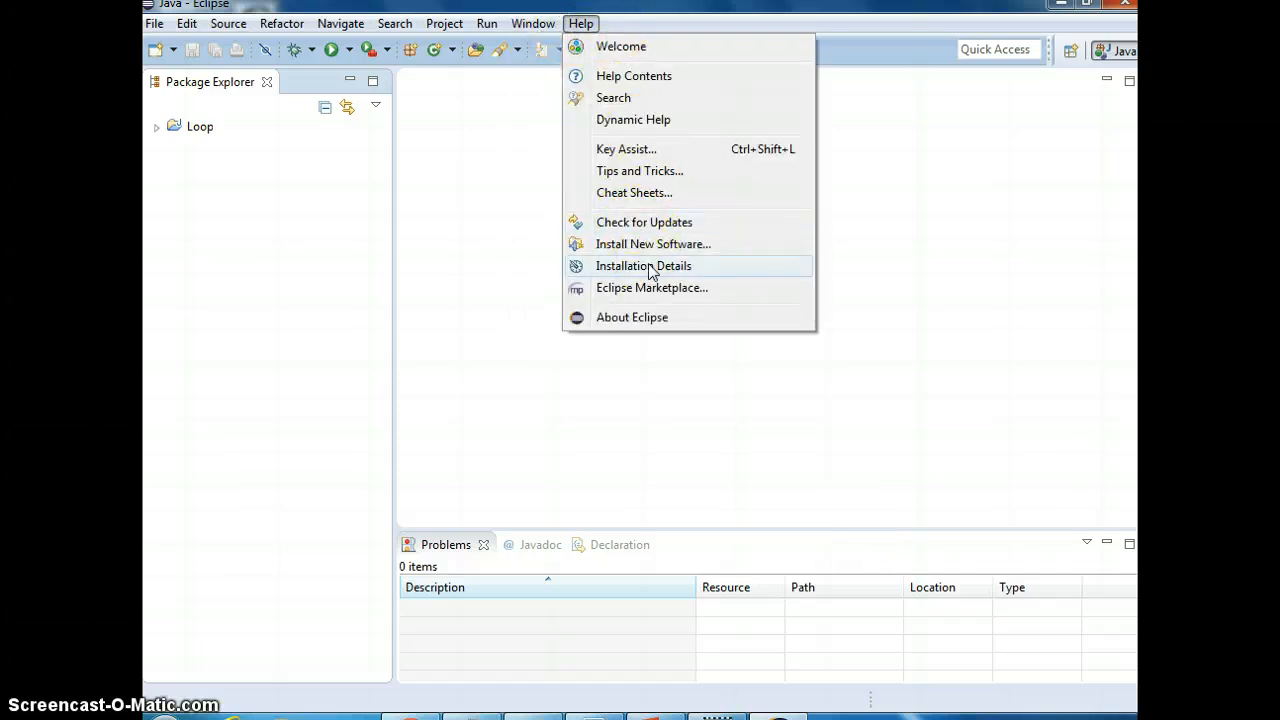
# Show the Available Software Sites list from the Install New Software wizard.
pyautogui.click(653, 244)
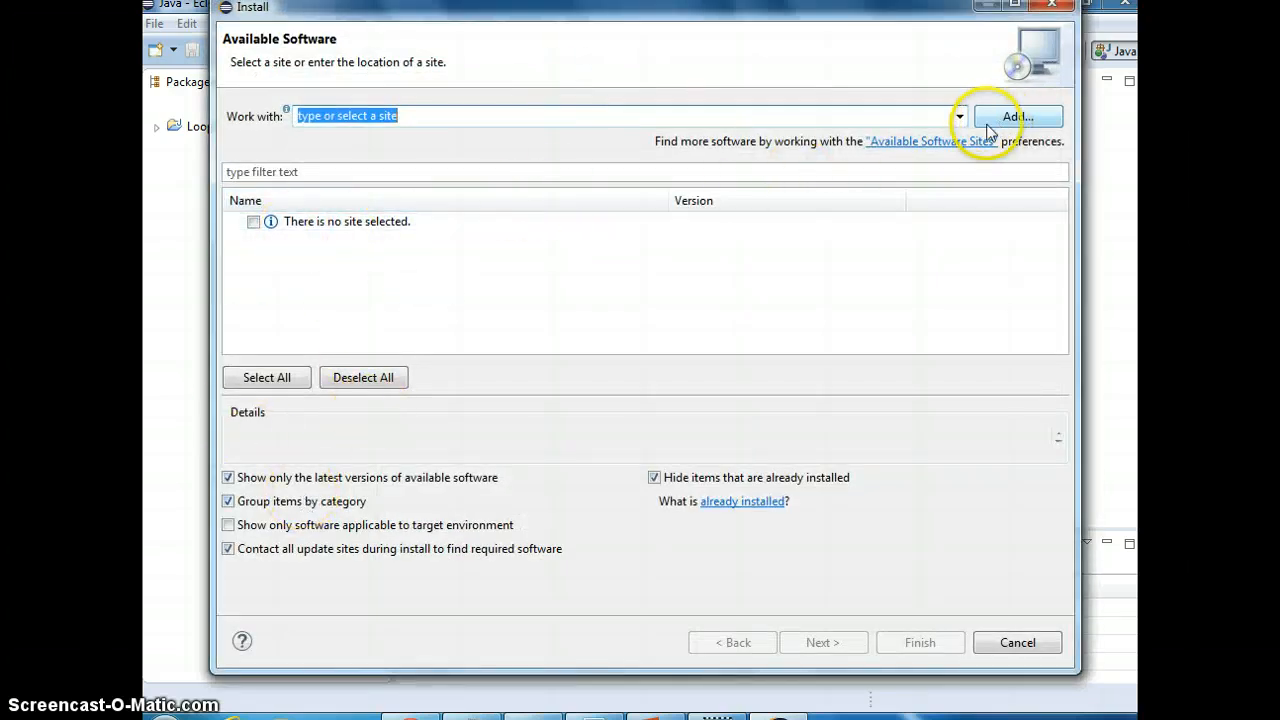
pyautogui.click(930, 141)
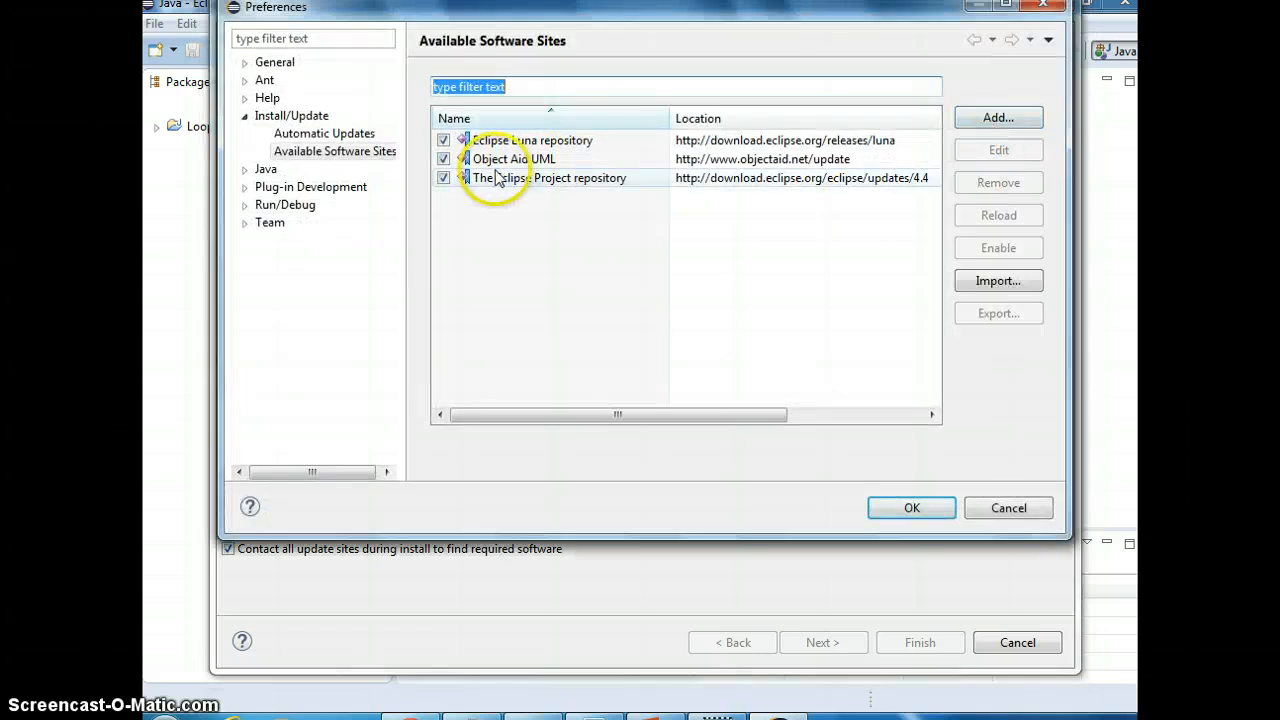
pyautogui.moveTo(585, 178)
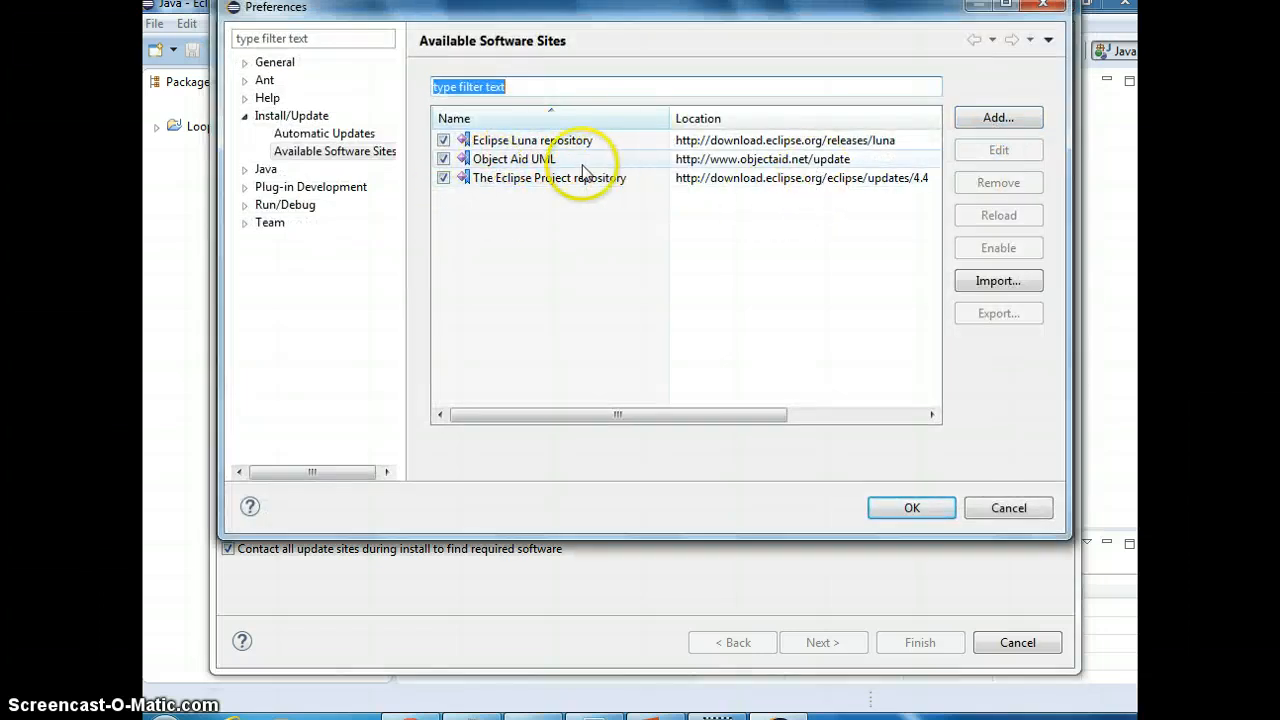
# Work with the Object Aid UML site, keep ObjectAid UML Explorer checked, and reach Install Details.
pyautogui.click(513, 158)
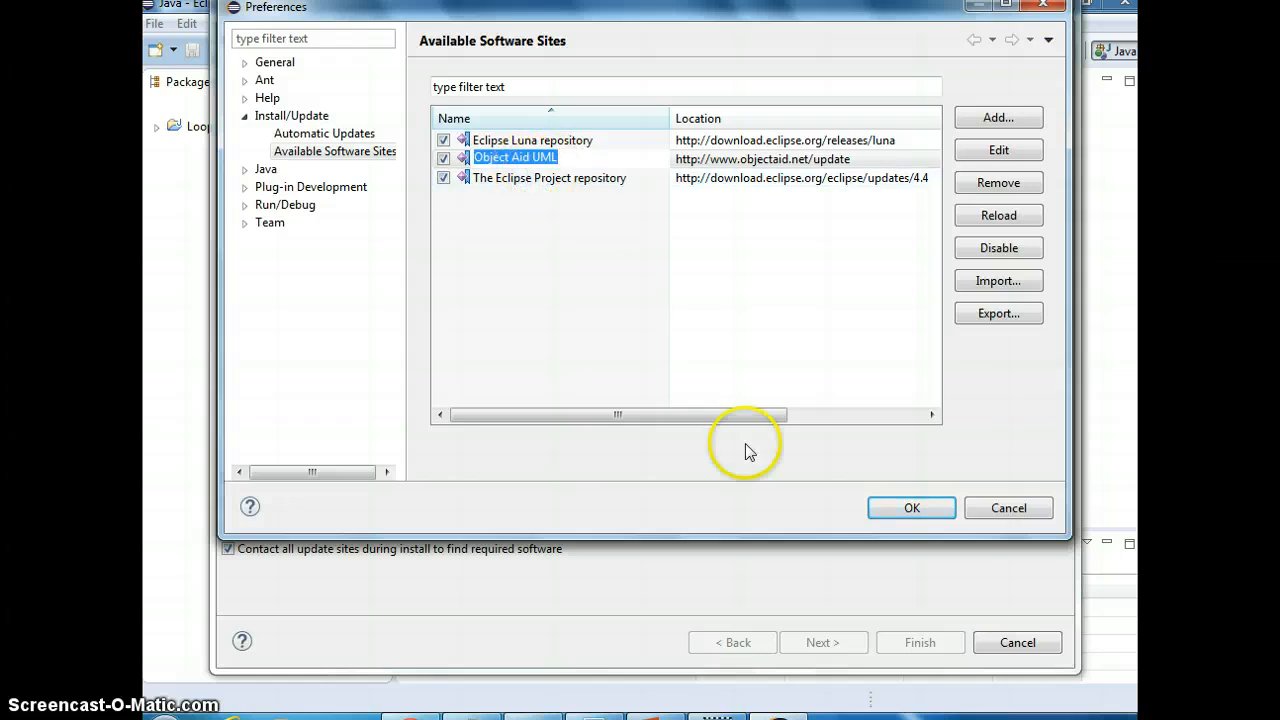
pyautogui.click(911, 507)
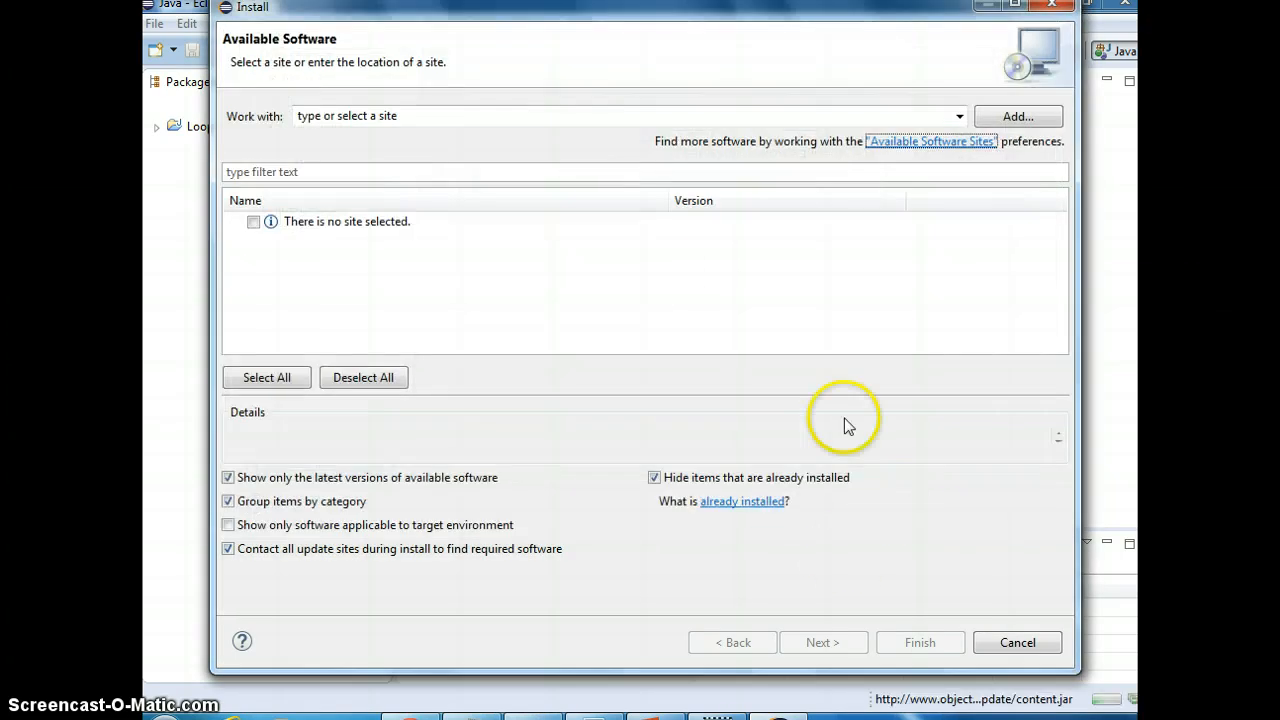
pyautogui.click(958, 116)
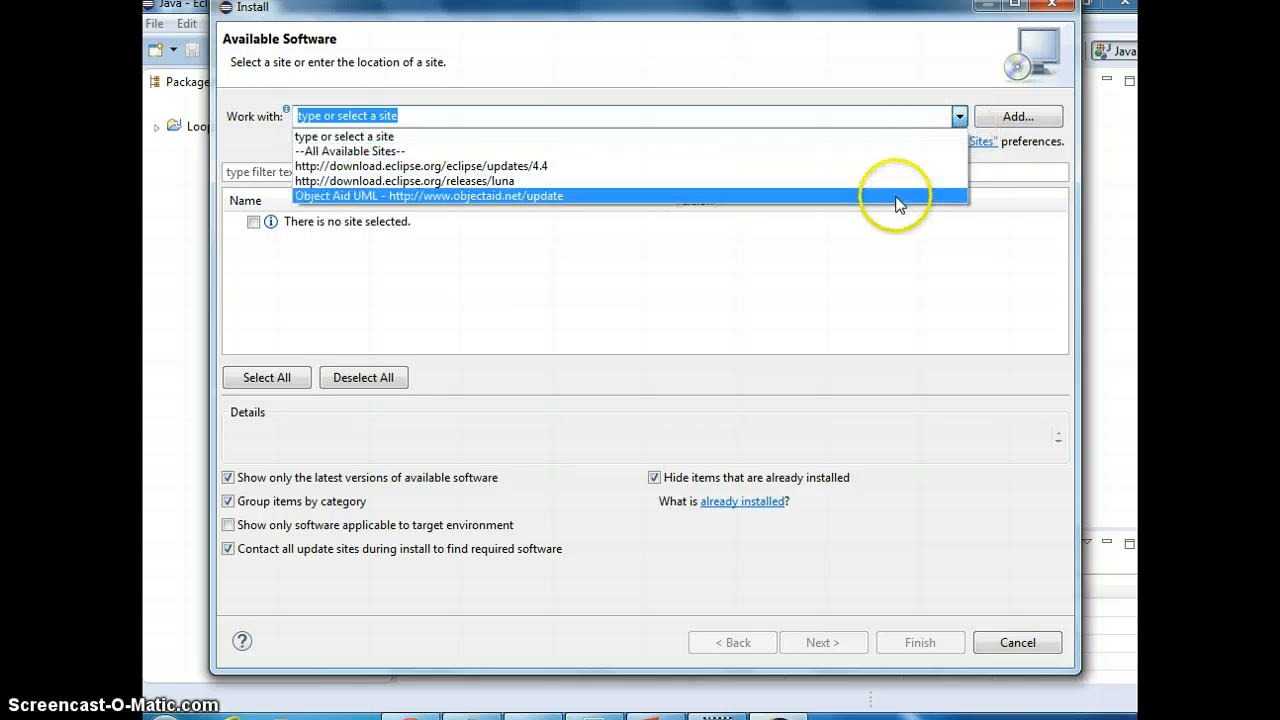
pyautogui.click(429, 195)
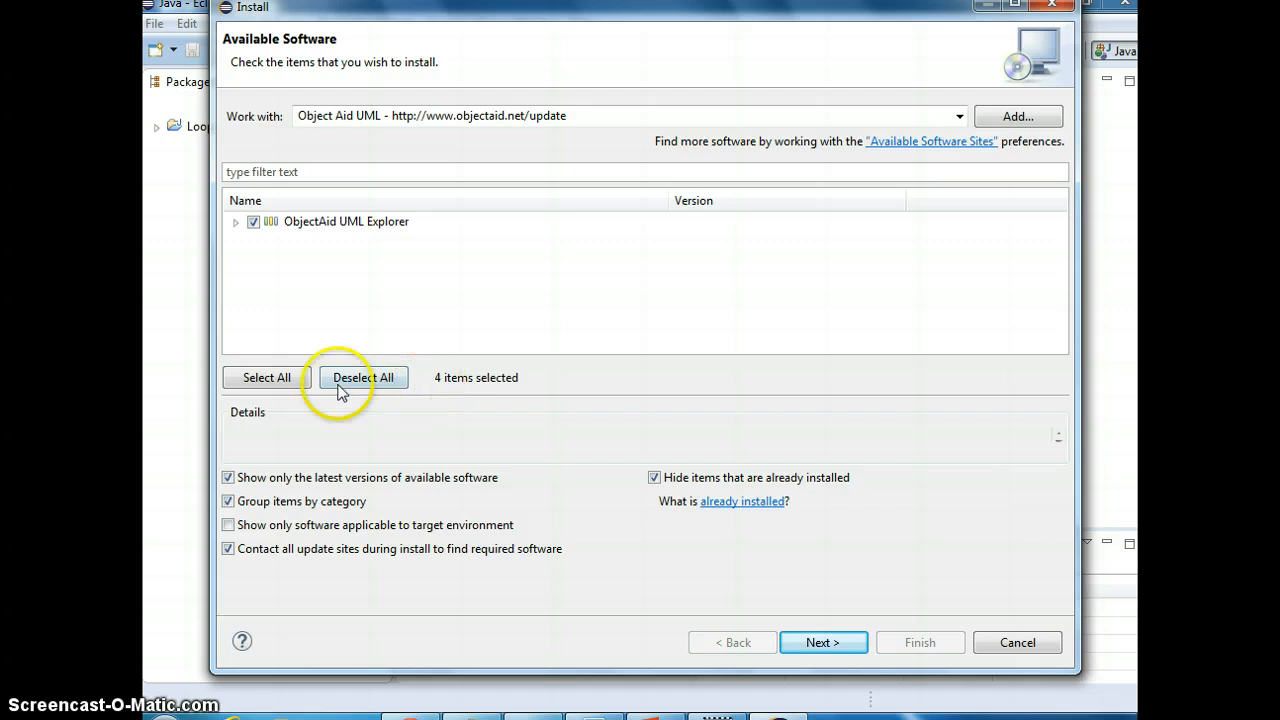
pyautogui.click(823, 642)
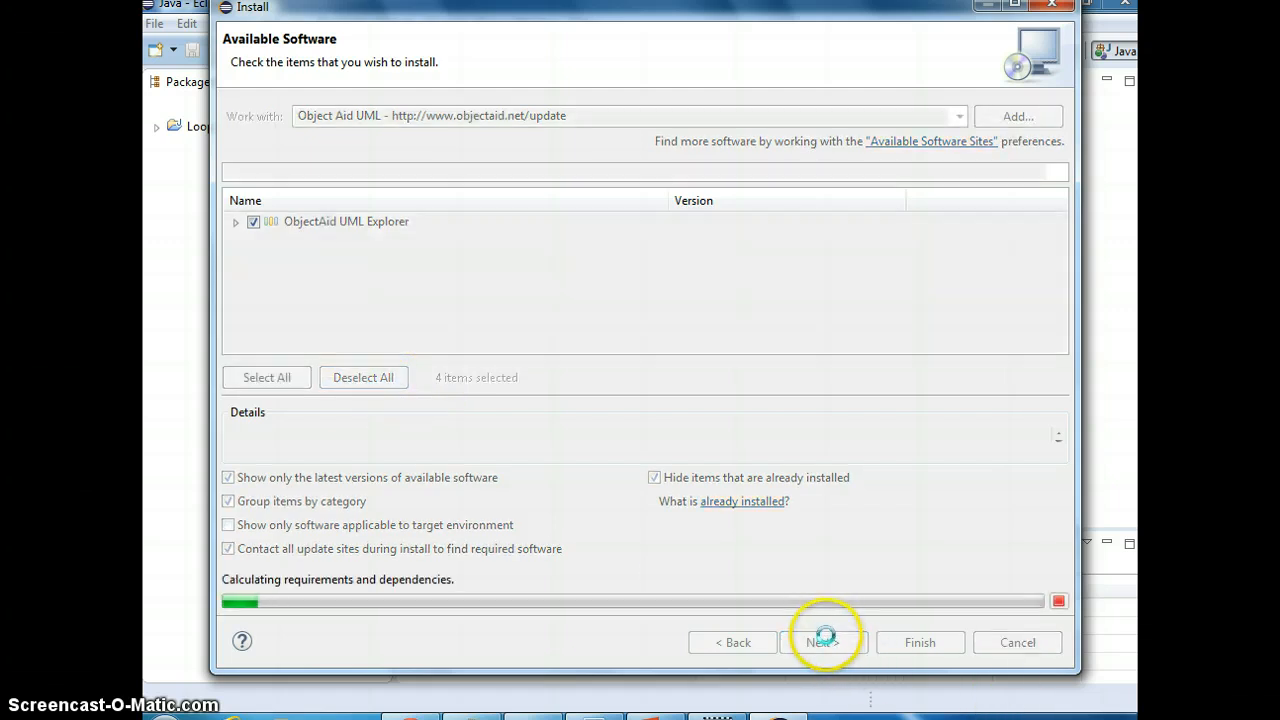
pyautogui.click(823, 642)
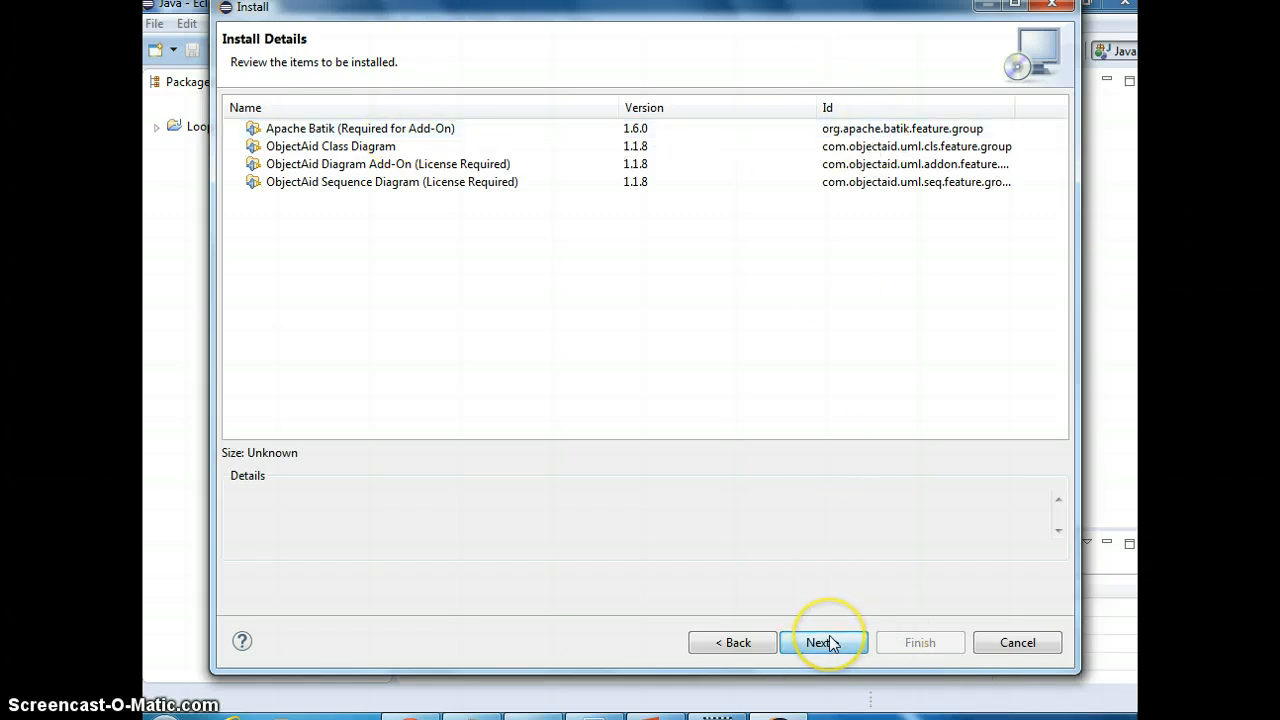
# Finish installing ObjectAid past the unsigned-content security warning and restart Eclipse.
pyautogui.click(823, 642)
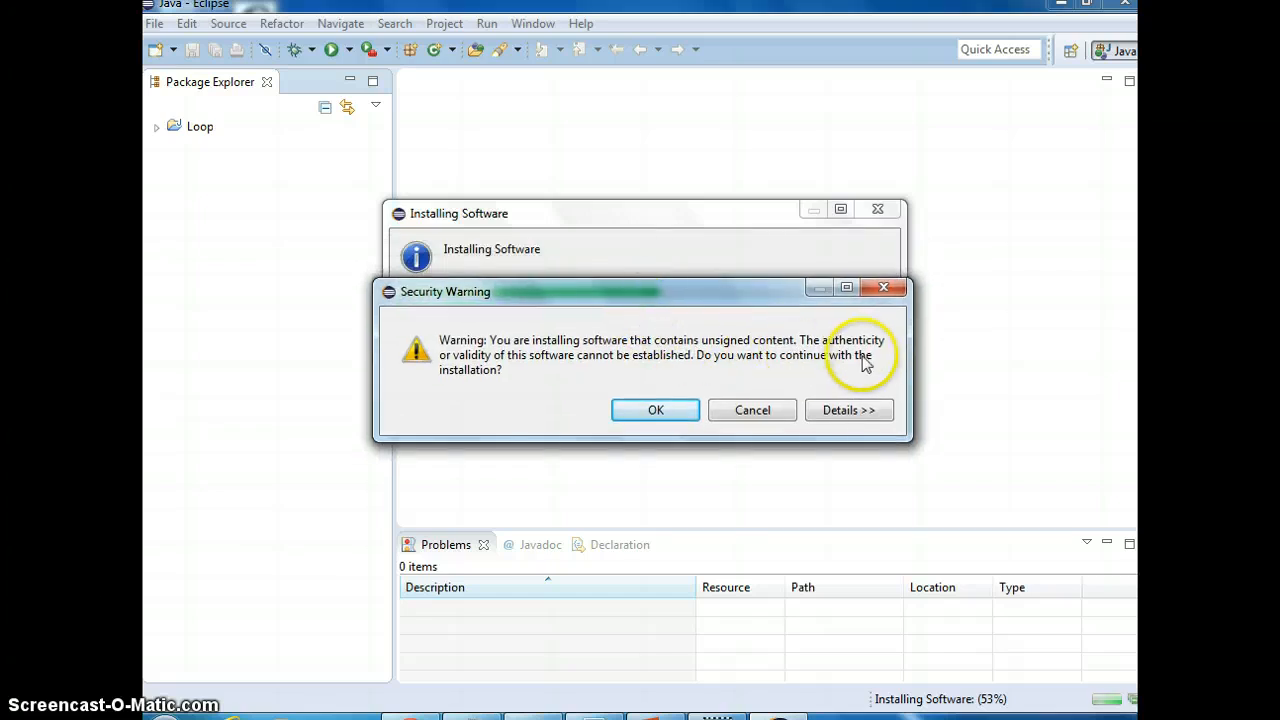
pyautogui.moveTo(658, 373)
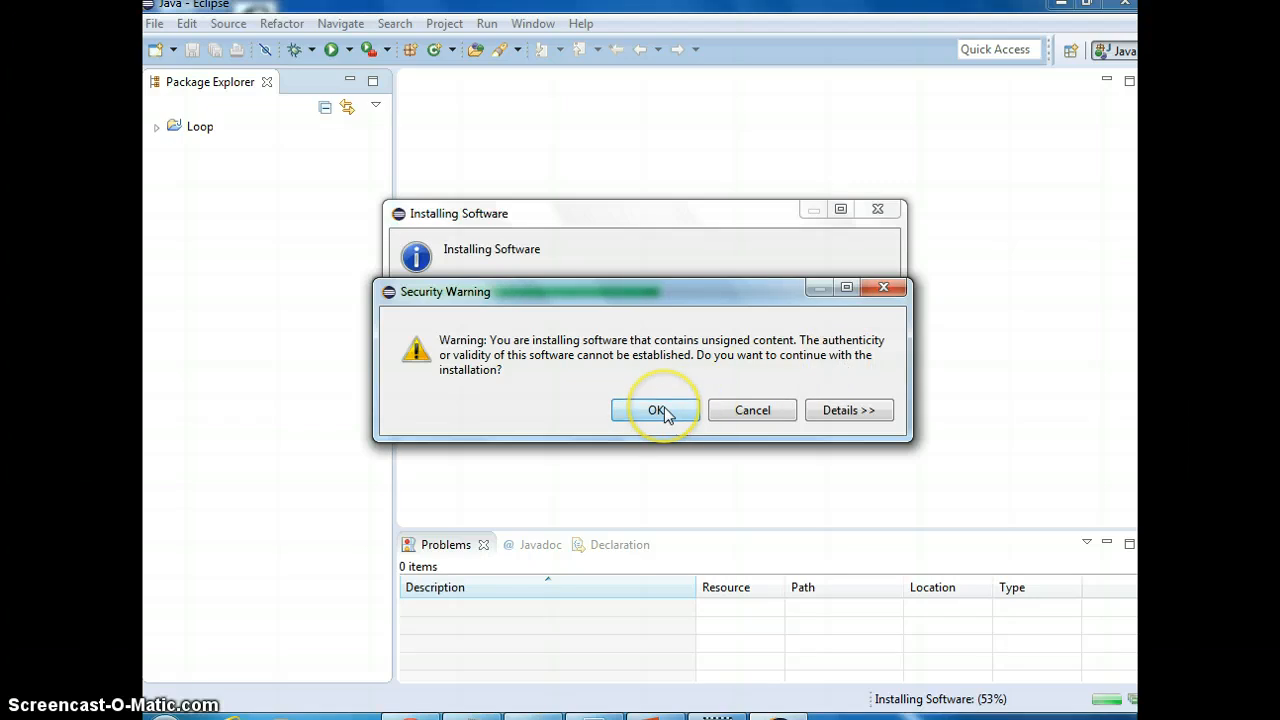
pyautogui.click(656, 410)
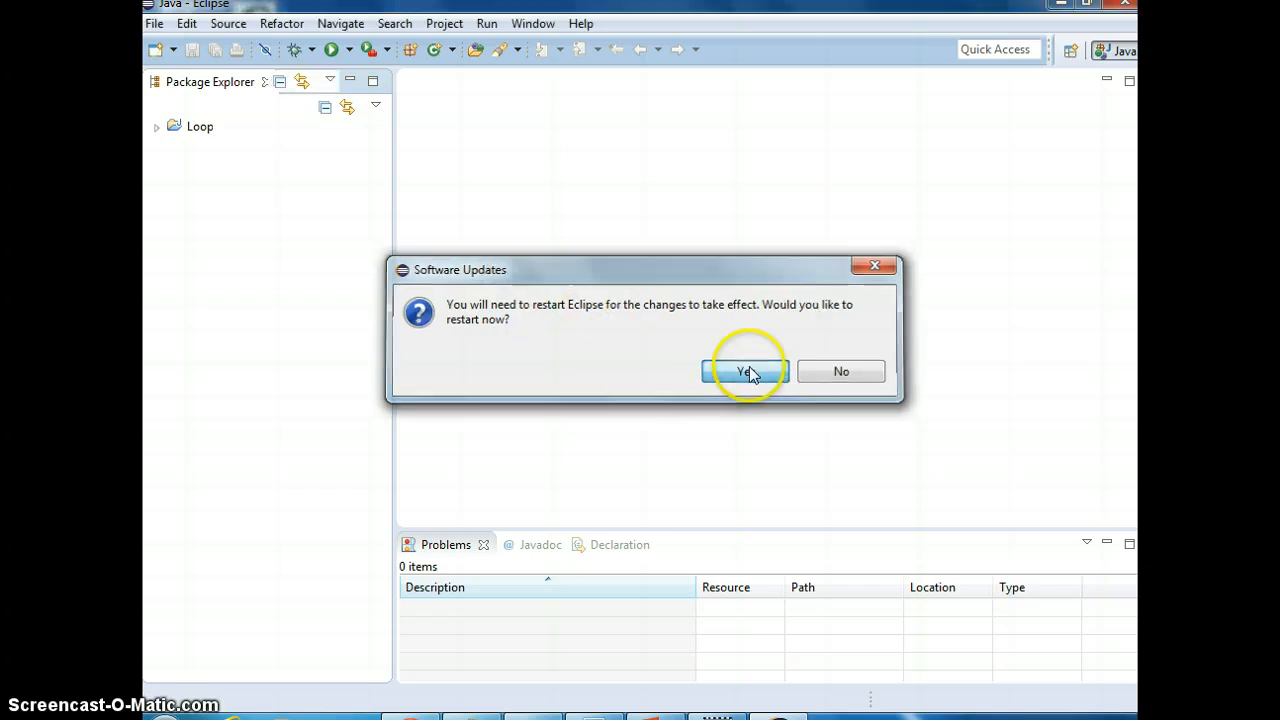
pyautogui.click(745, 371)
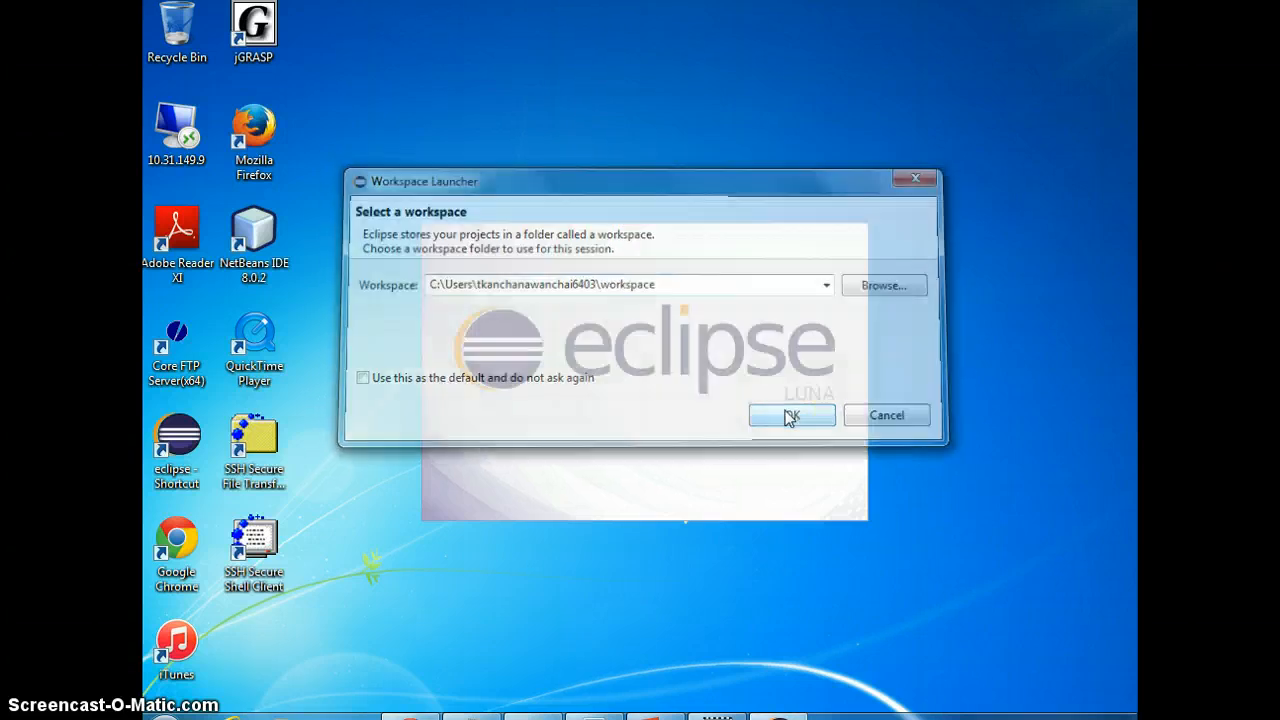
# Accept the default workspace and bring up the File menu once Eclipse loads.
pyautogui.click(791, 415)
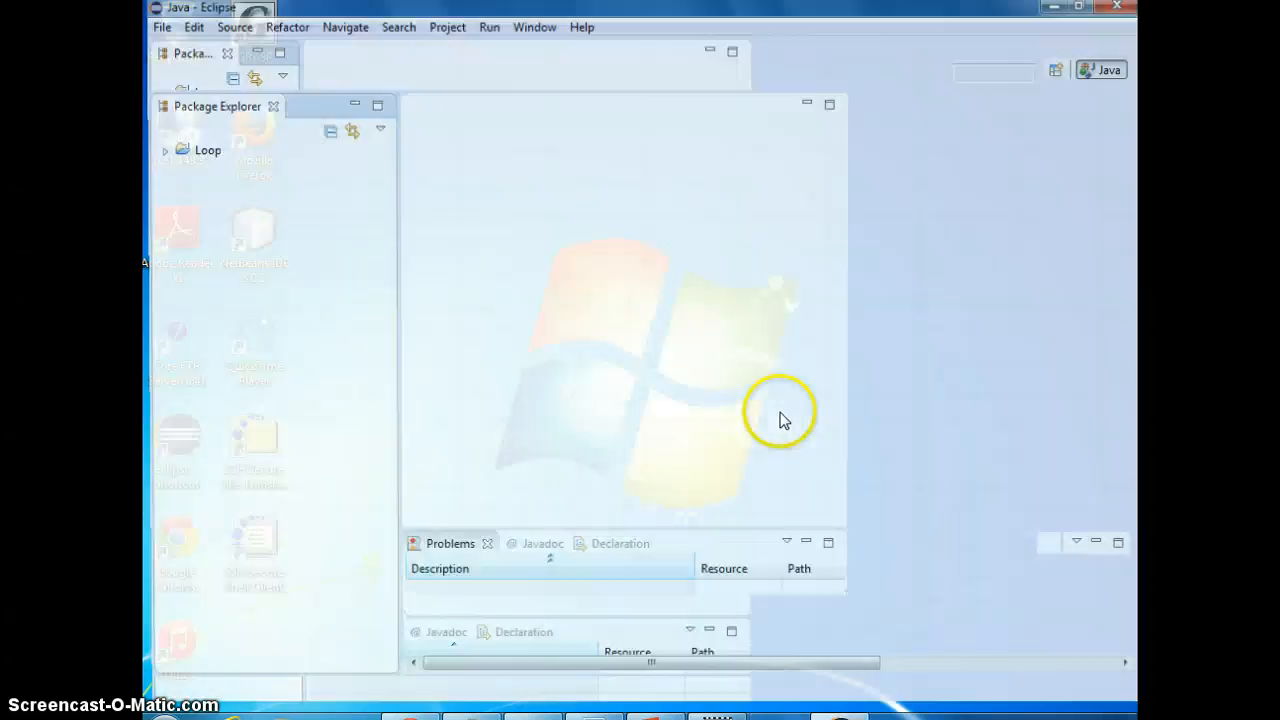
pyautogui.click(161, 27)
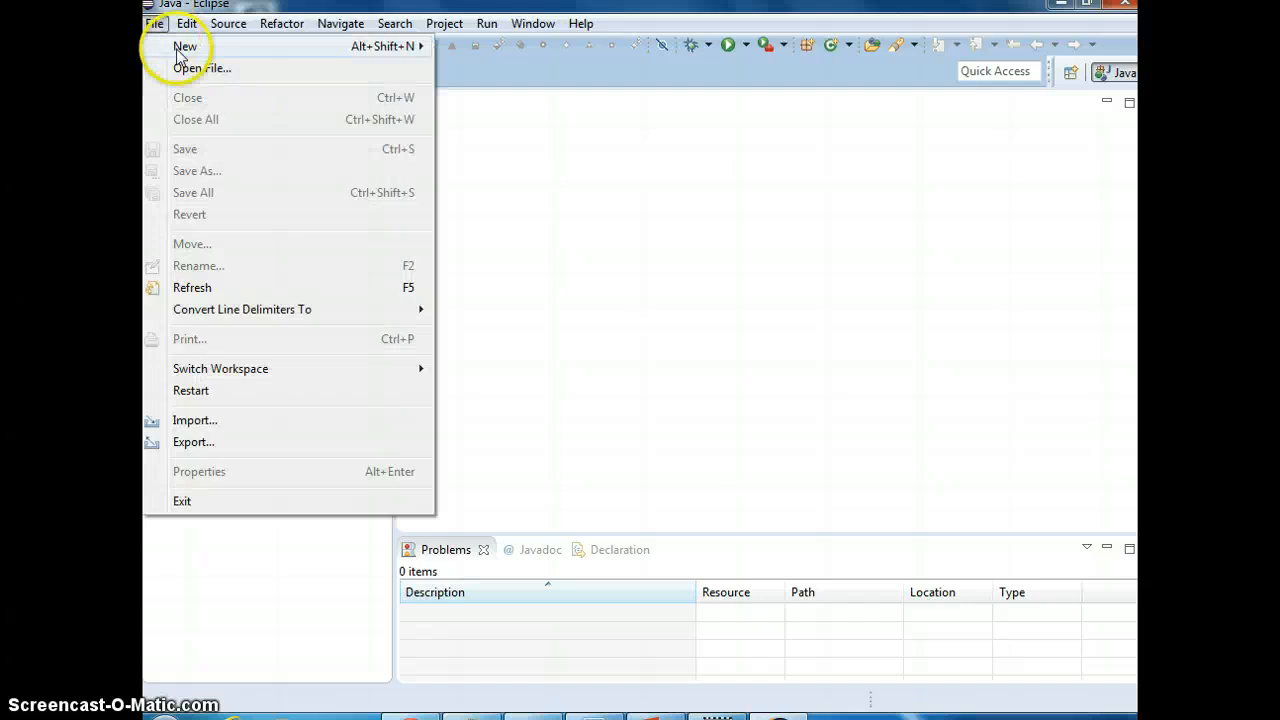
# Choose ObjectAid UML Diagram > Class Diagram in the New wizard and continue to its form.
pyautogui.click(185, 46)
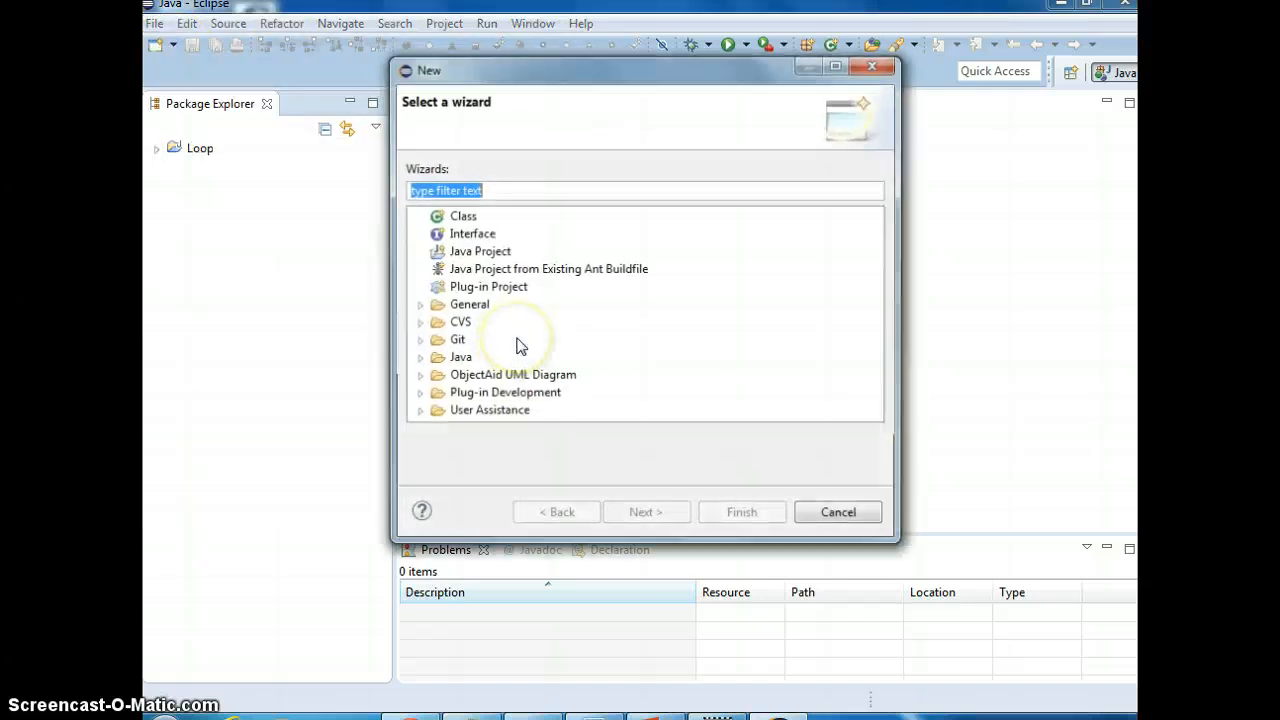
pyautogui.click(512, 375)
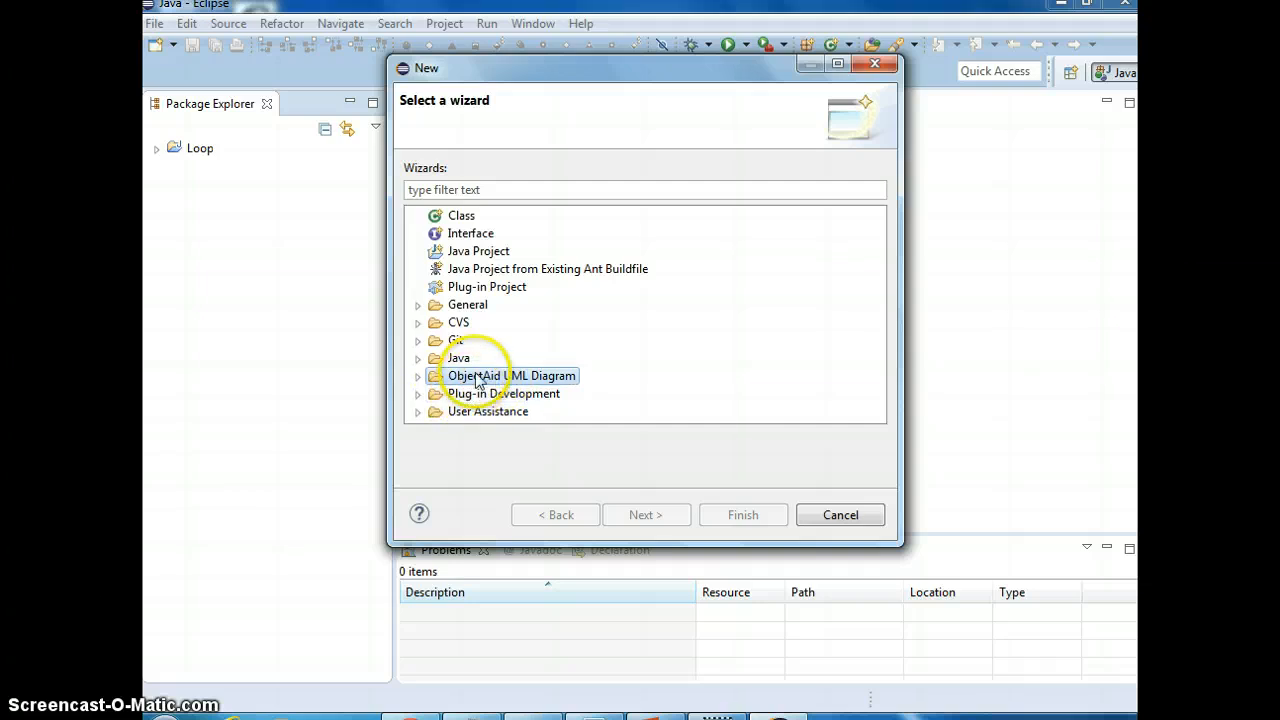
pyautogui.moveTo(424, 388)
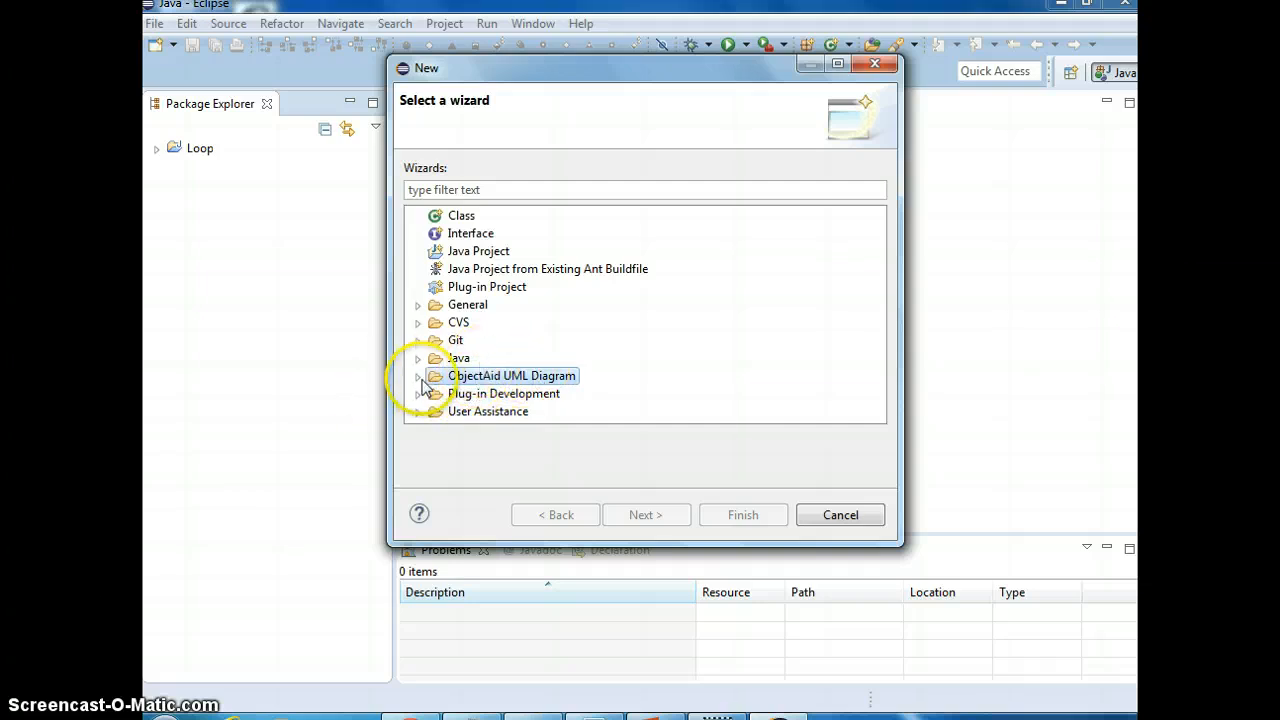
pyautogui.click(418, 375)
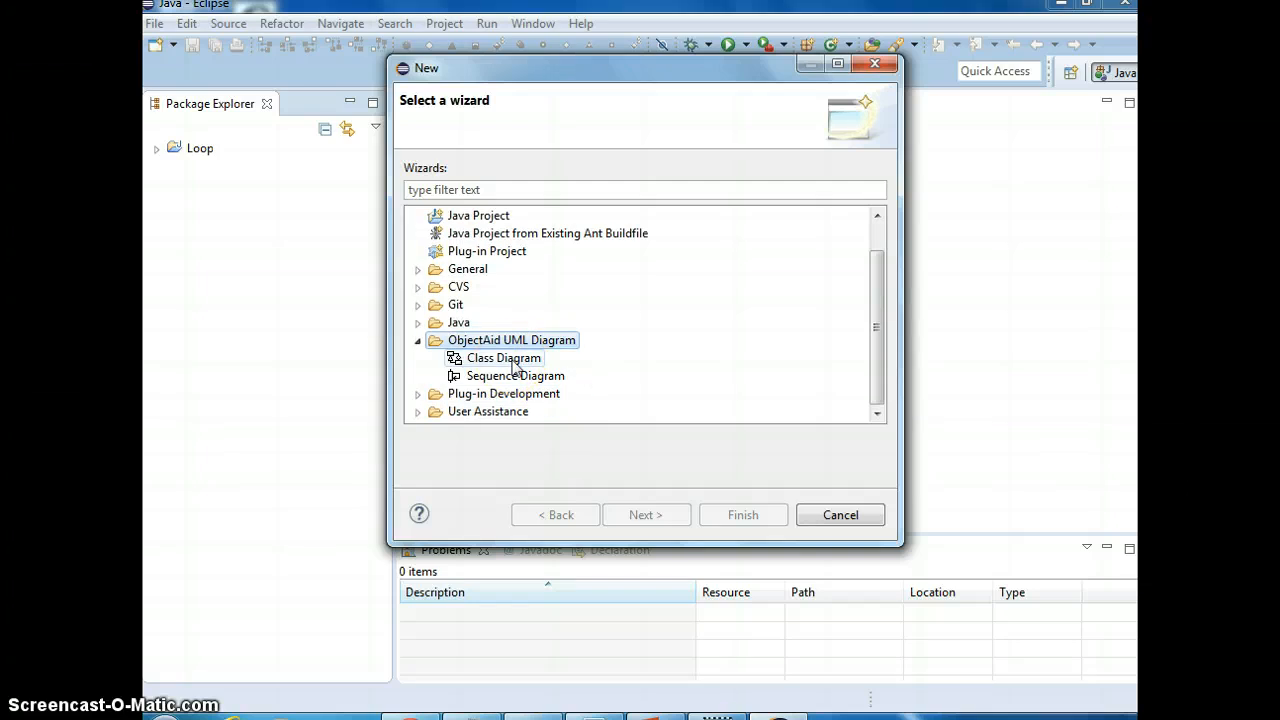
pyautogui.click(505, 357)
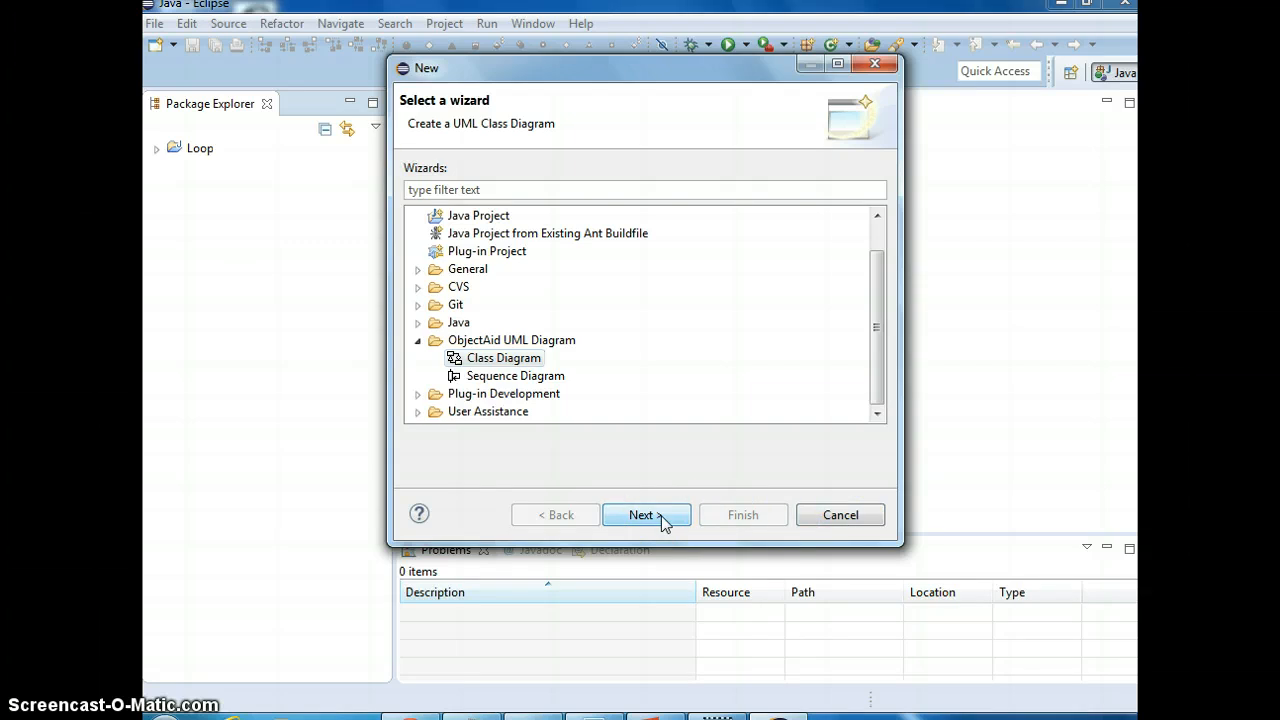
pyautogui.click(646, 514)
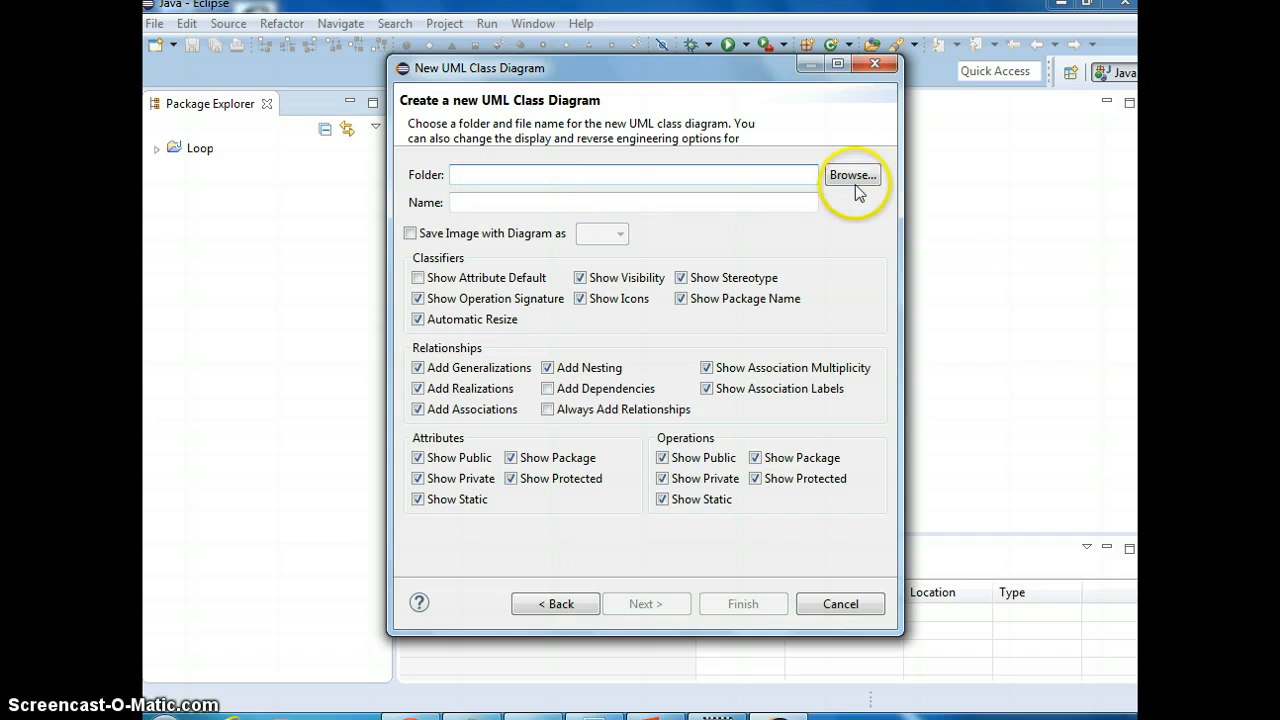
# Set folder /Loop and name Loop, and enable saving a JPEG image with the diagram.
pyautogui.click(851, 175)
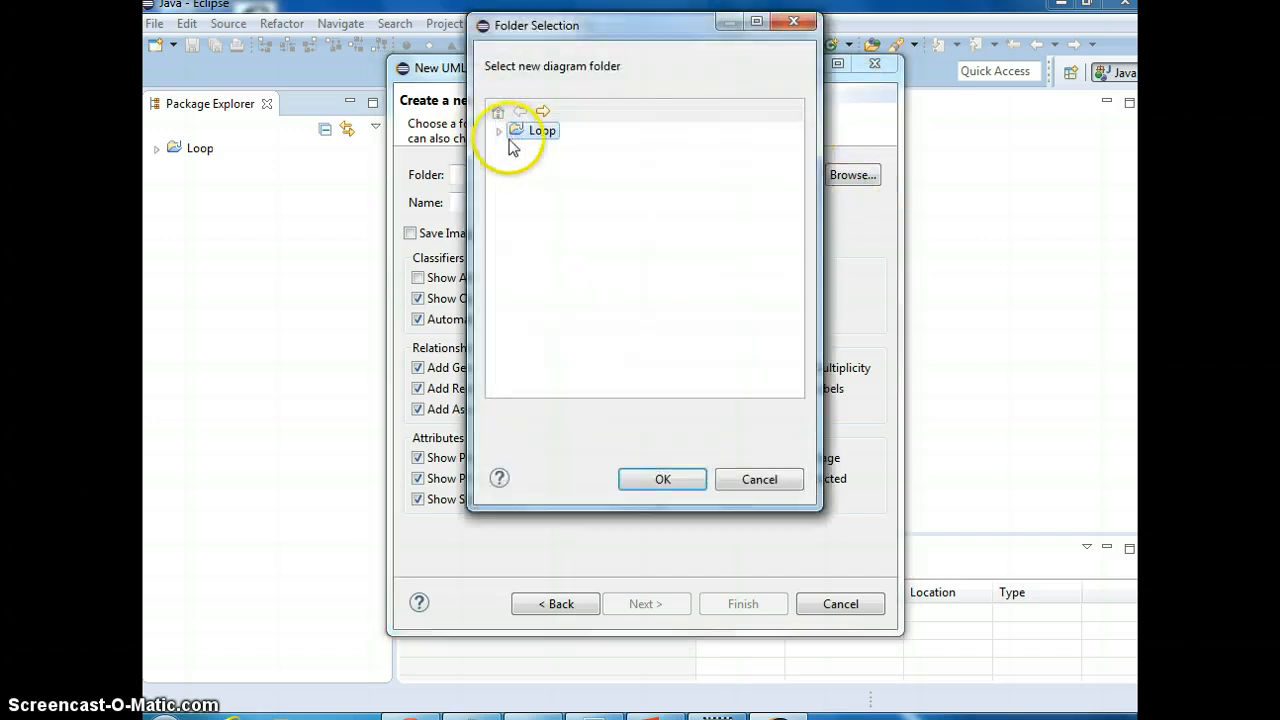
pyautogui.click(662, 479)
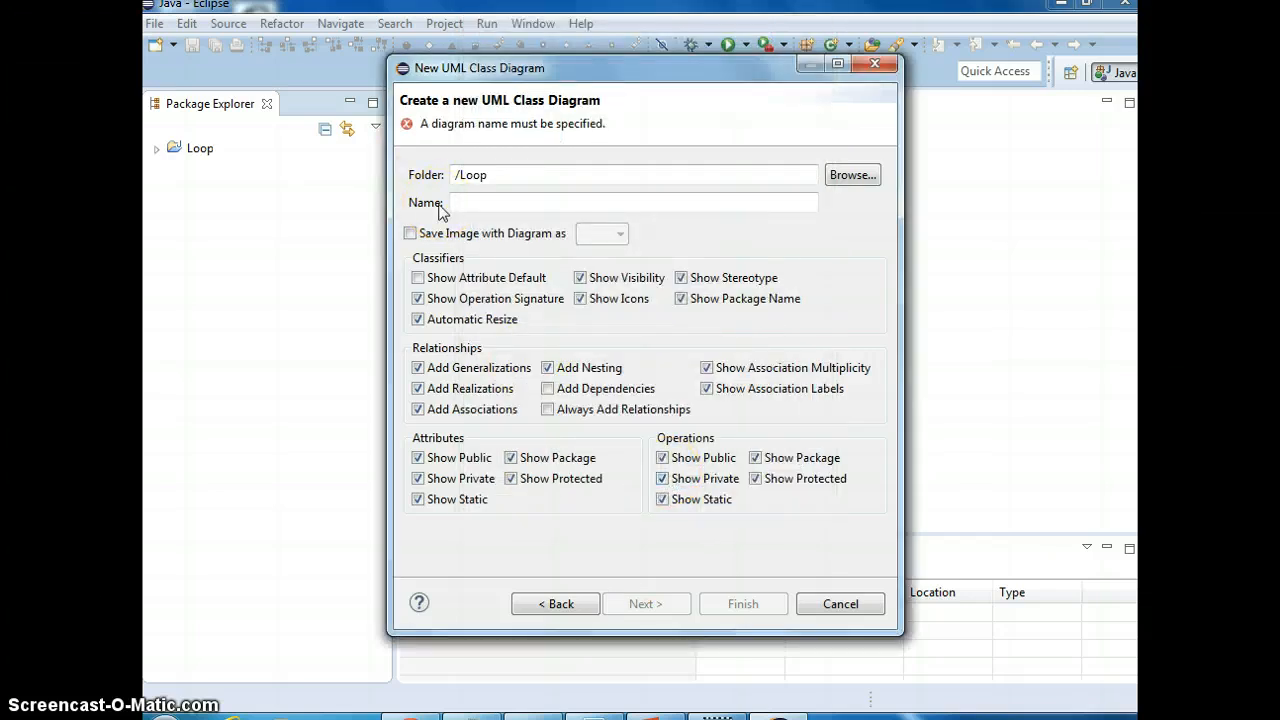
pyautogui.click(633, 202)
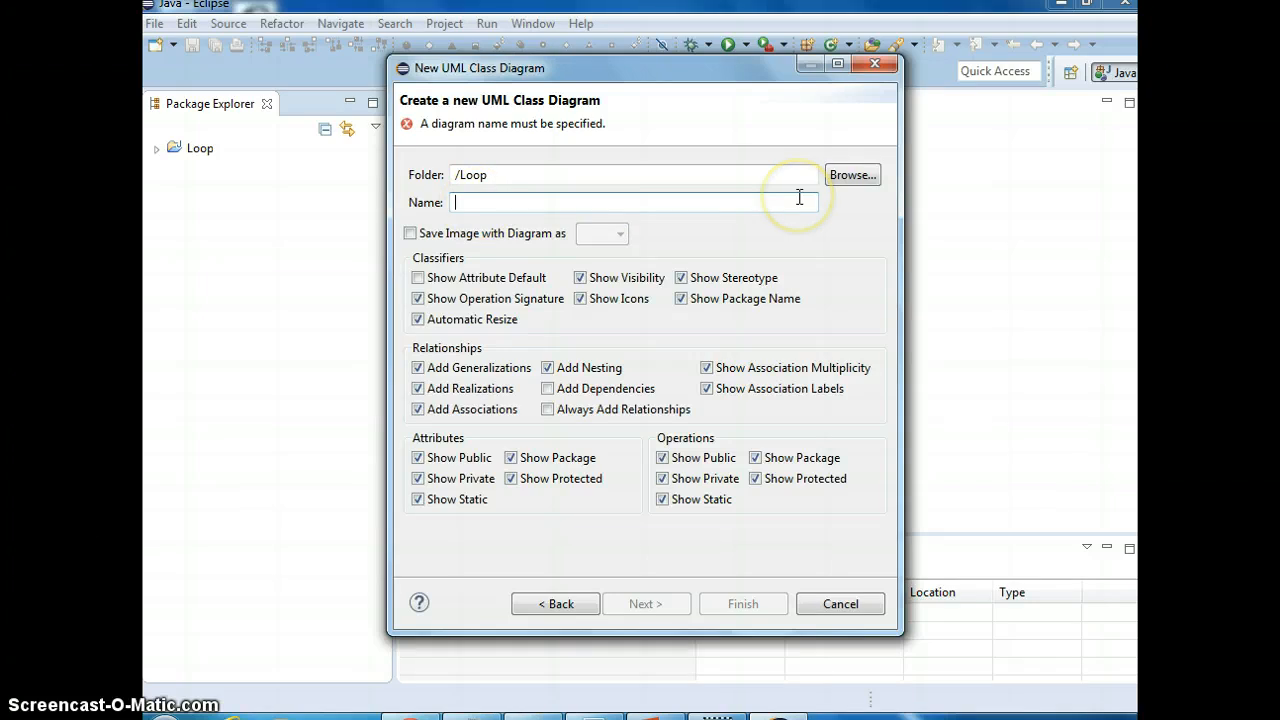
pyautogui.write('Lop')
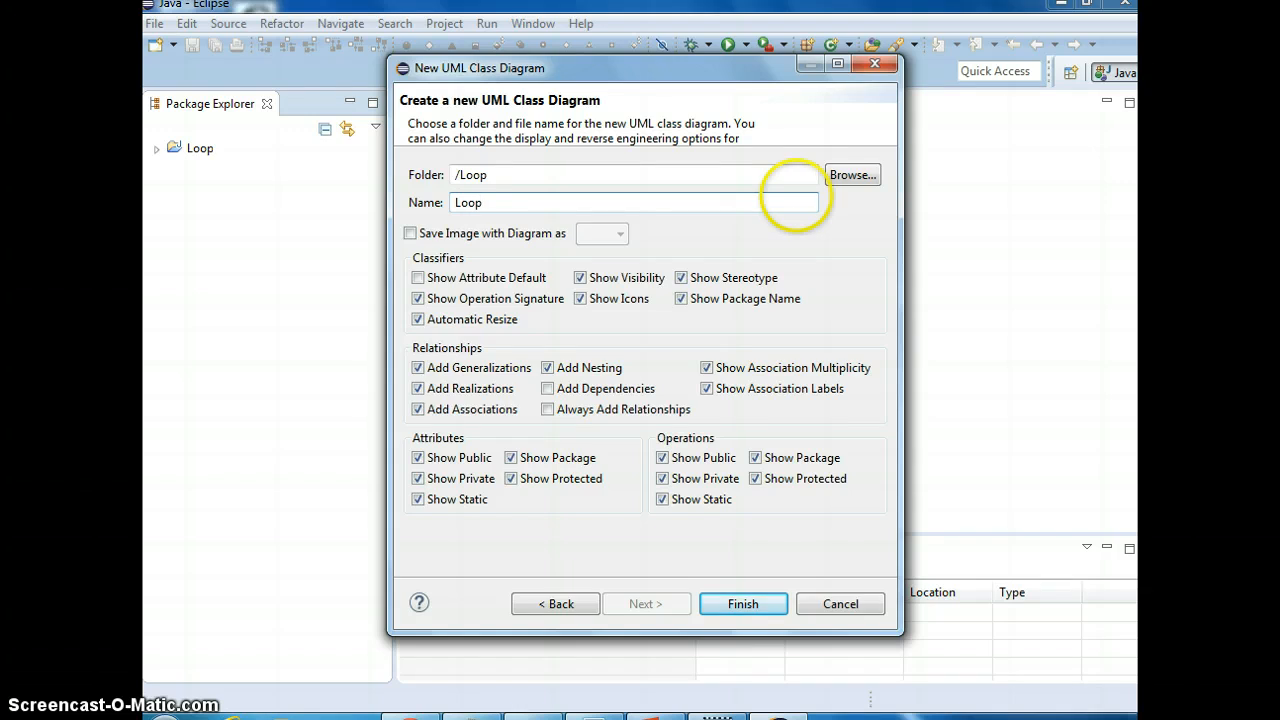
pyautogui.click(410, 233)
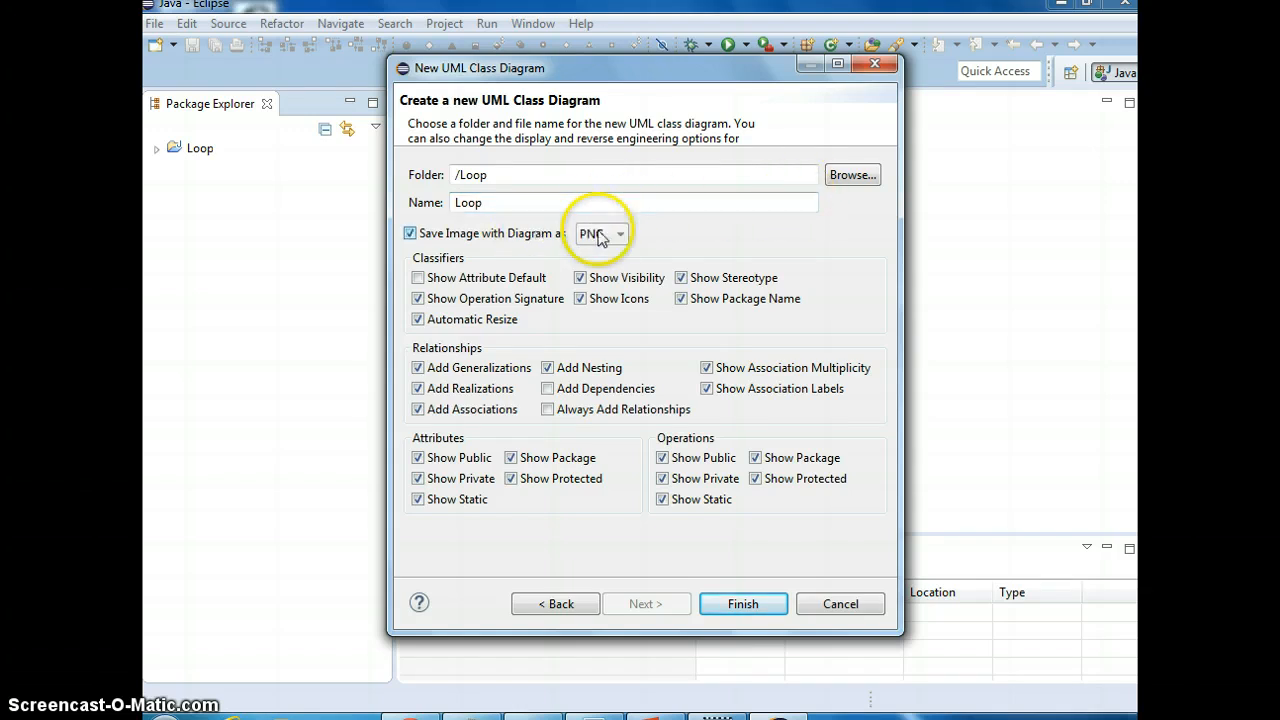
pyautogui.click(602, 233)
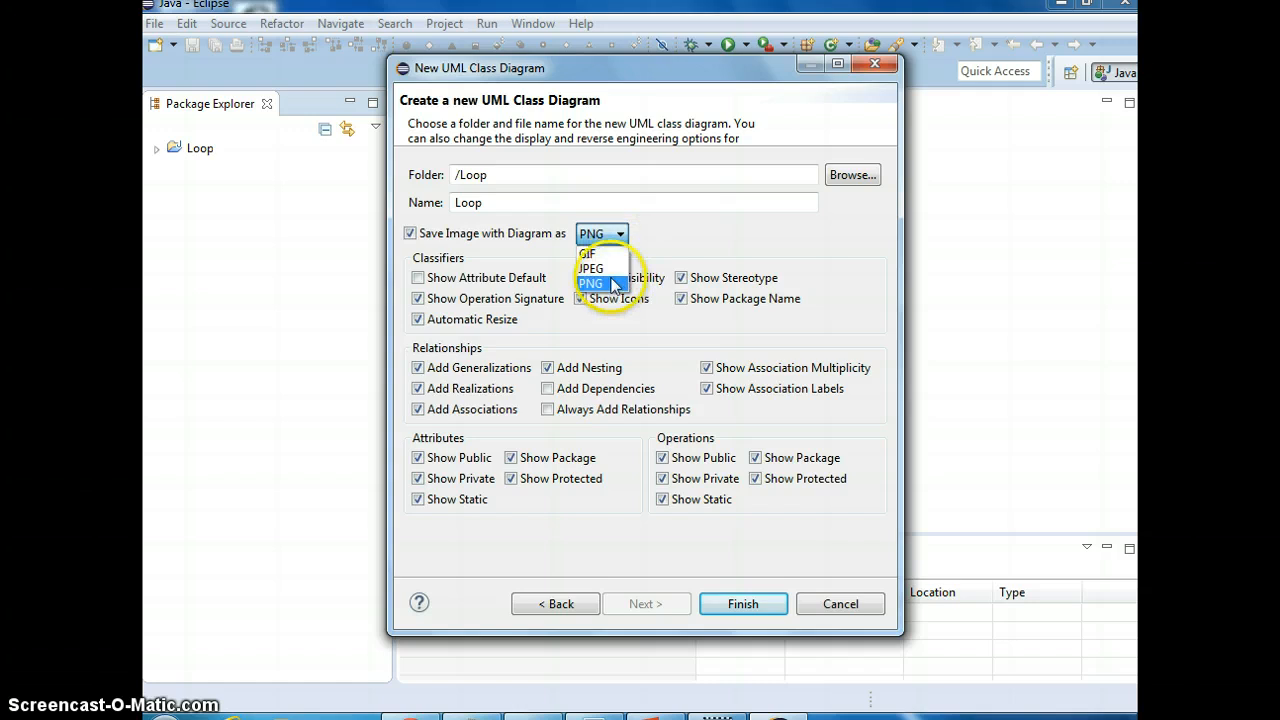
pyautogui.click(591, 268)
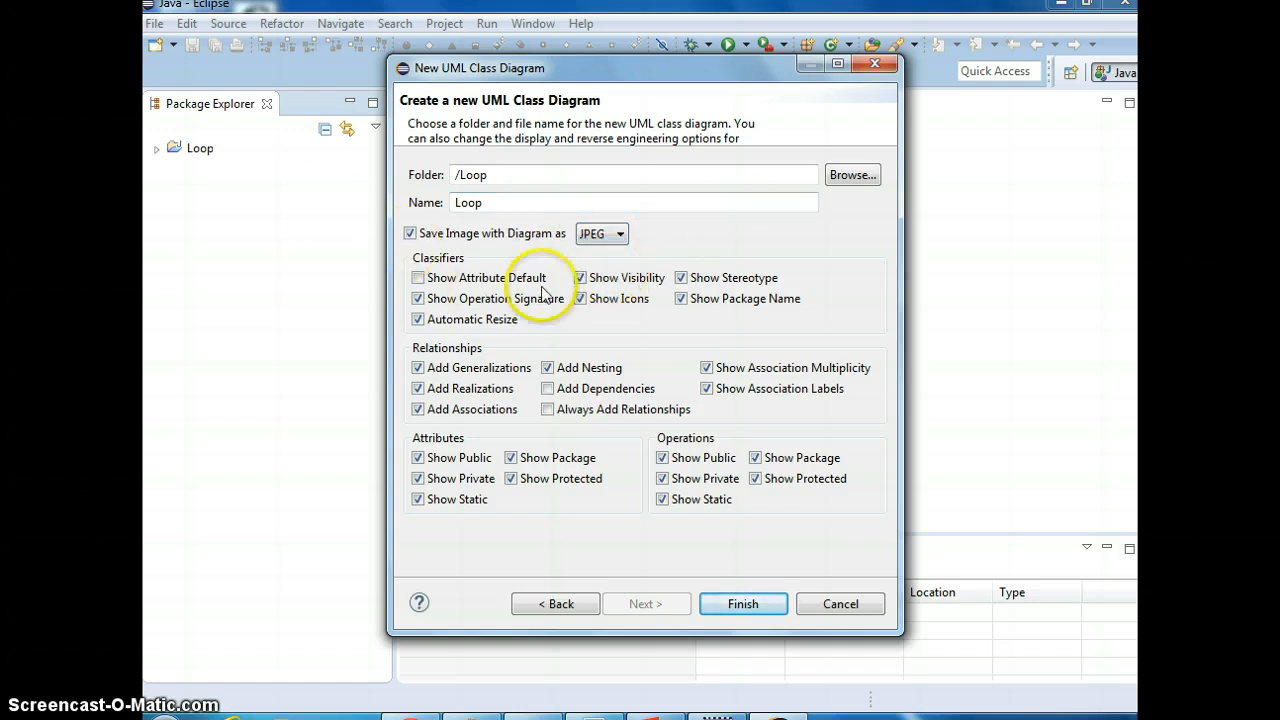
pyautogui.moveTo(675, 240)
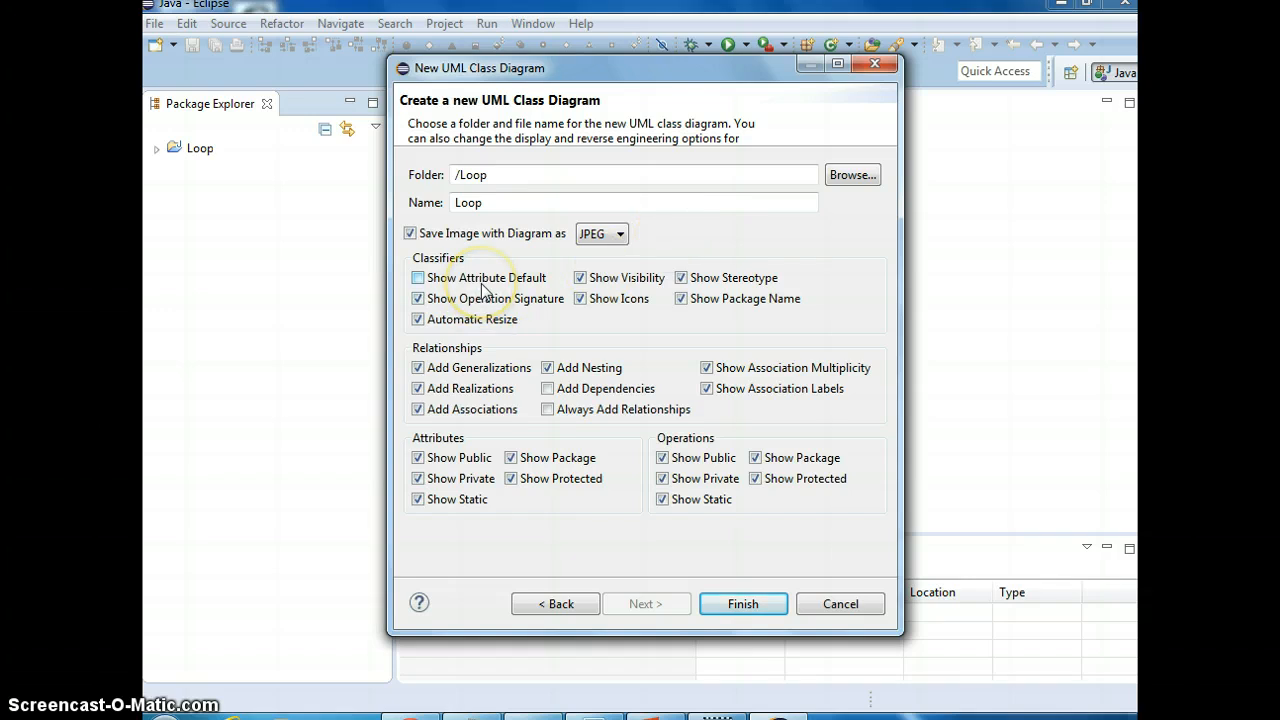
pyautogui.moveTo(638, 285)
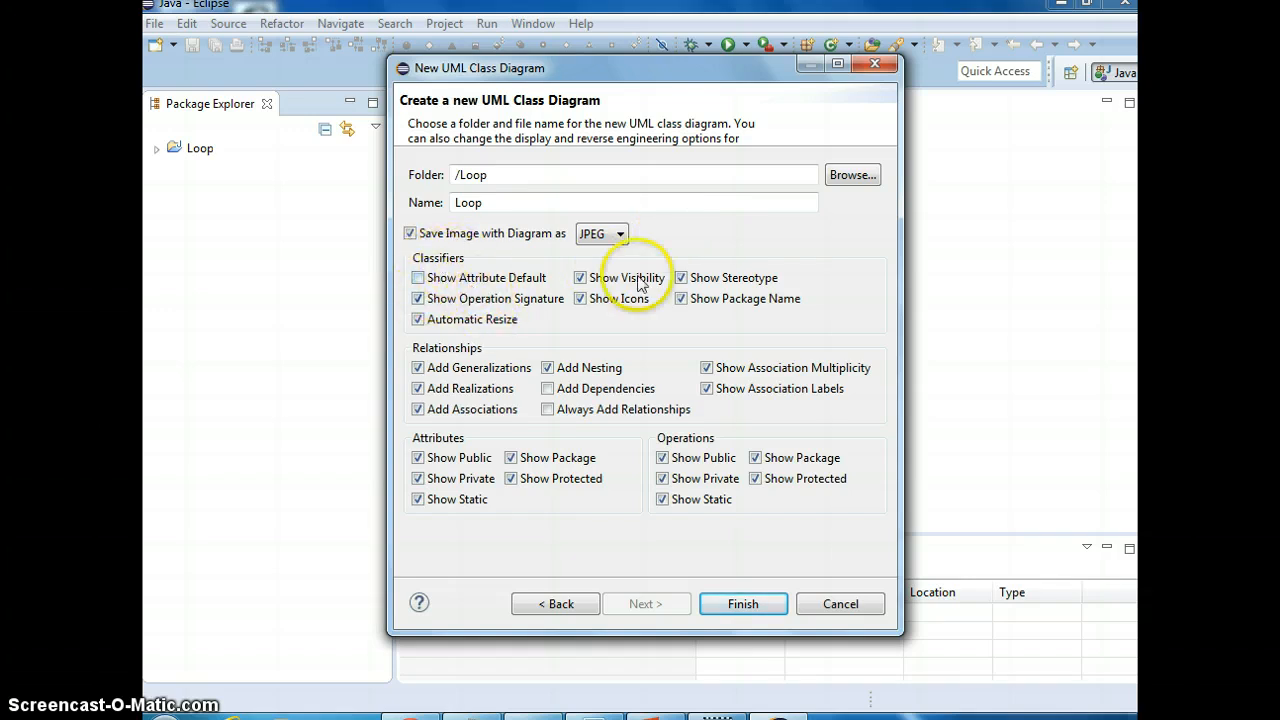
pyautogui.moveTo(585, 388)
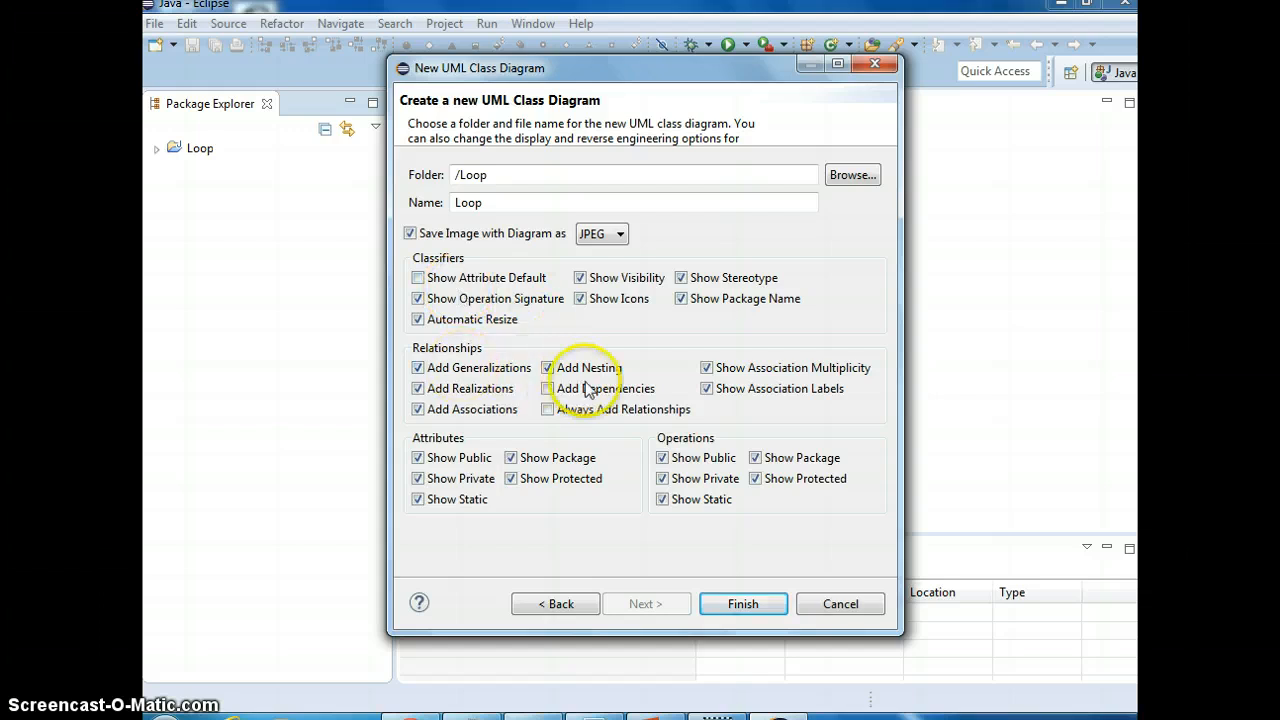
pyautogui.moveTo(708, 459)
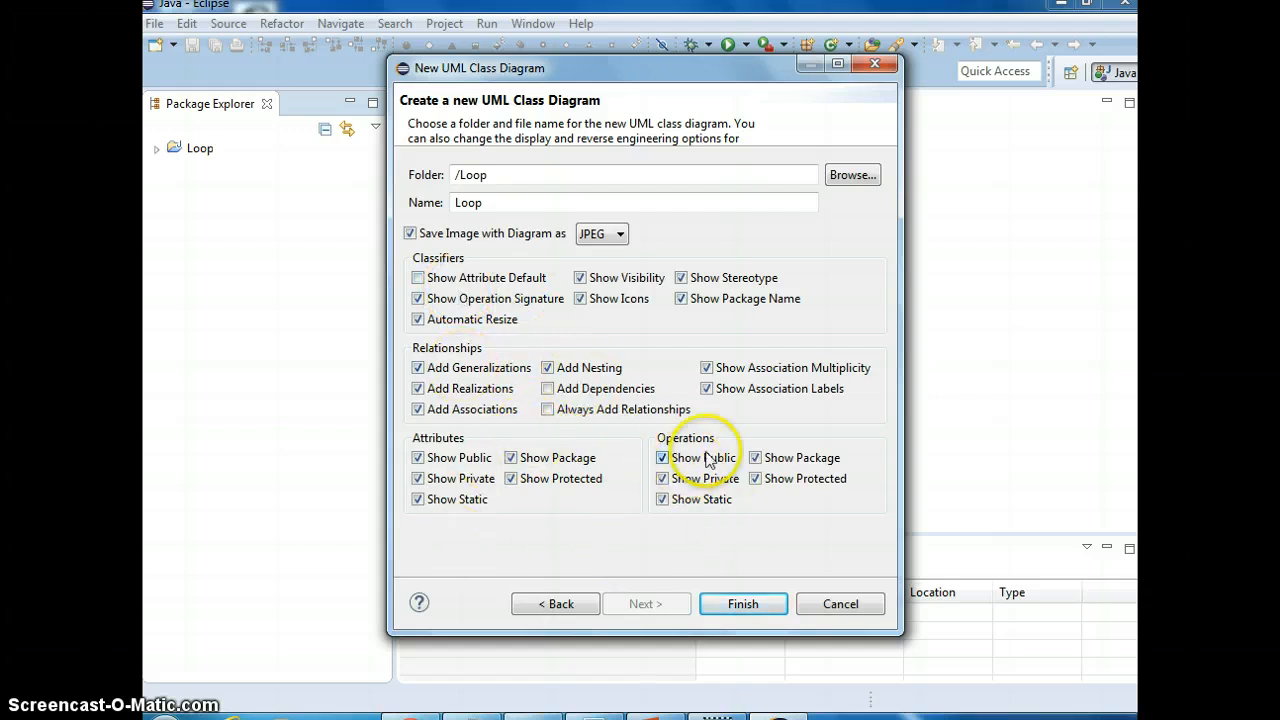
pyautogui.moveTo(713, 492)
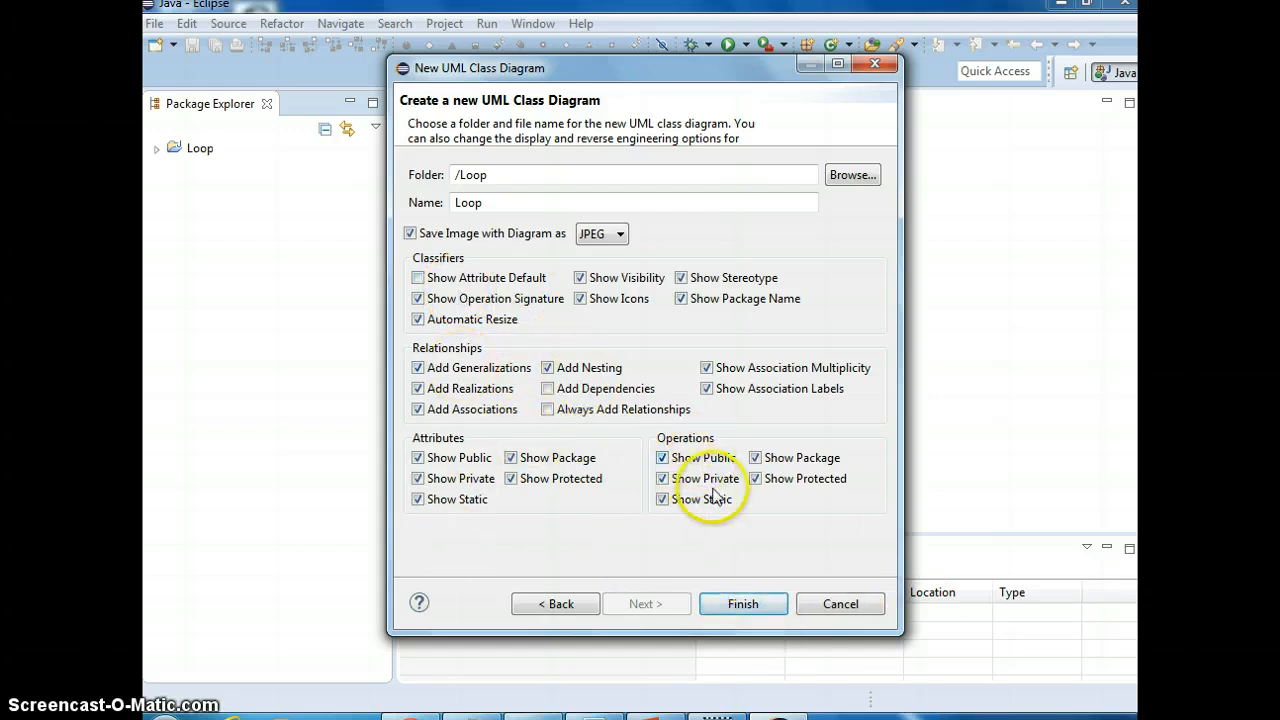
pyautogui.moveTo(730, 550)
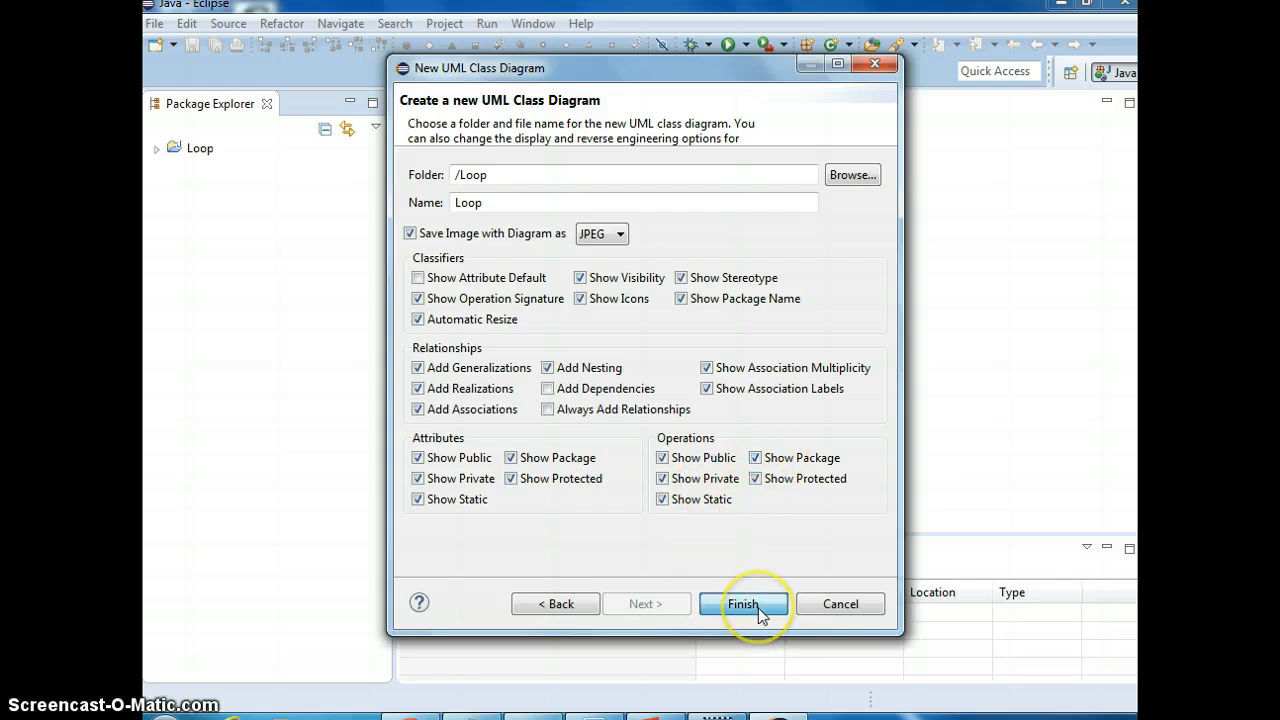
# Create Loop.ucls, expand the Loop project, and bring up the src folder's context menu.
pyautogui.click(743, 603)
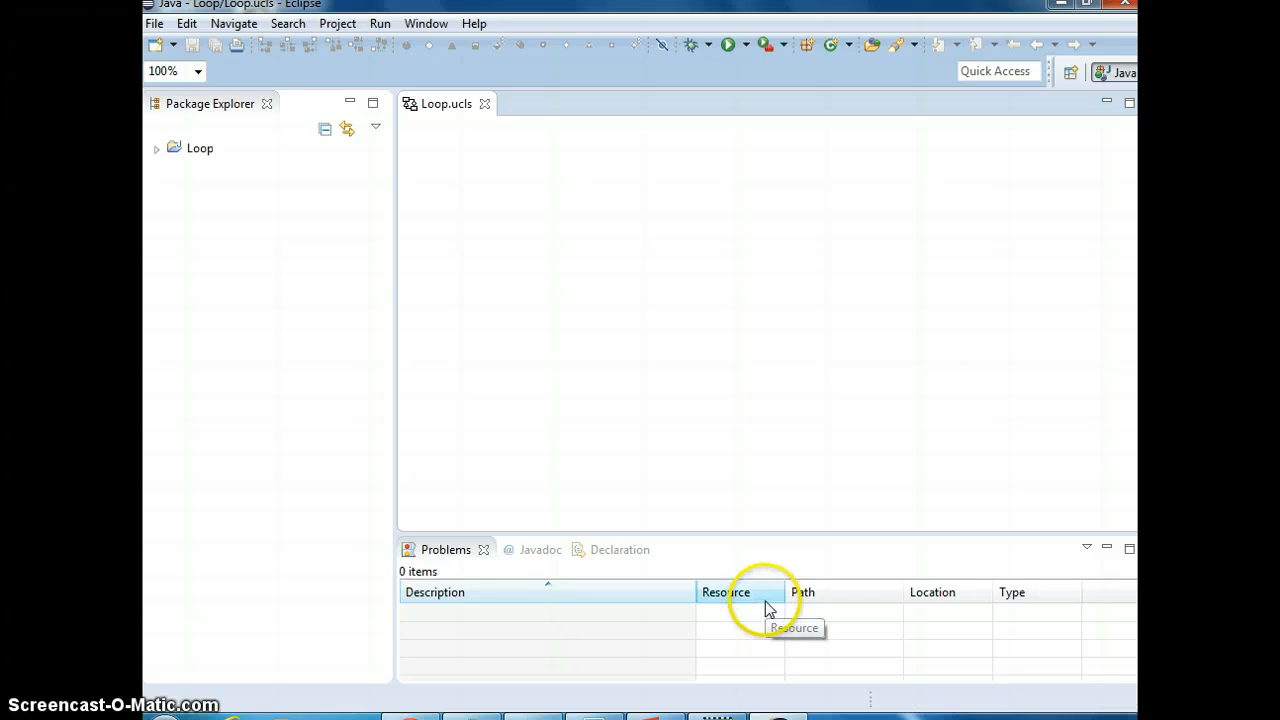
pyautogui.moveTo(483, 165)
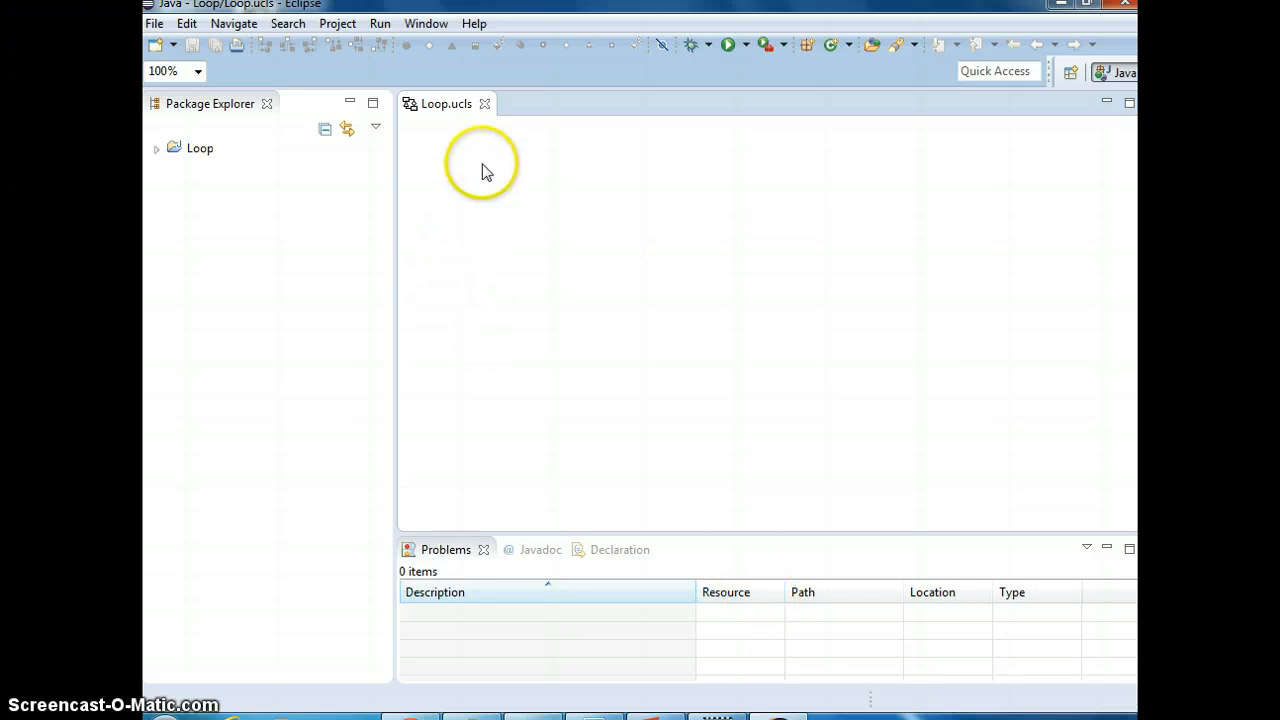
pyautogui.moveTo(168, 155)
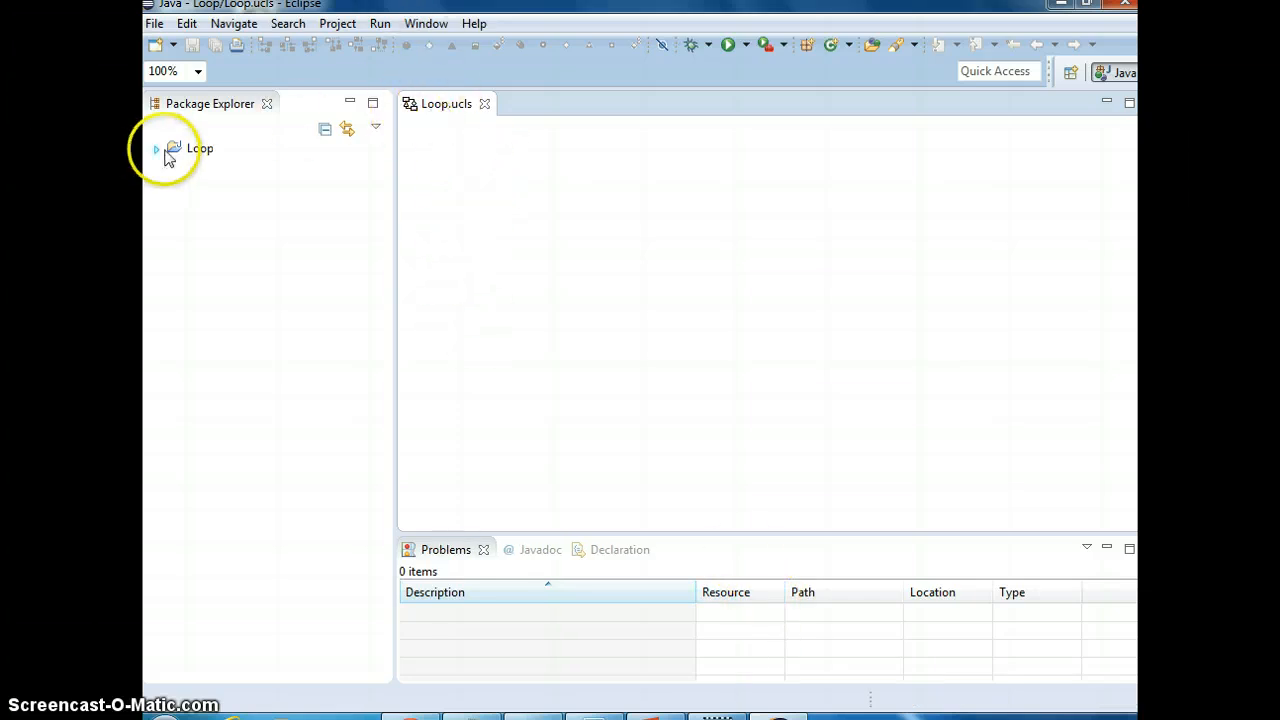
pyautogui.click(156, 148)
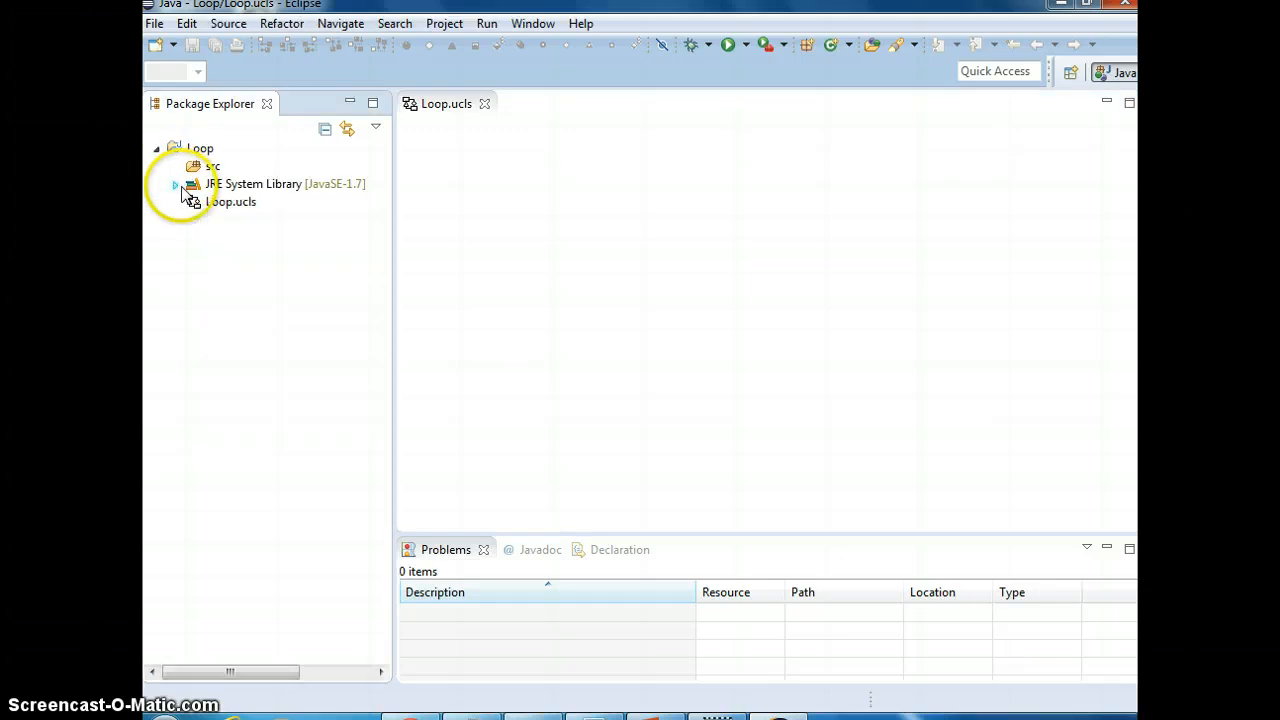
pyautogui.rightClick(198, 148)
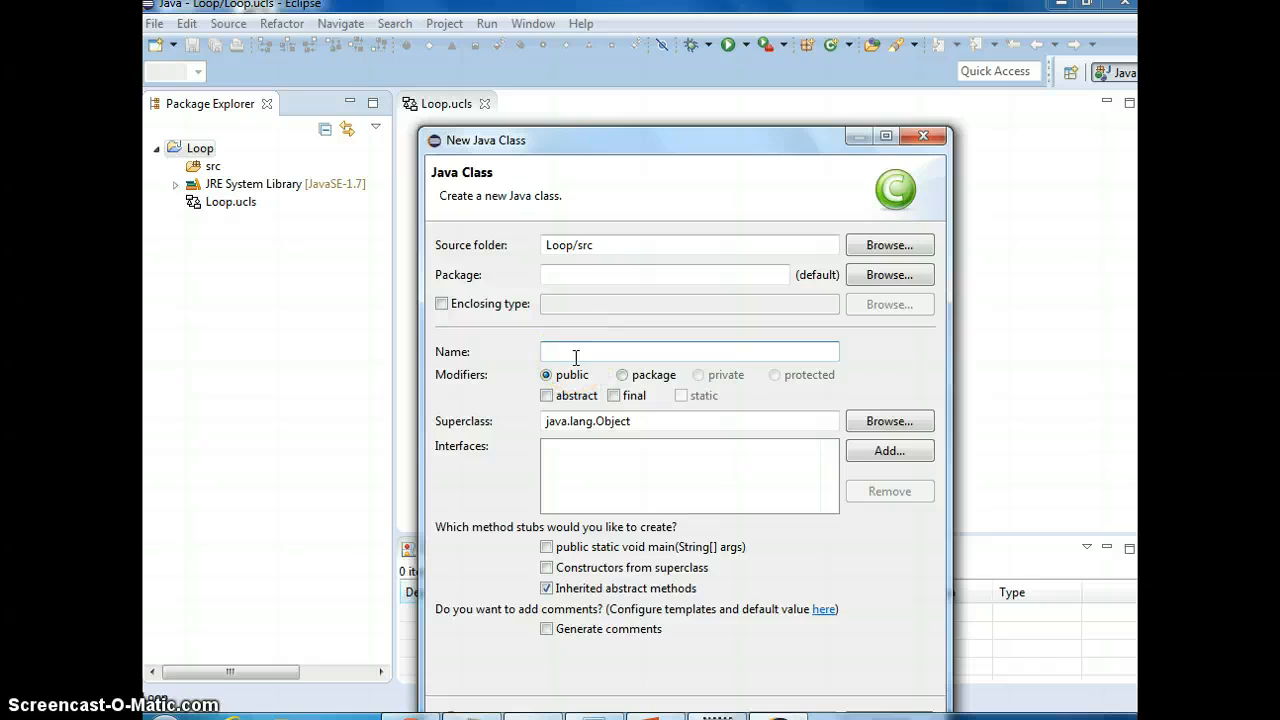
# Create a public class Person with a main method stub in Loop's default package.
pyautogui.write('Lo')
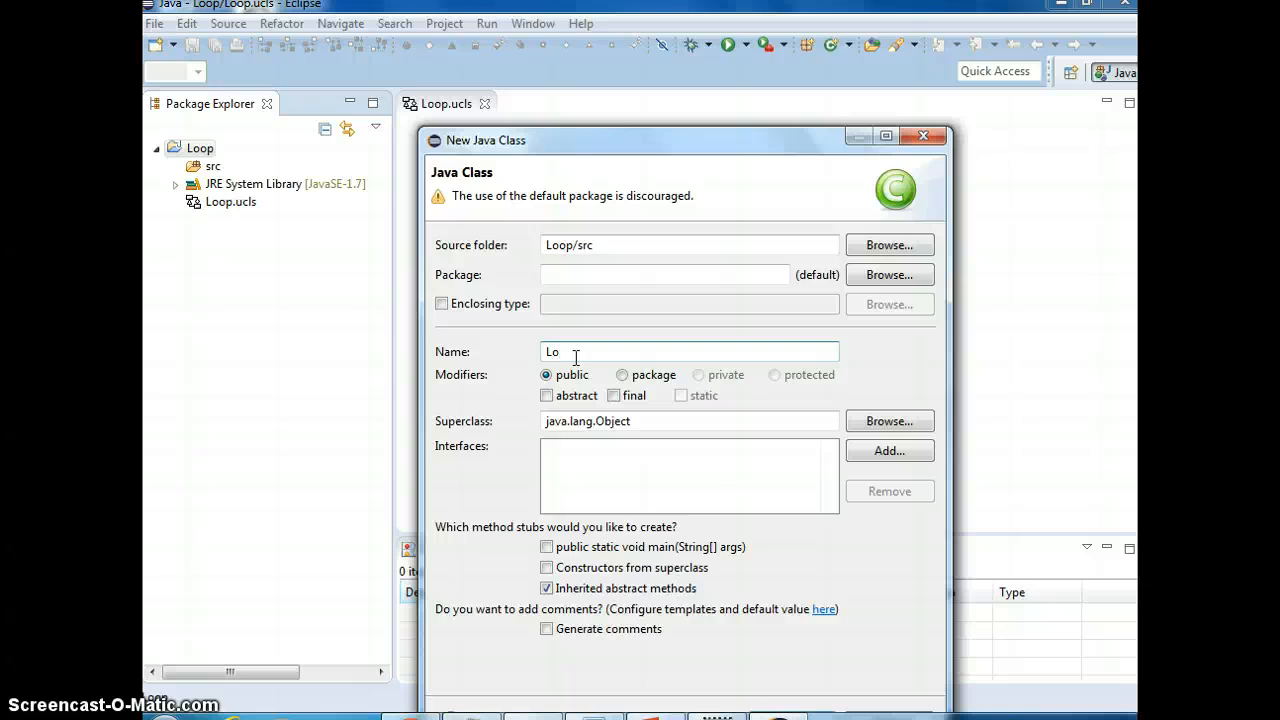
pyautogui.write('Pe')
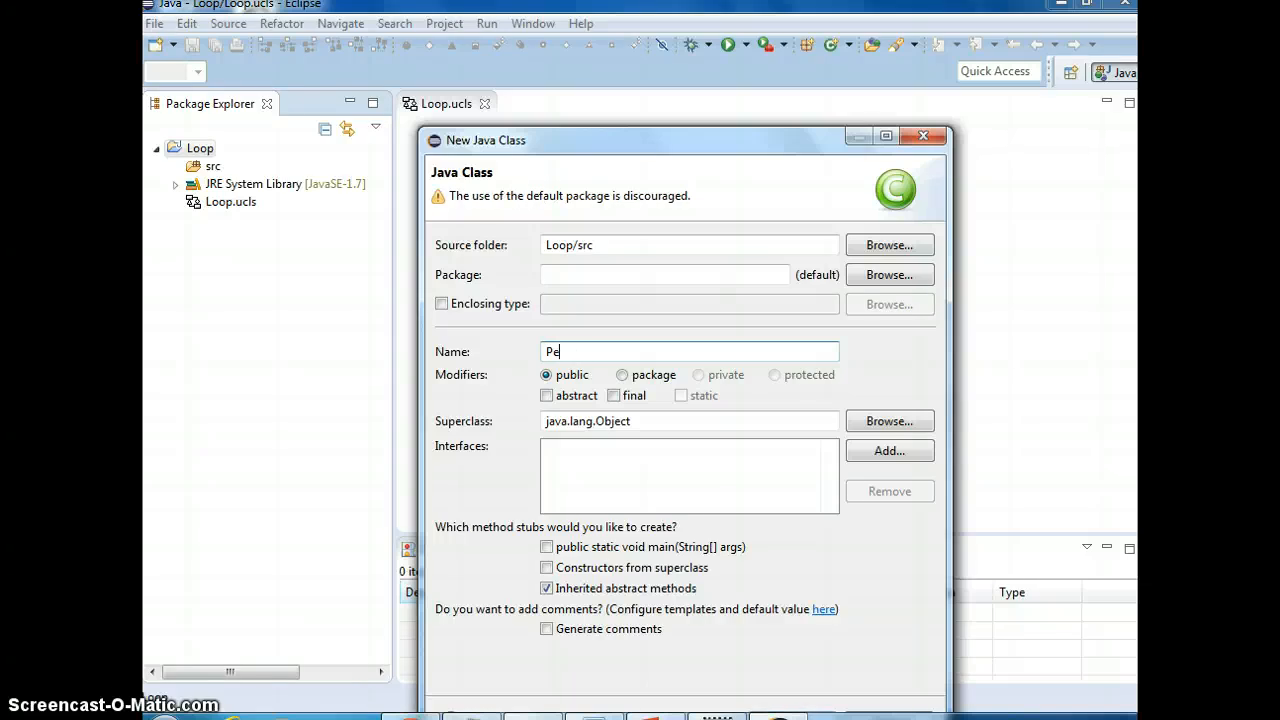
pyautogui.write('rson')
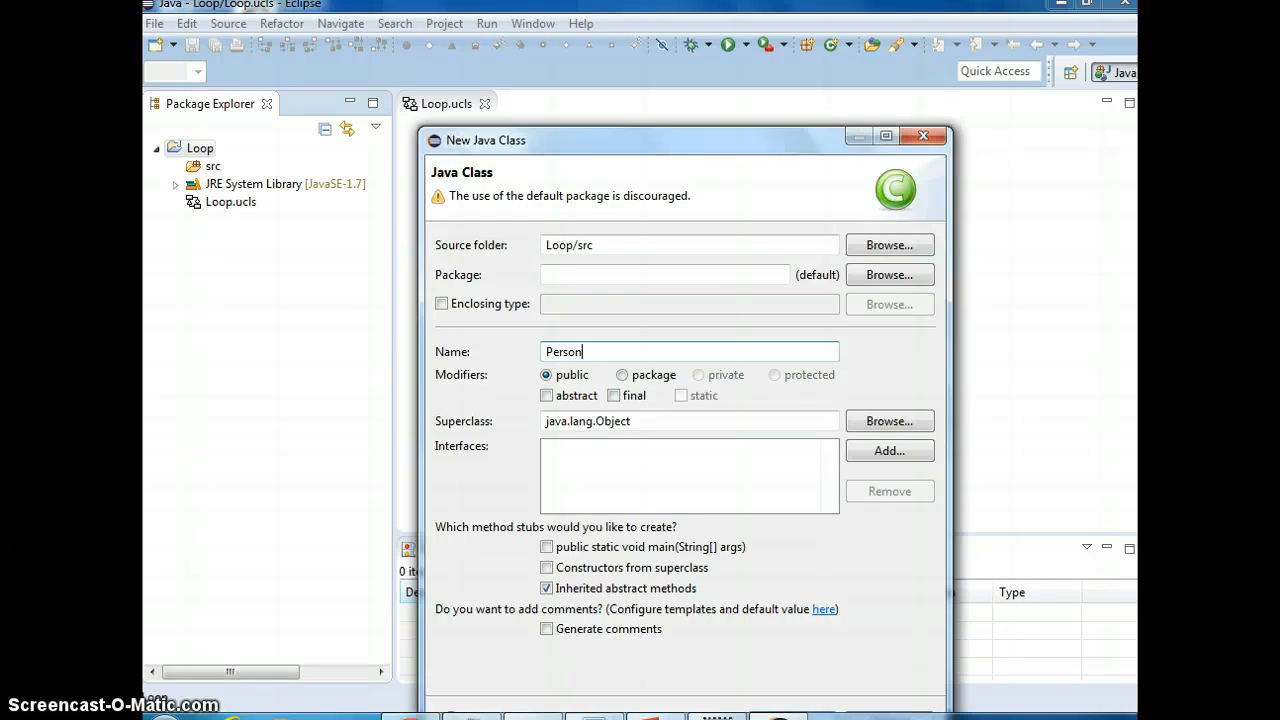
pyautogui.click(547, 547)
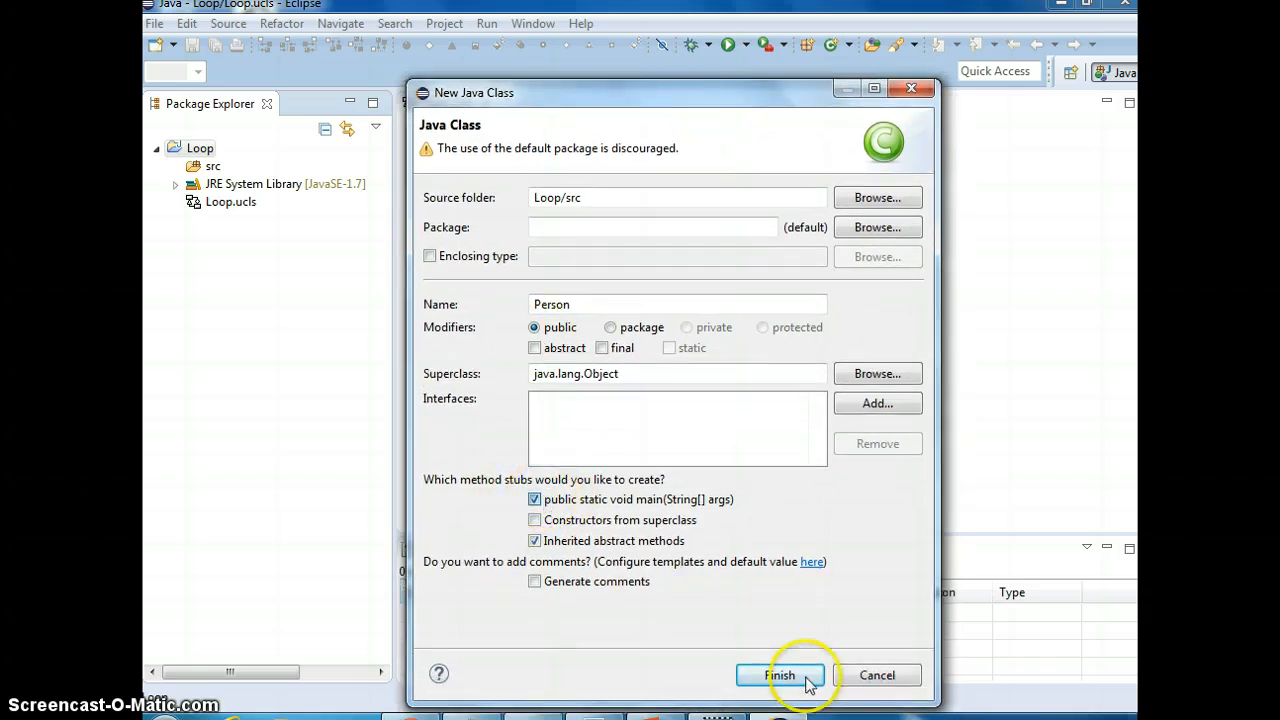
pyautogui.click(780, 675)
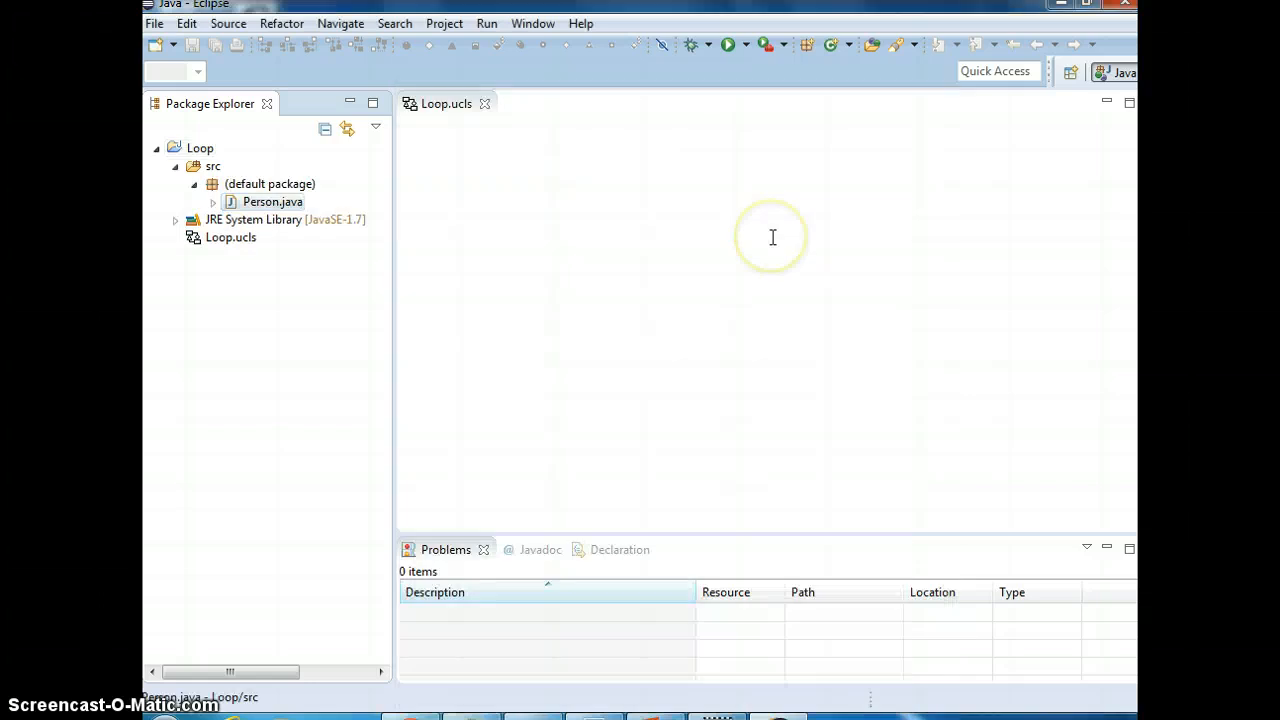
# Declare 'private byte age;' and 'private String name;' in Person, followed by two blank lines.
pyautogui.doubleClick(272, 201)
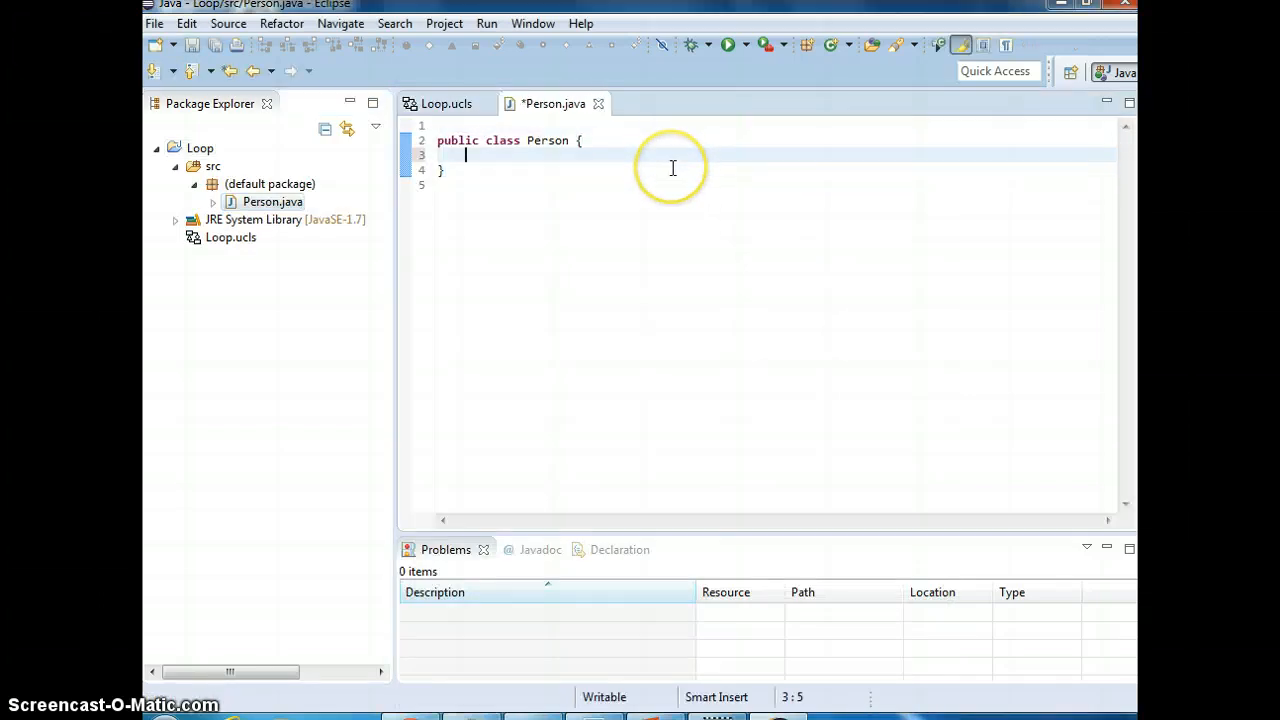
pyautogui.write('private')
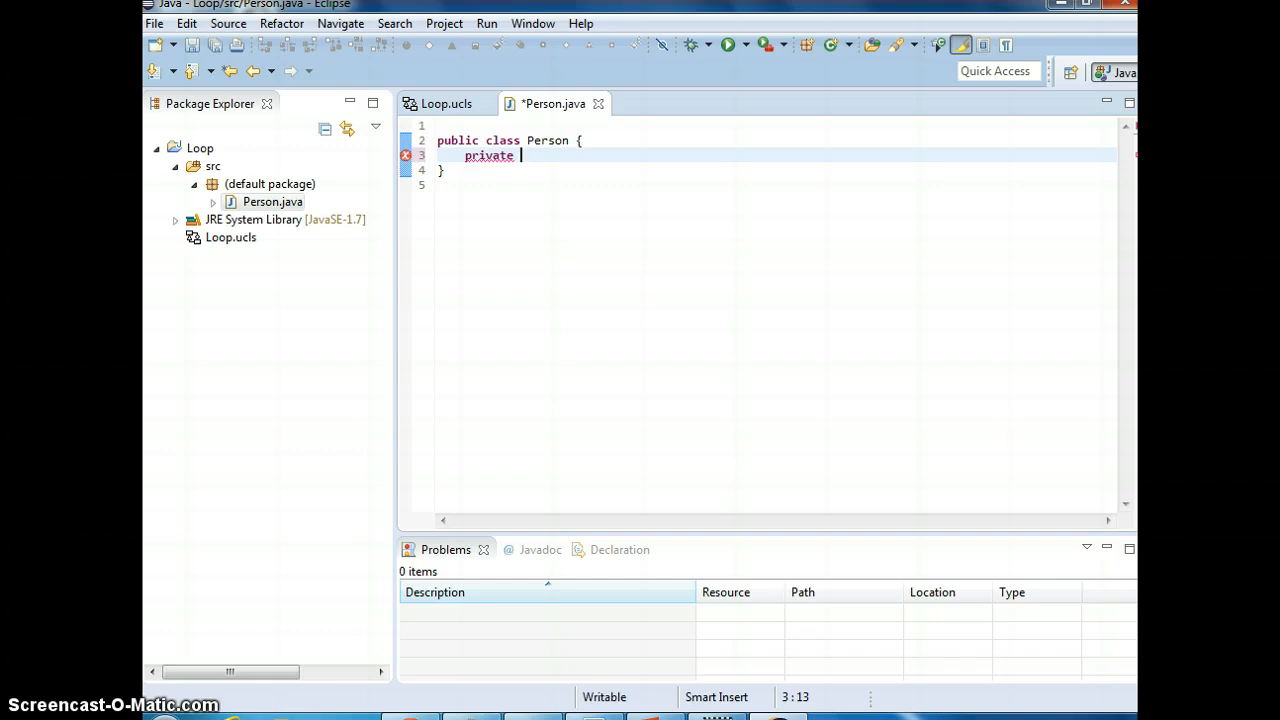
pyautogui.write('by')
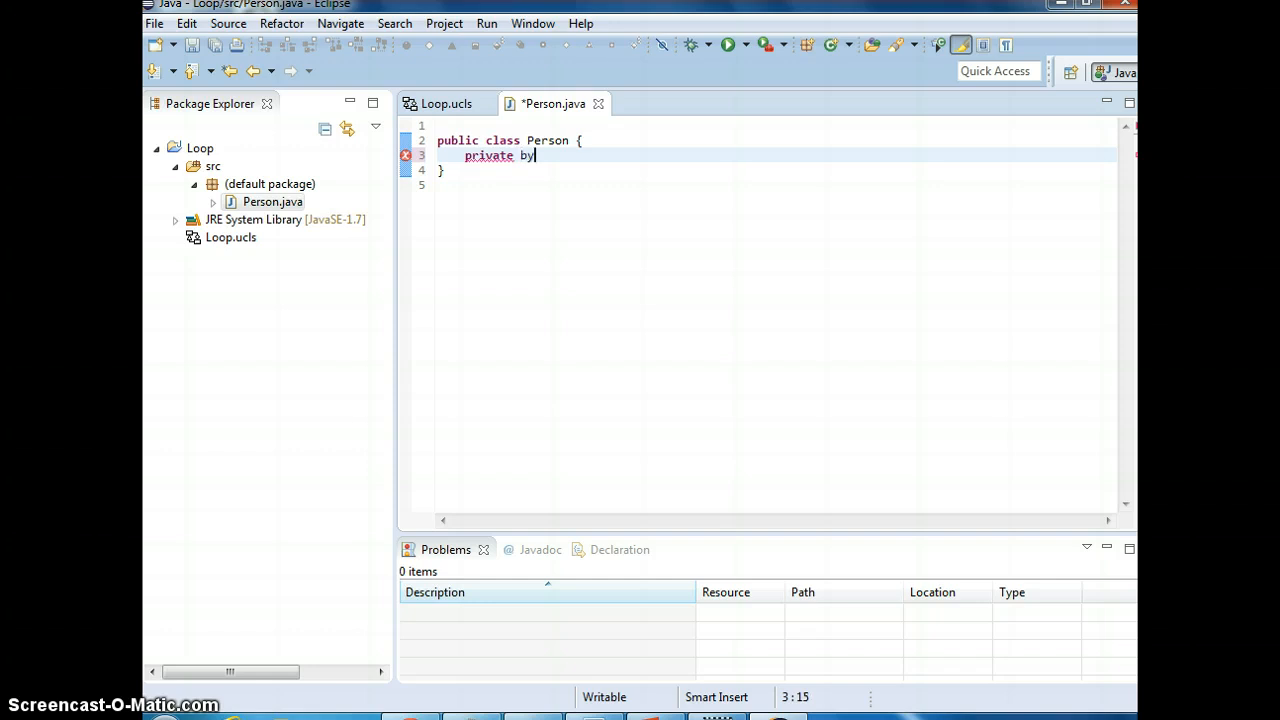
pyautogui.write('te age;')
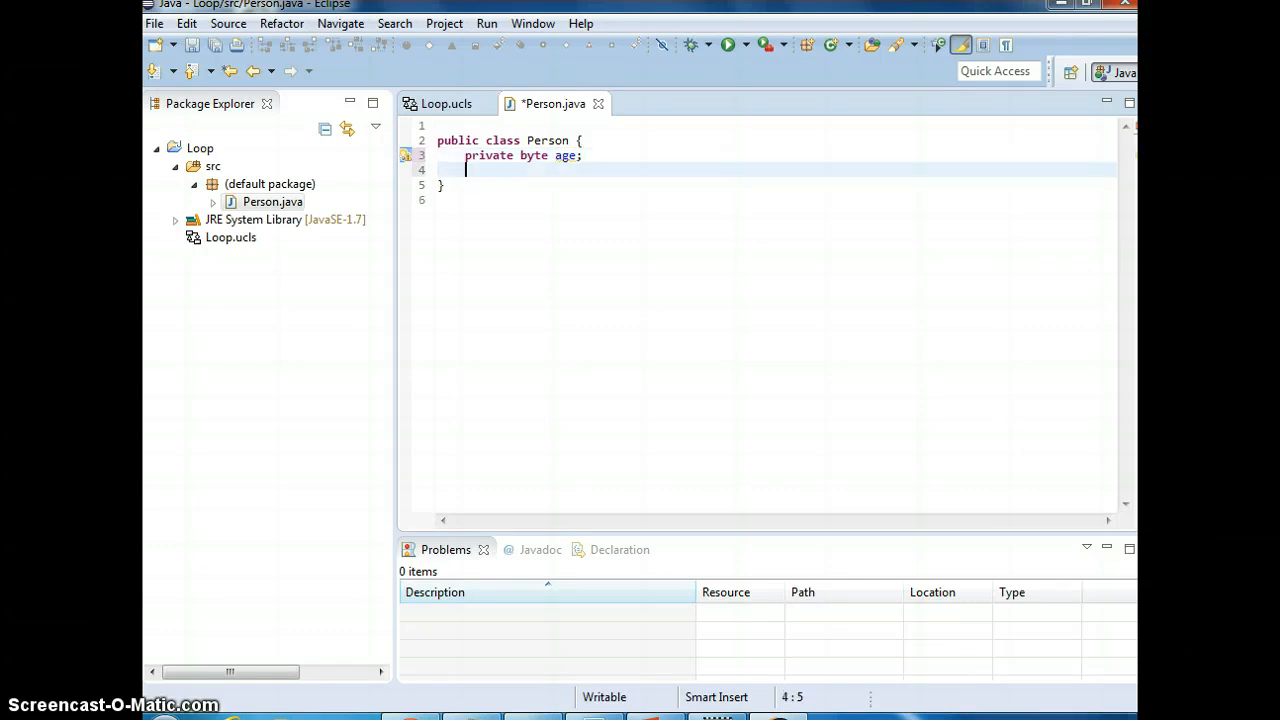
pyautogui.write('private')
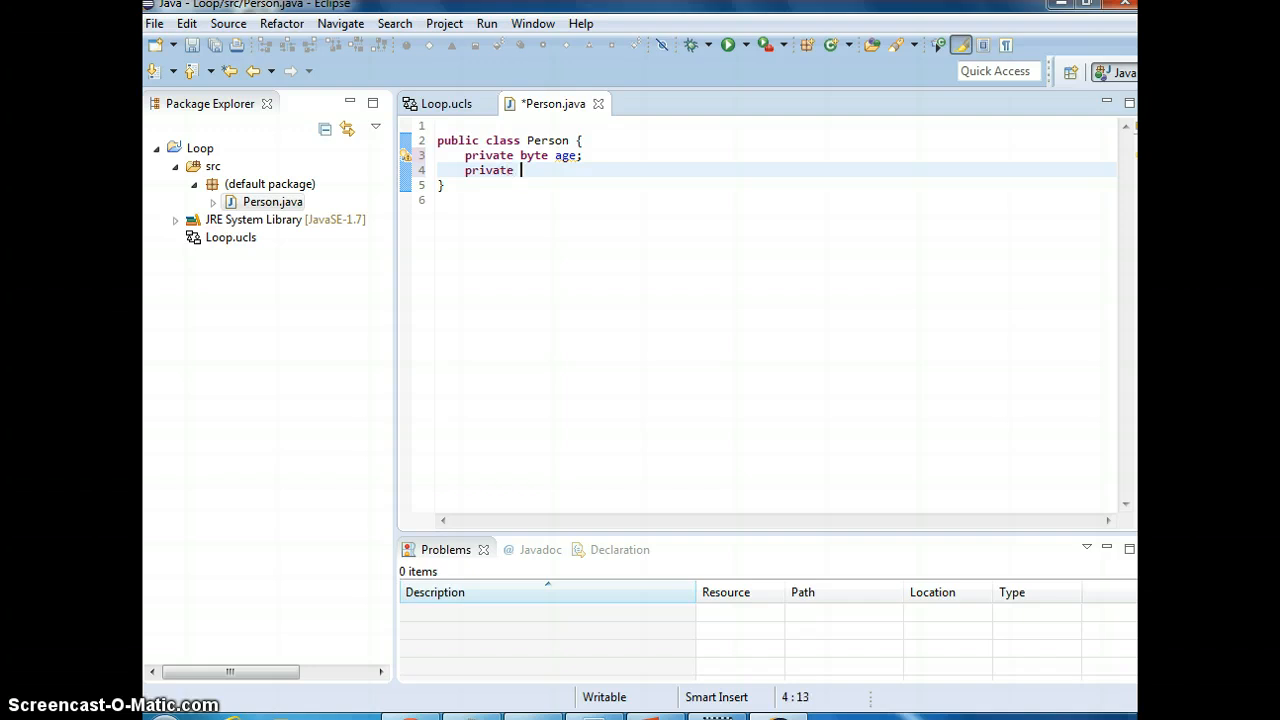
pyautogui.write('String name;')
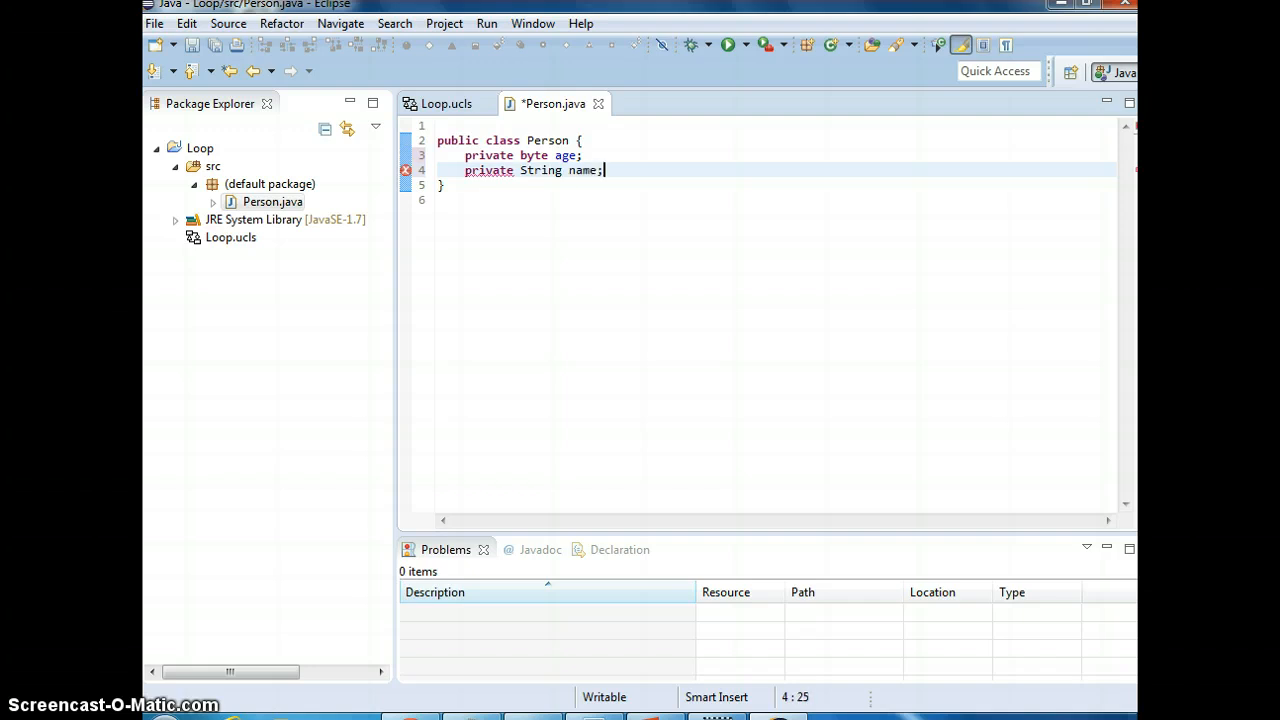
pyautogui.press('Return')
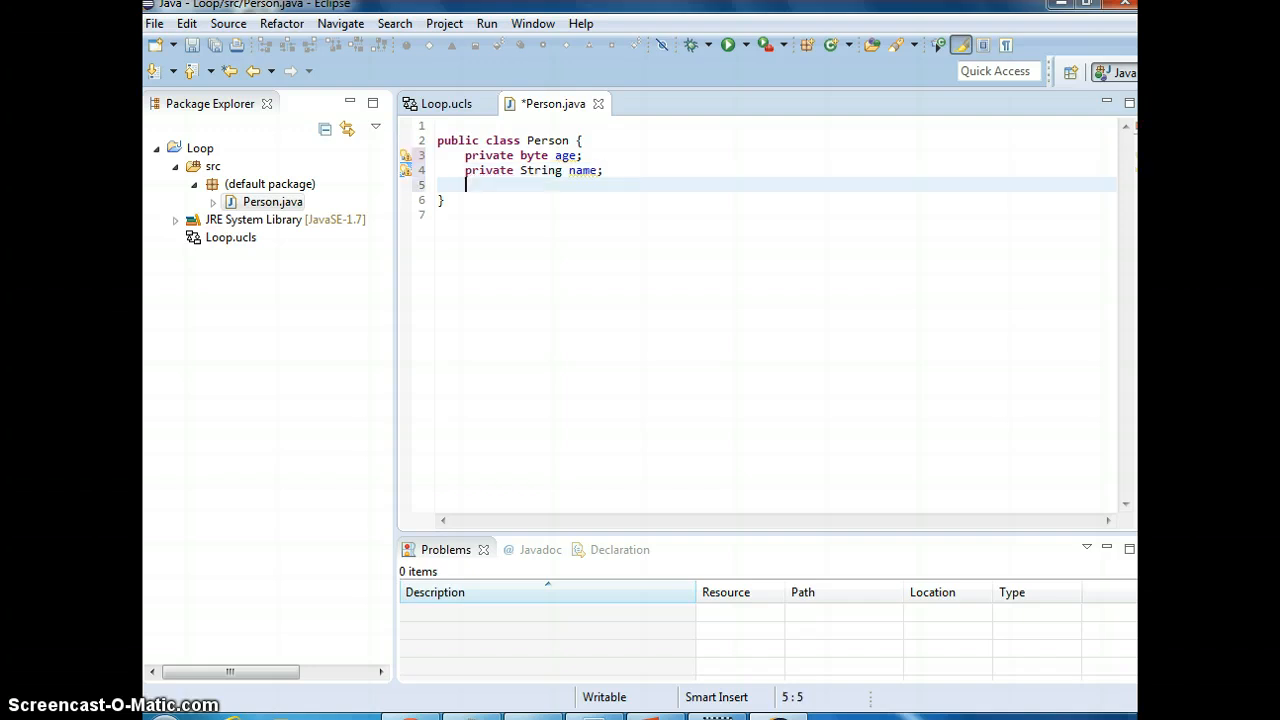
pyautogui.press('Return')
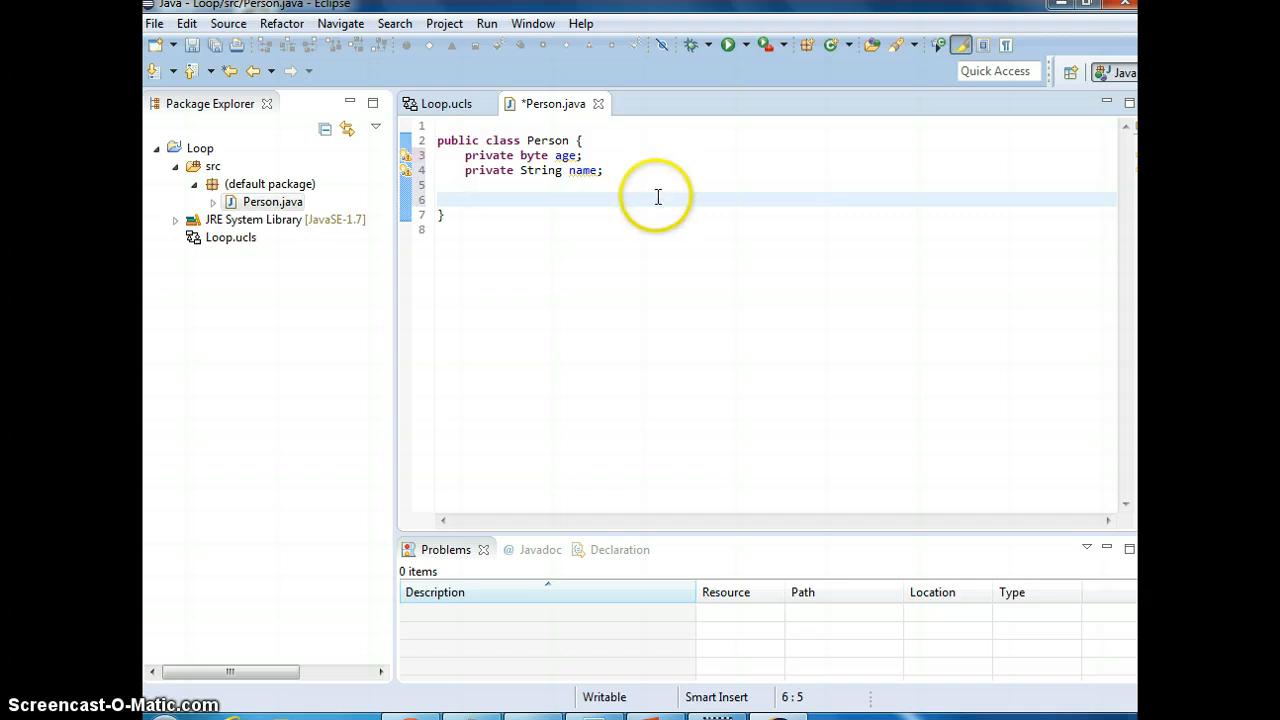
# Generate public getters and setters for the age and name fields.
pyautogui.rightClick(657, 197)
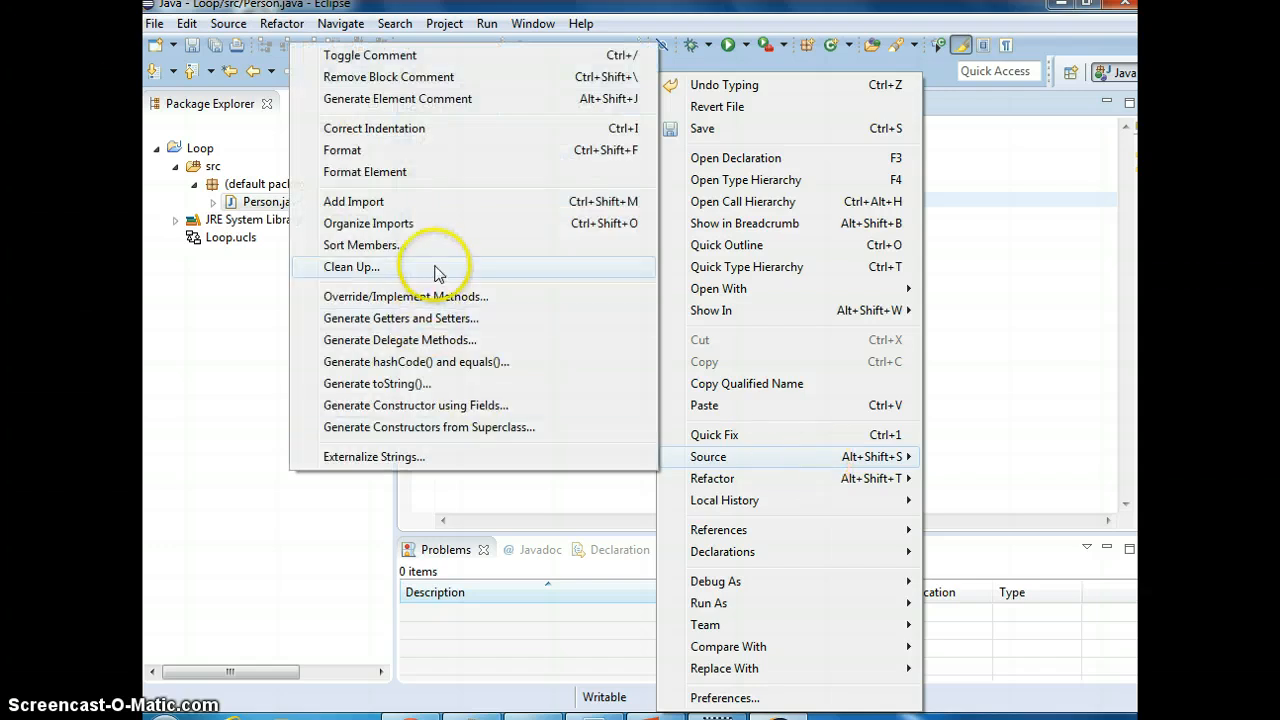
pyautogui.click(400, 318)
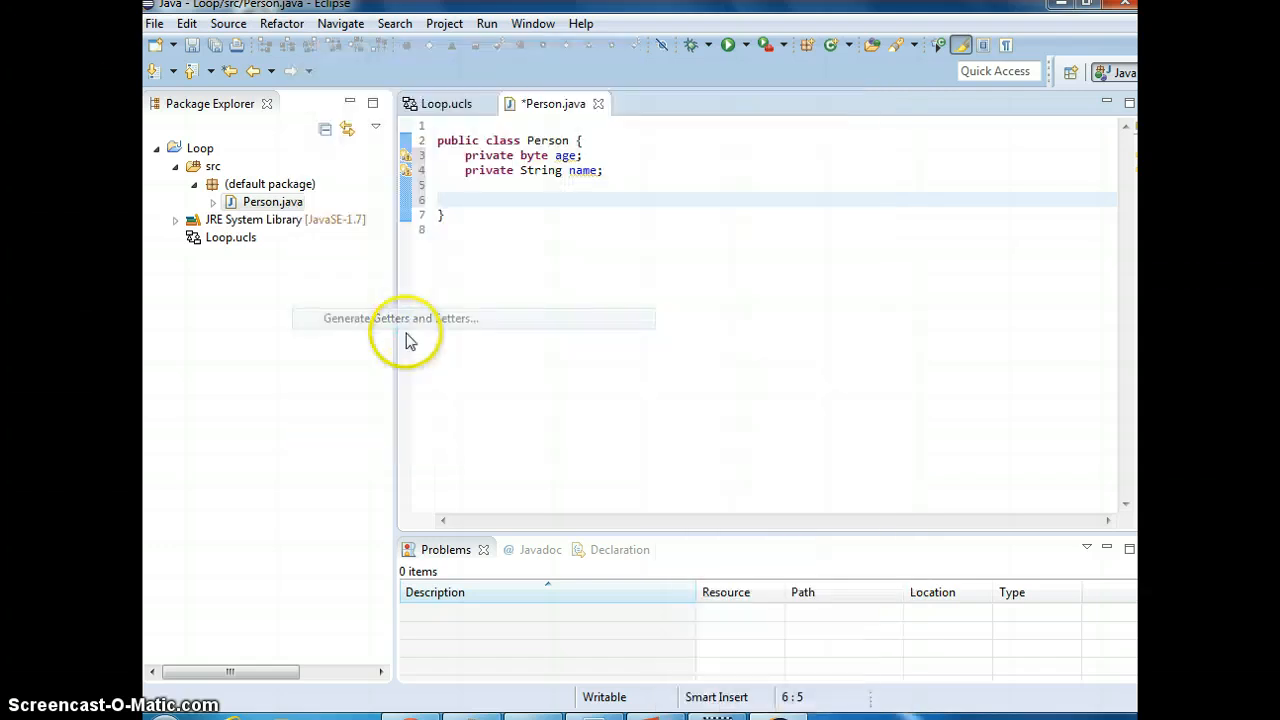
pyautogui.click(400, 318)
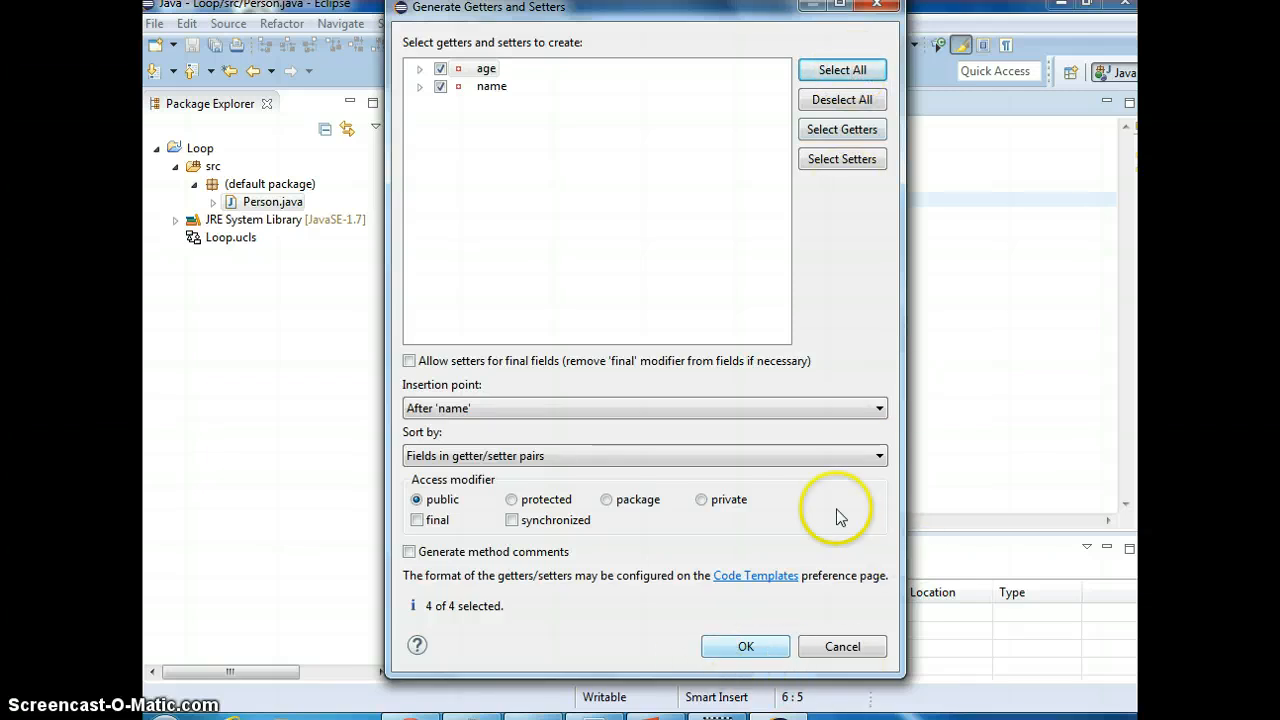
pyautogui.click(745, 646)
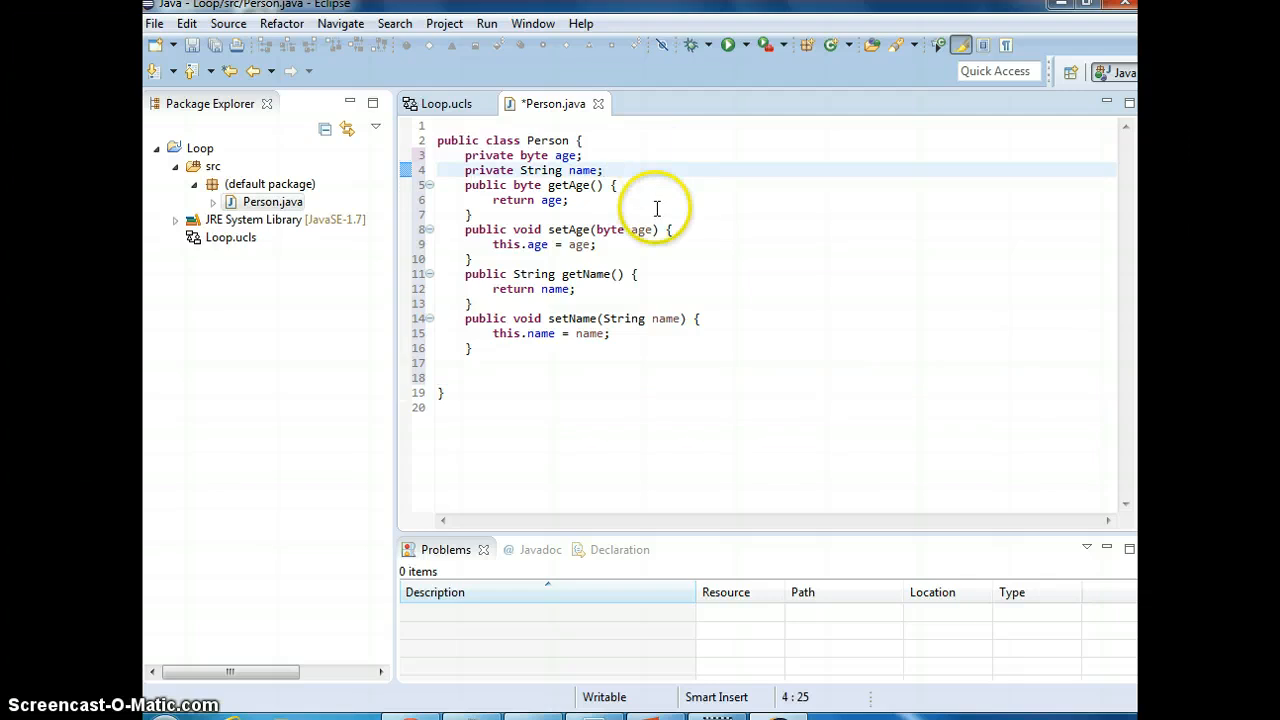
# Generate a Person(byte age, String name) constructor that assigns both fields.
pyautogui.rightClick(657, 208)
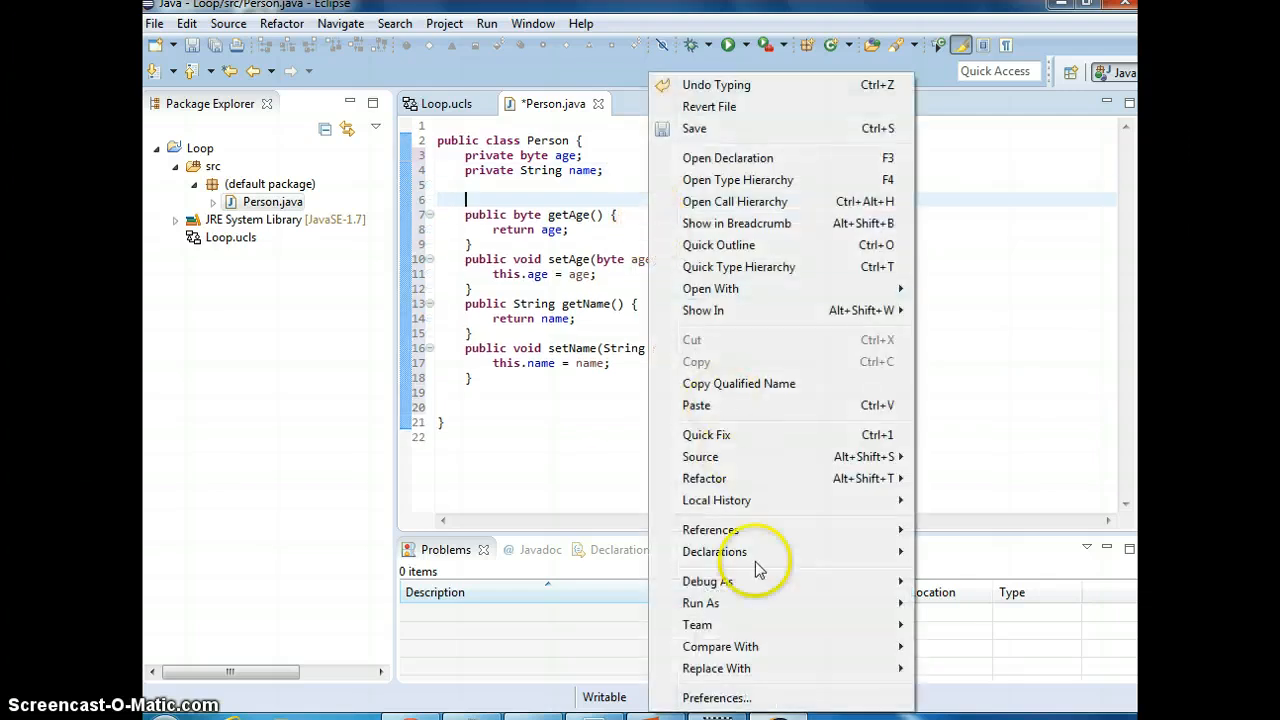
pyautogui.moveTo(757, 470)
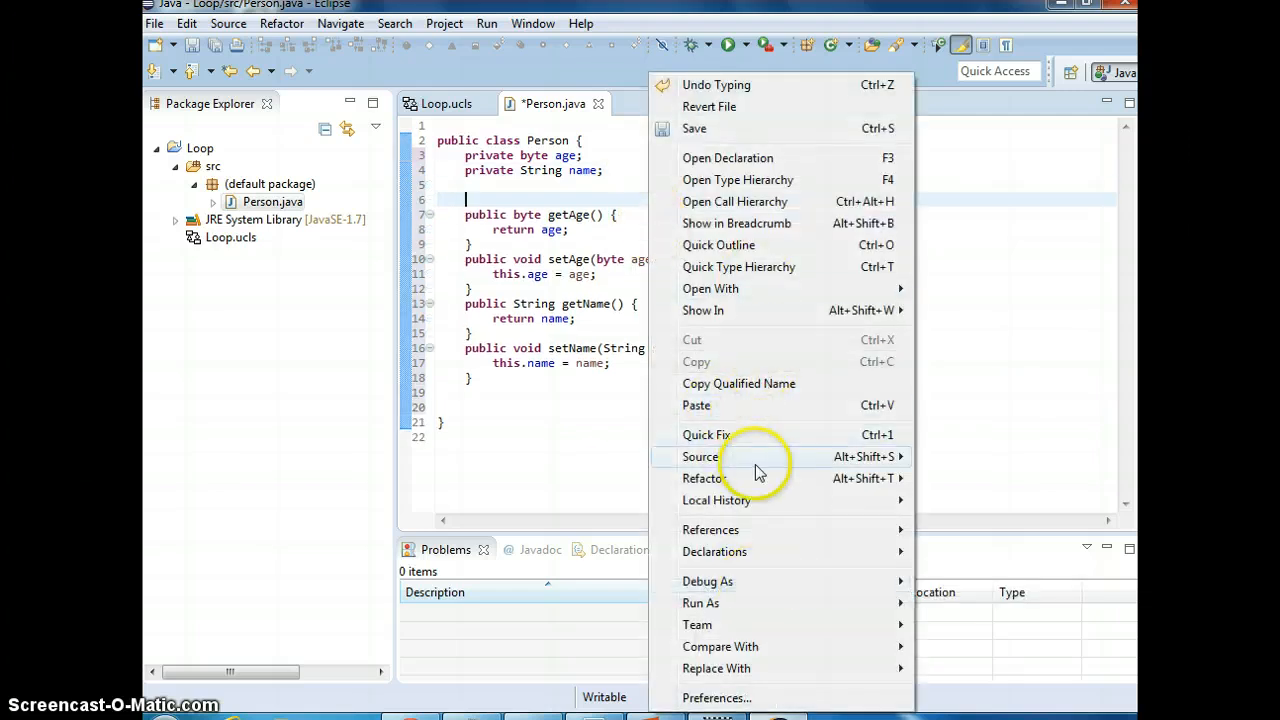
pyautogui.click(700, 456)
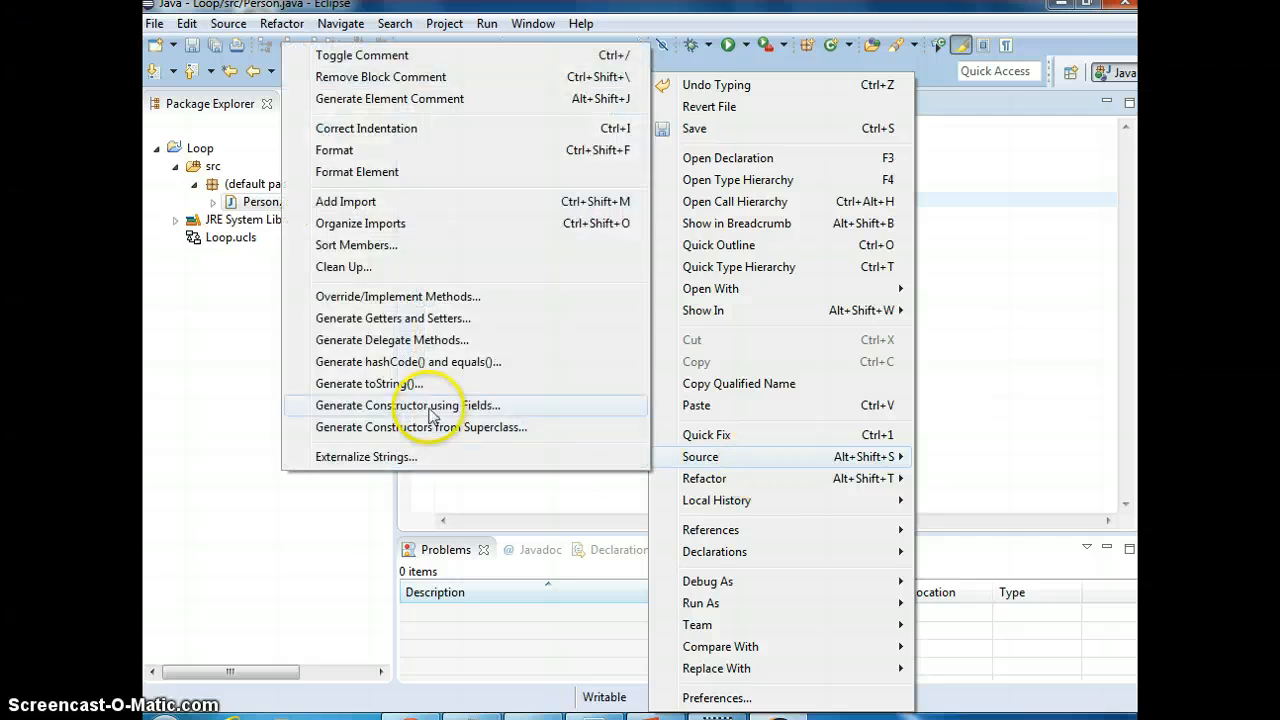
pyautogui.click(408, 405)
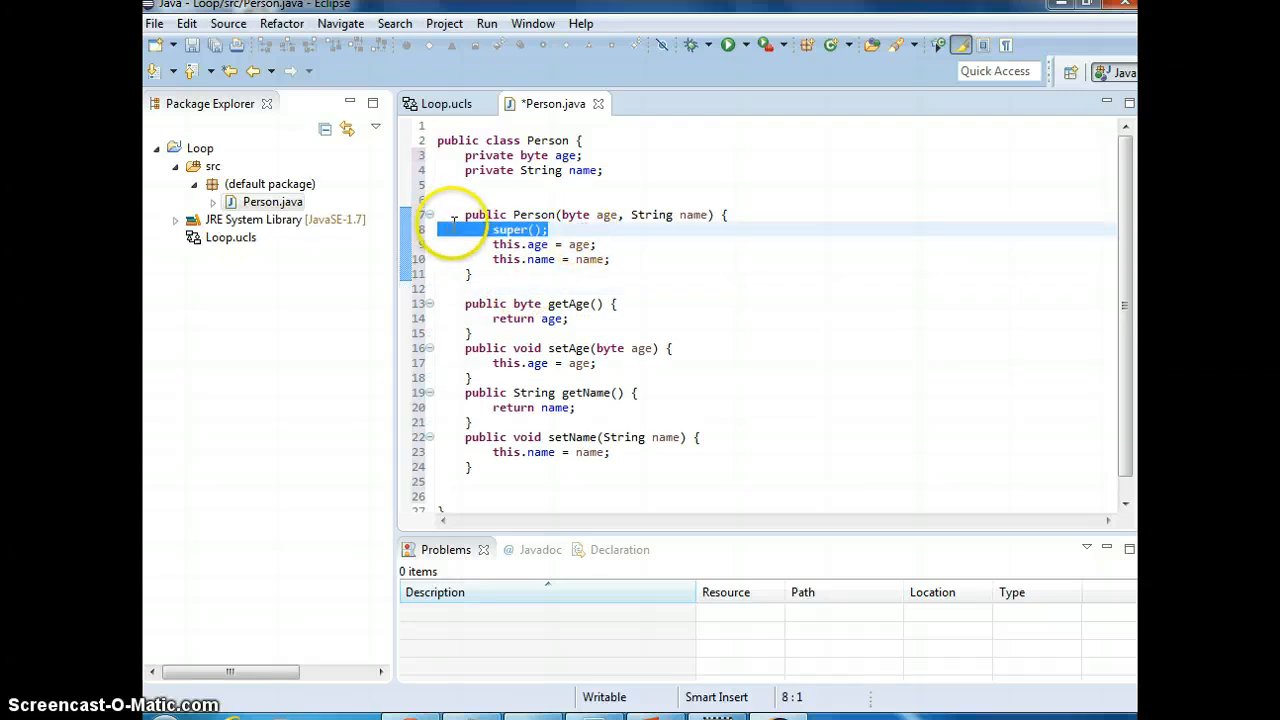
pyautogui.scroll(3)
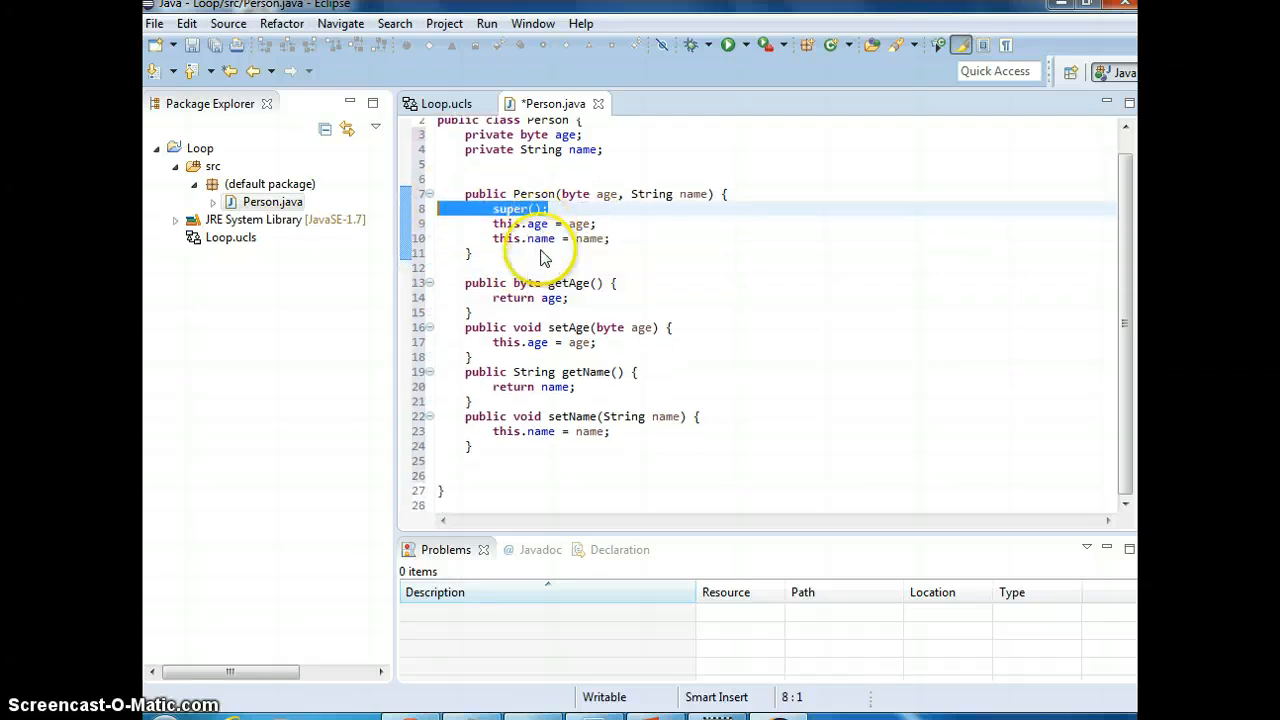
# Generate a toString override returning age and name, and save Person.java.
pyautogui.rightClick(545, 255)
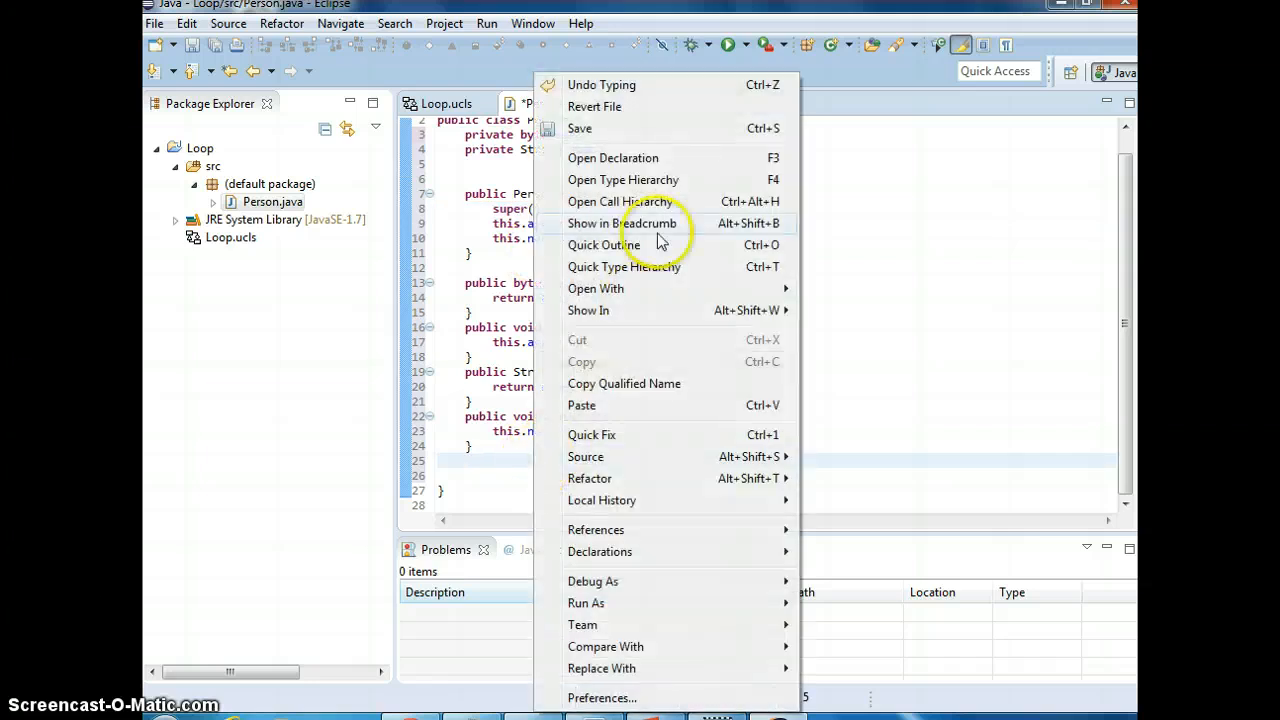
pyautogui.click(585, 456)
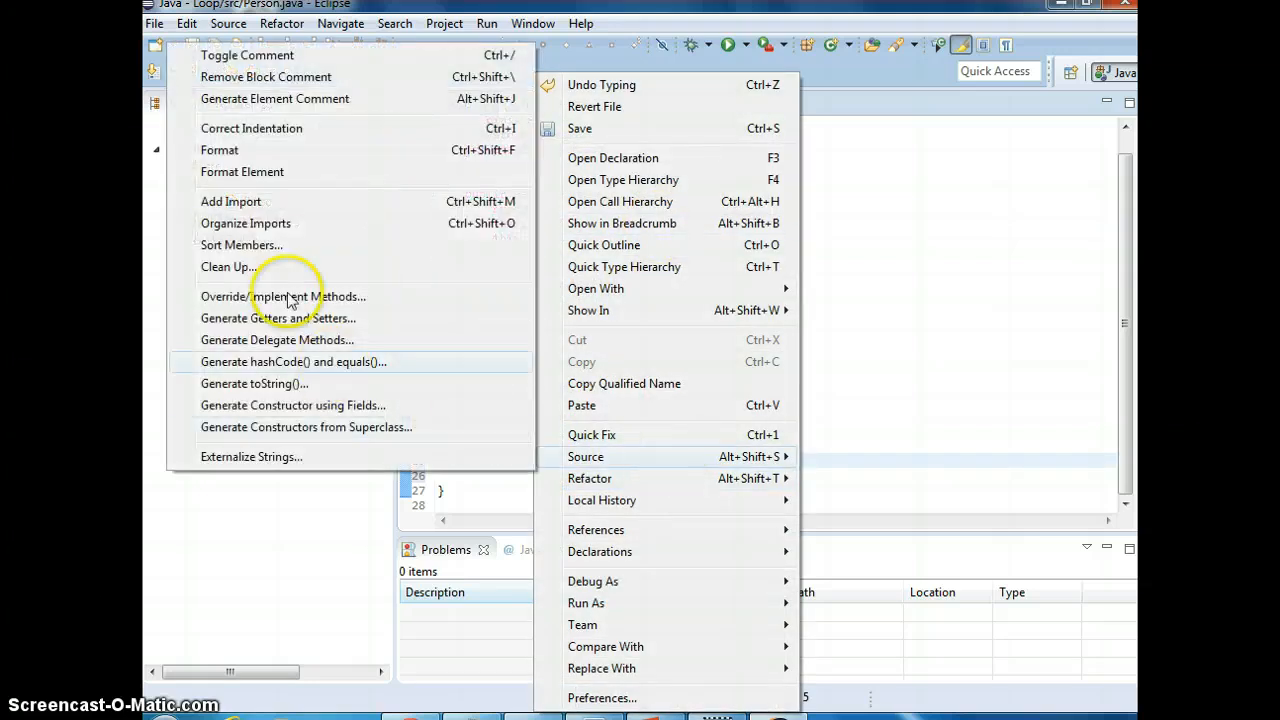
pyautogui.click(254, 383)
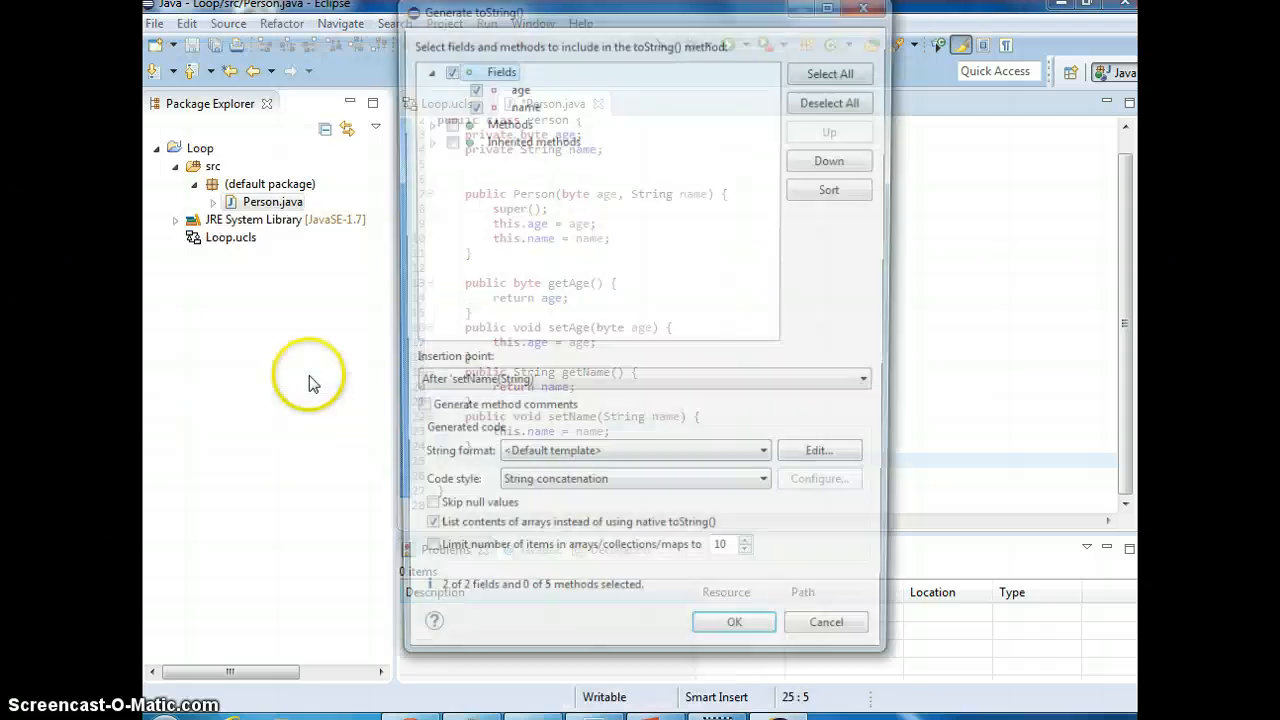
pyautogui.click(734, 621)
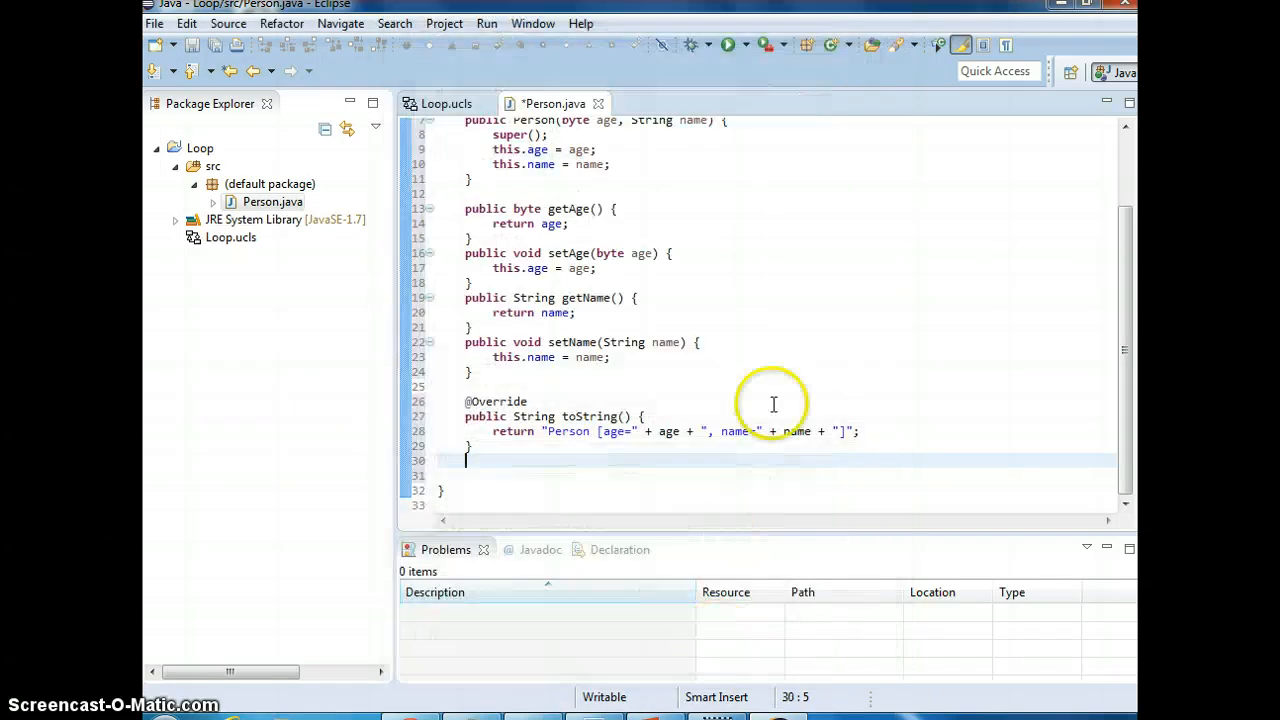
pyautogui.scroll(3)
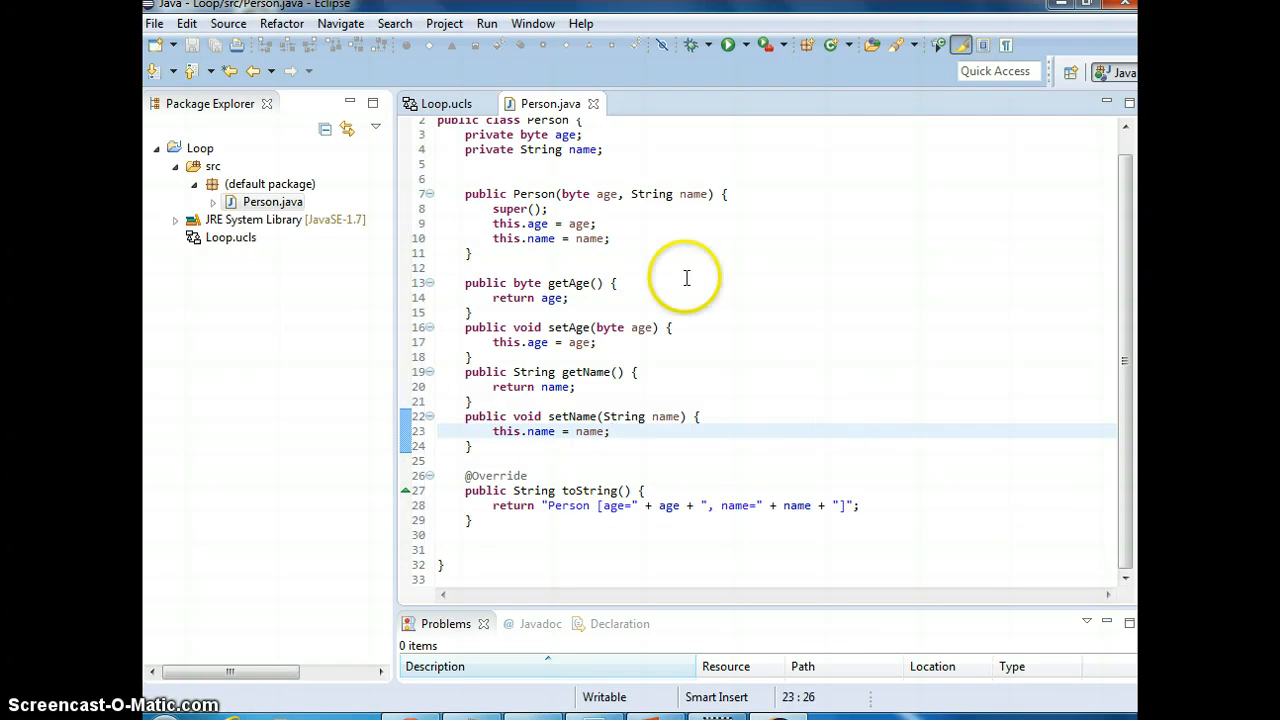
pyautogui.moveTo(340, 71)
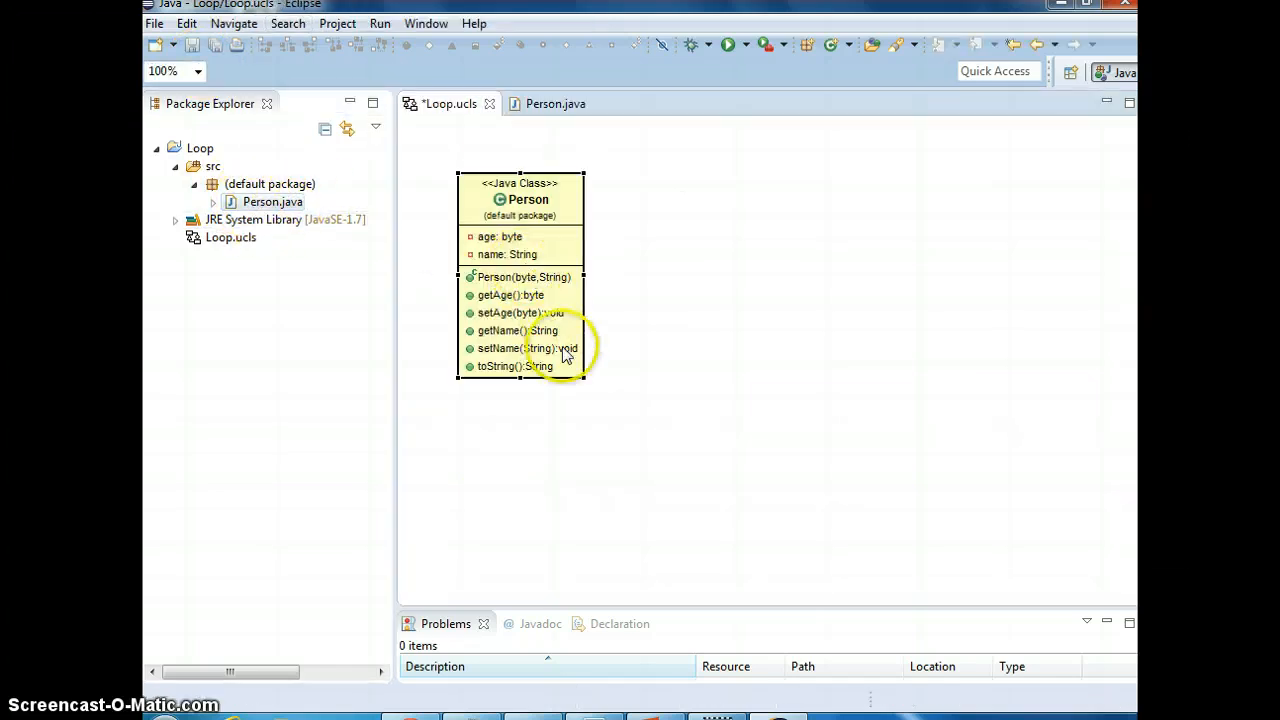
pyautogui.moveTo(675, 378)
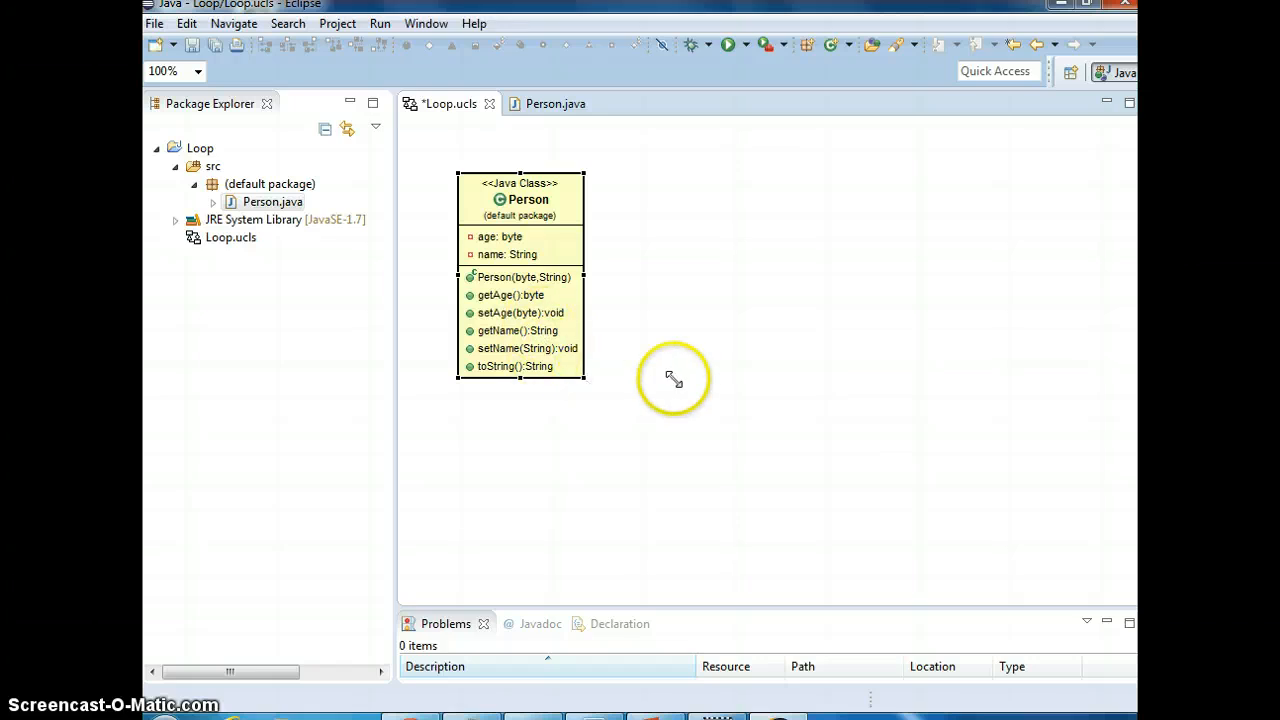
# Drag the Person box's corner outward in Loop.ucls to enlarge it.
pyautogui.moveTo(583, 378); pyautogui.dragTo(740, 420)
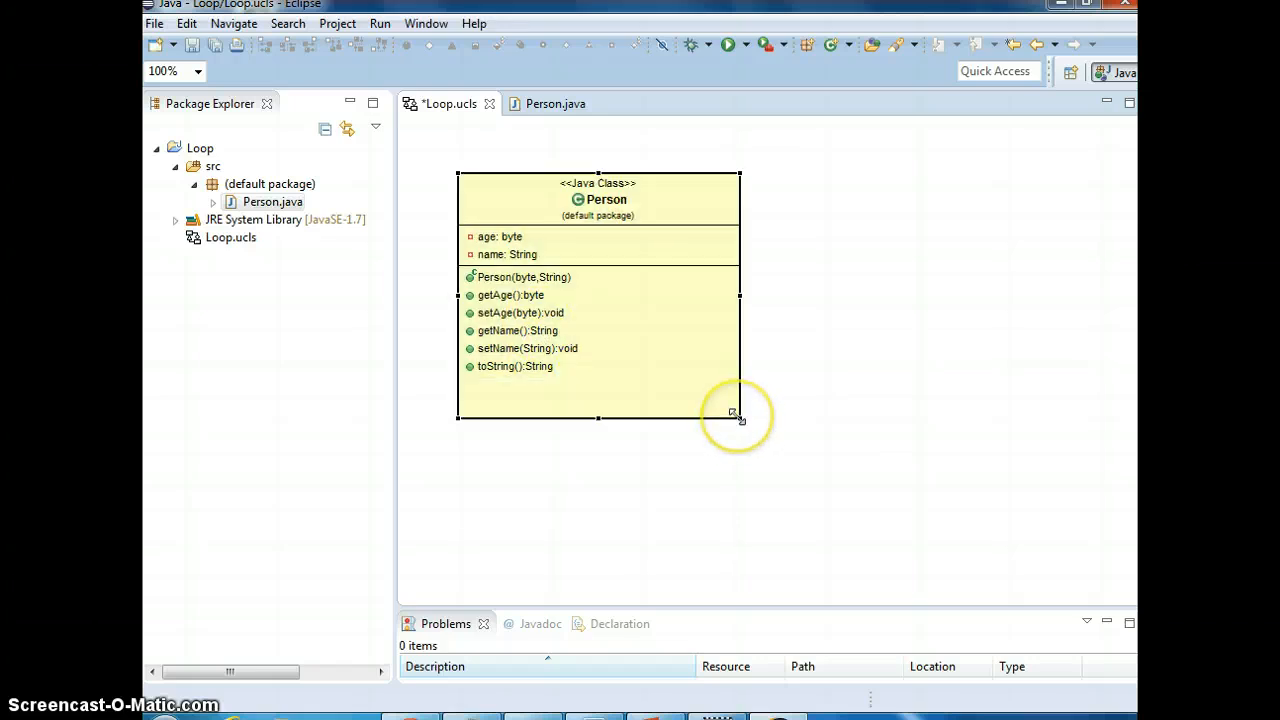
pyautogui.moveTo(735, 413)
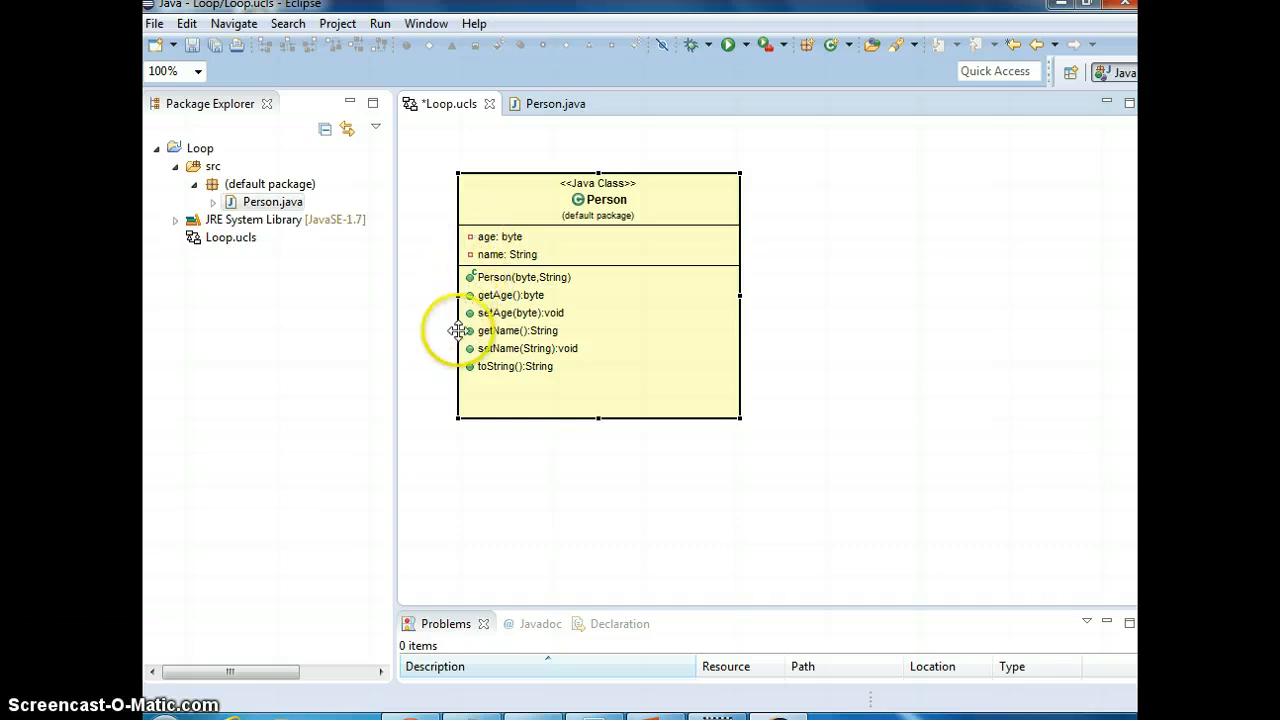
pyautogui.moveTo(305, 275)
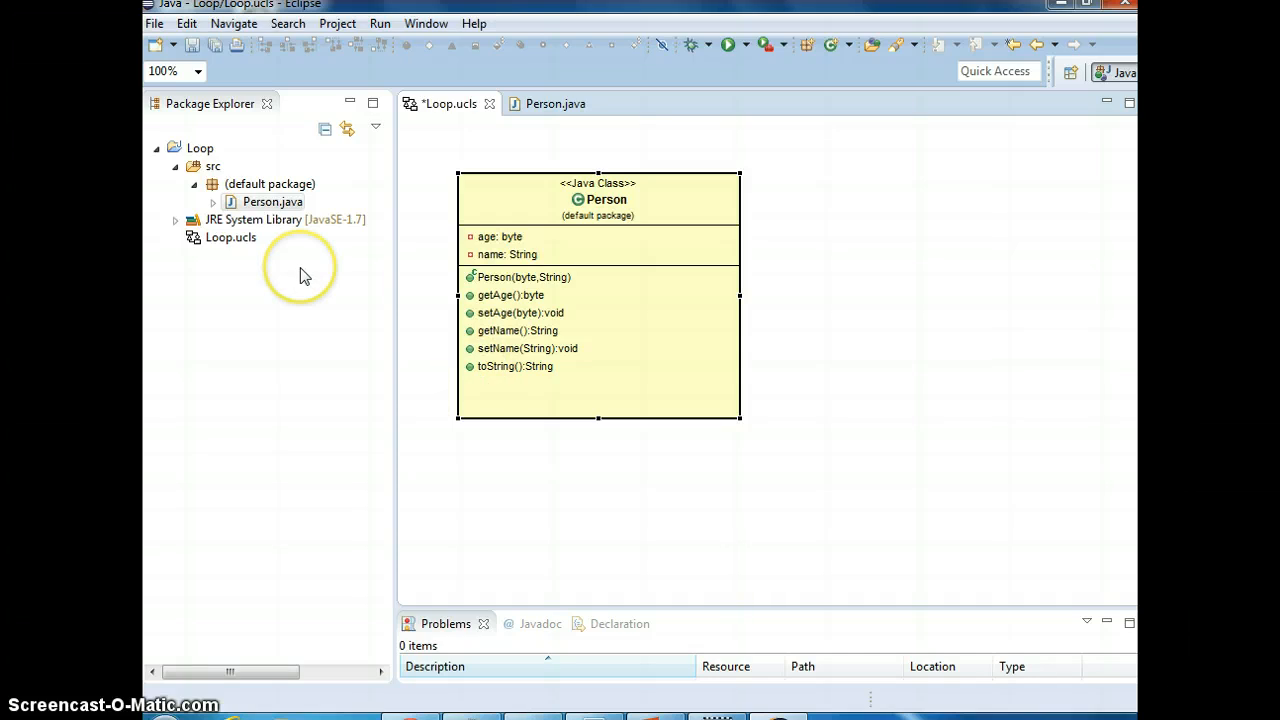